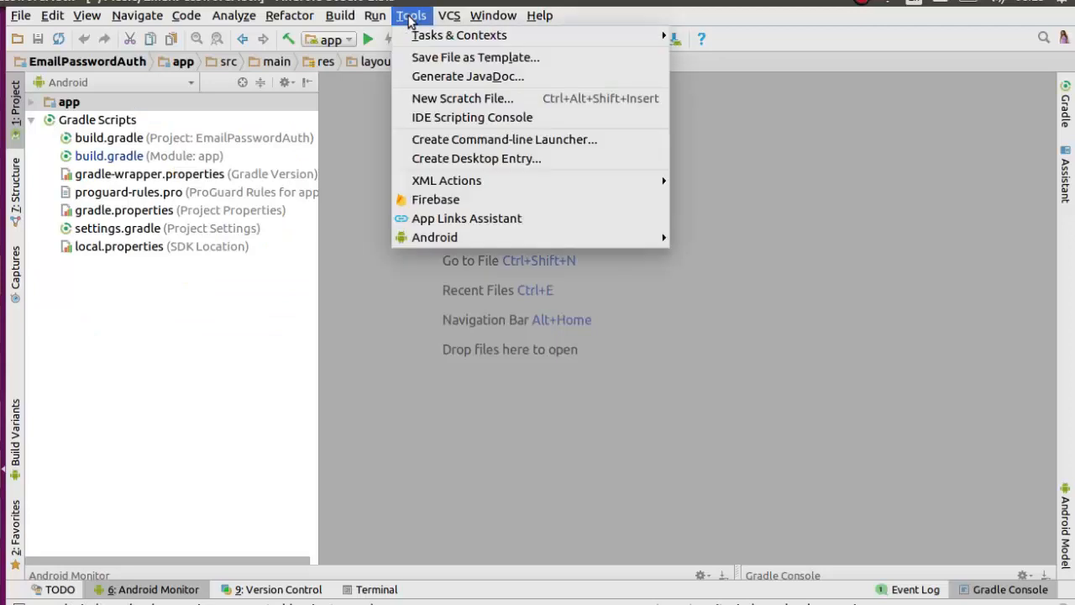
pyautogui.moveTo(467, 219)
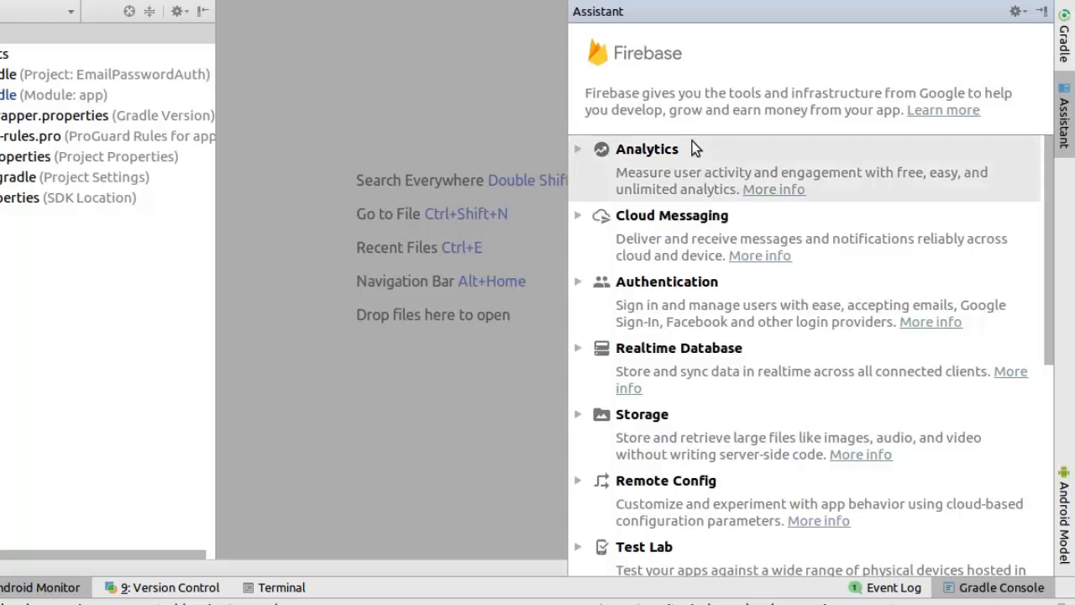
# Expand Cloud Messaging in the Firebase Assistant and start the FCM setup tutorial
pyautogui.click(672, 215)
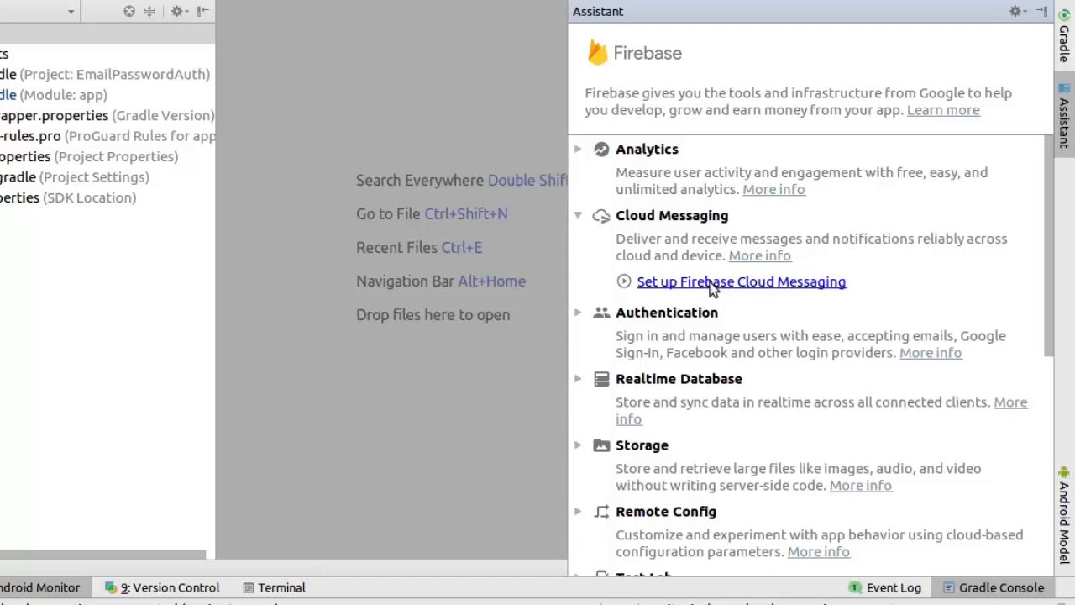
pyautogui.click(742, 283)
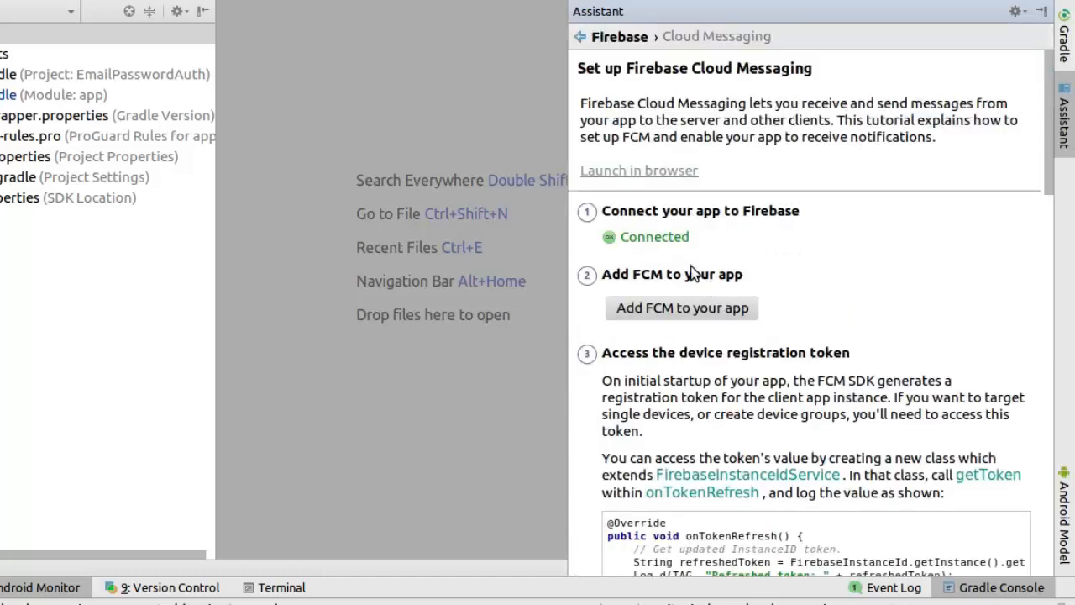
pyautogui.moveTo(725, 233)
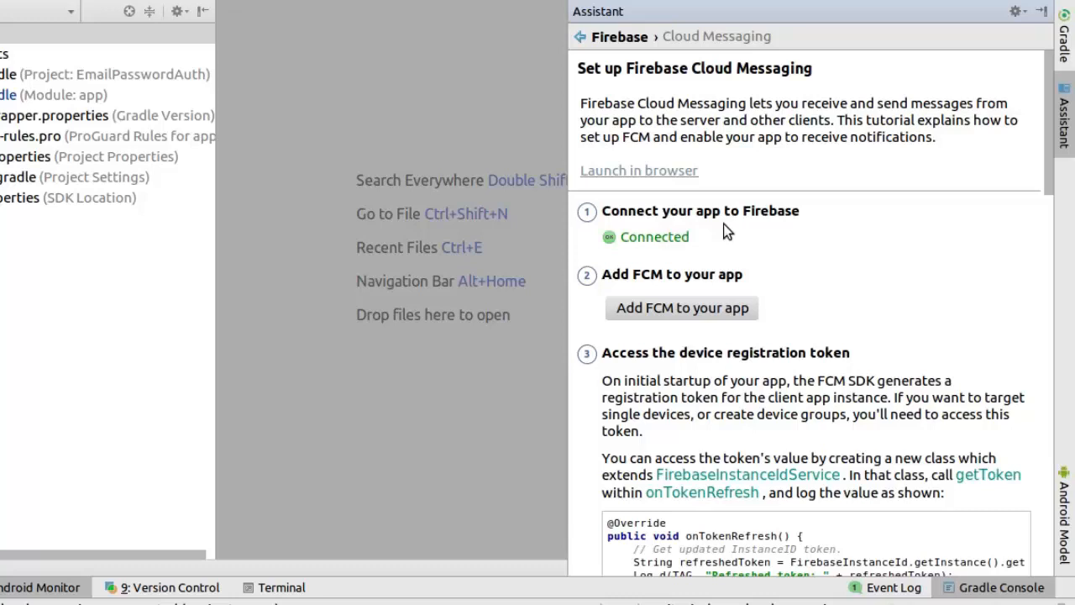
pyautogui.moveTo(686, 321)
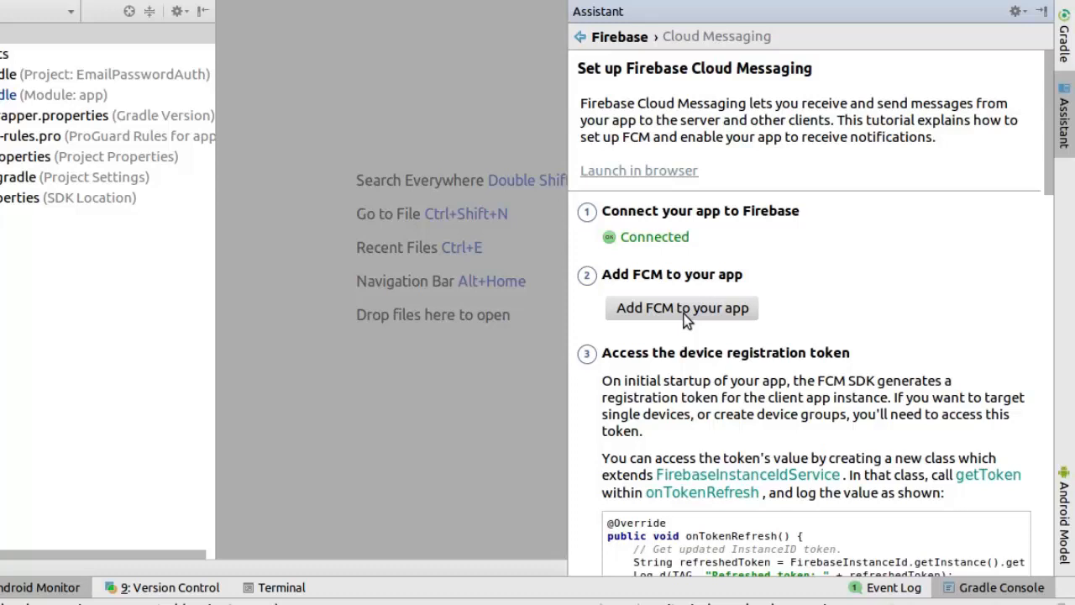
# Add FCM to the app, accepting the firebase-messaging 10.0.1 dependency in app/build.gradle
pyautogui.click(683, 307)
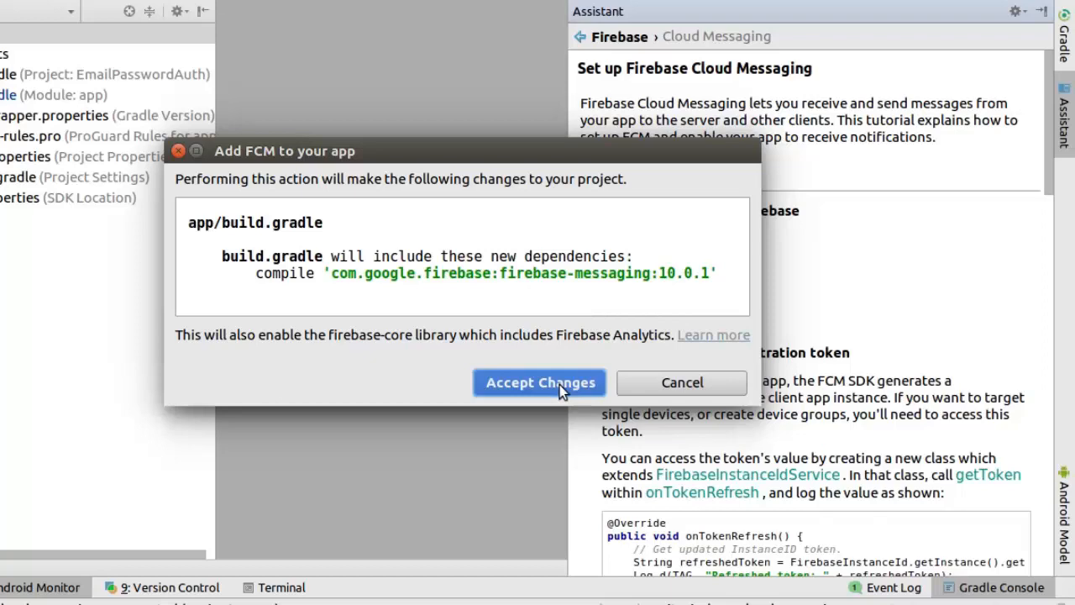
pyautogui.click(539, 383)
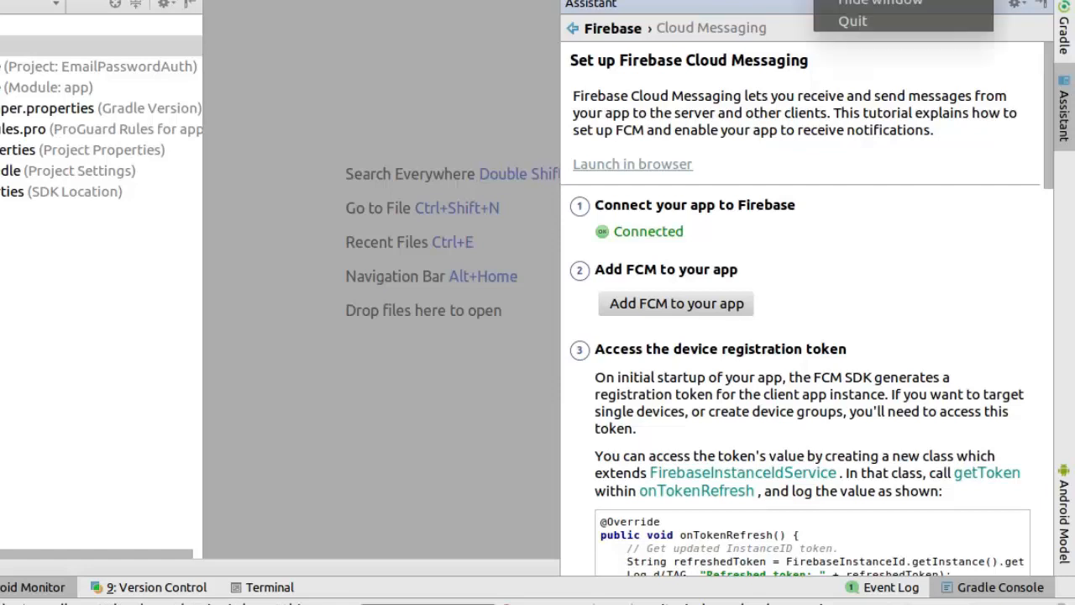
# Show the app module's build.gradle with its firebase-messaging compile line
pyautogui.click(676, 303)
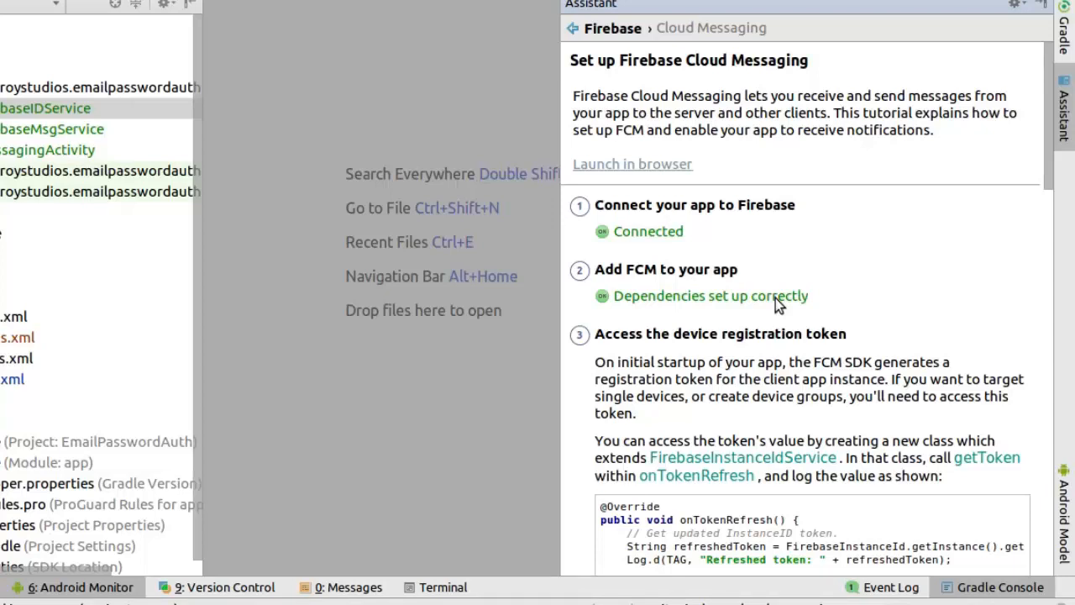
pyautogui.moveTo(737, 353)
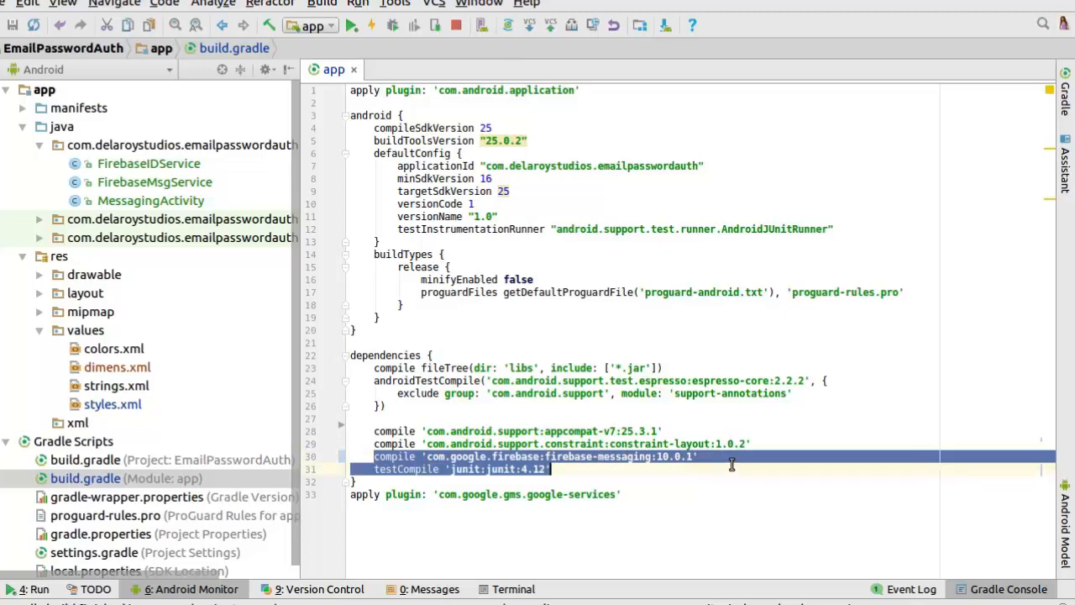
# Show activity_messaging.xml from res/layout with its Hello World TextView
pyautogui.click(697, 457)
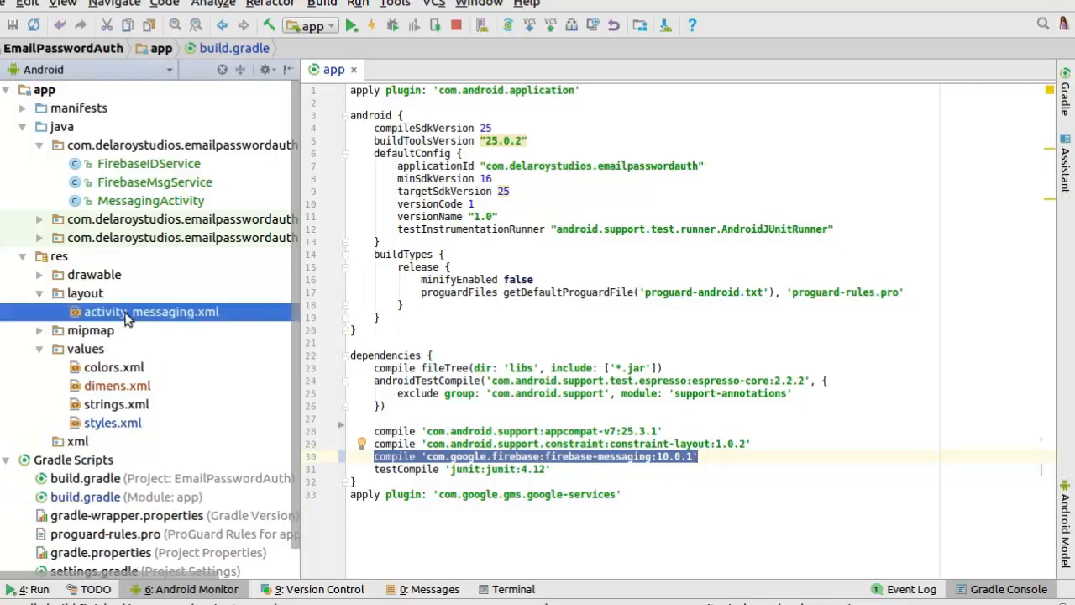
pyautogui.doubleClick(152, 310)
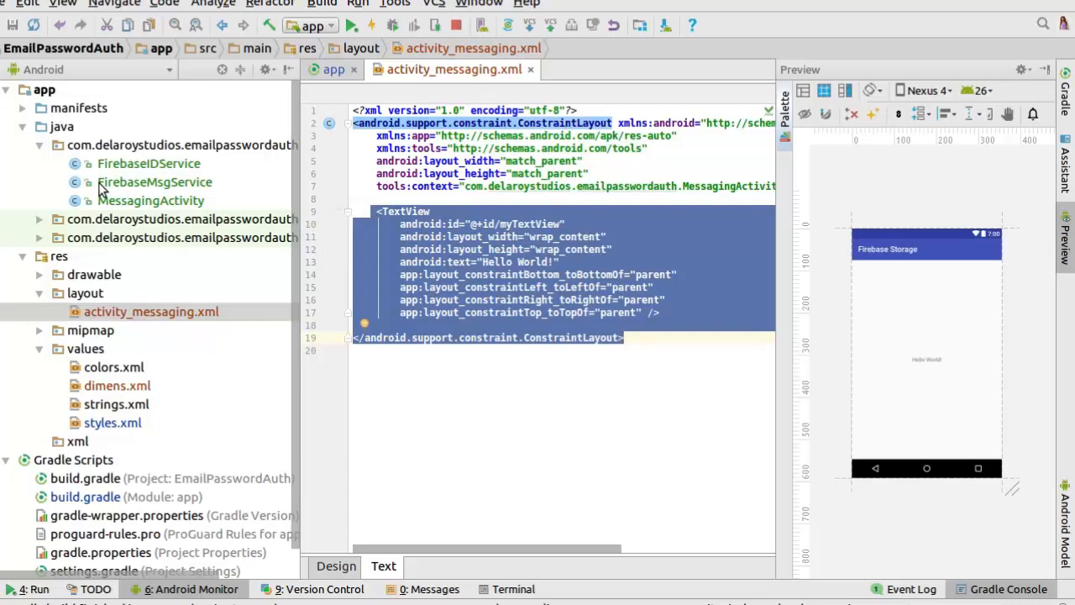
pyautogui.moveTo(152, 173)
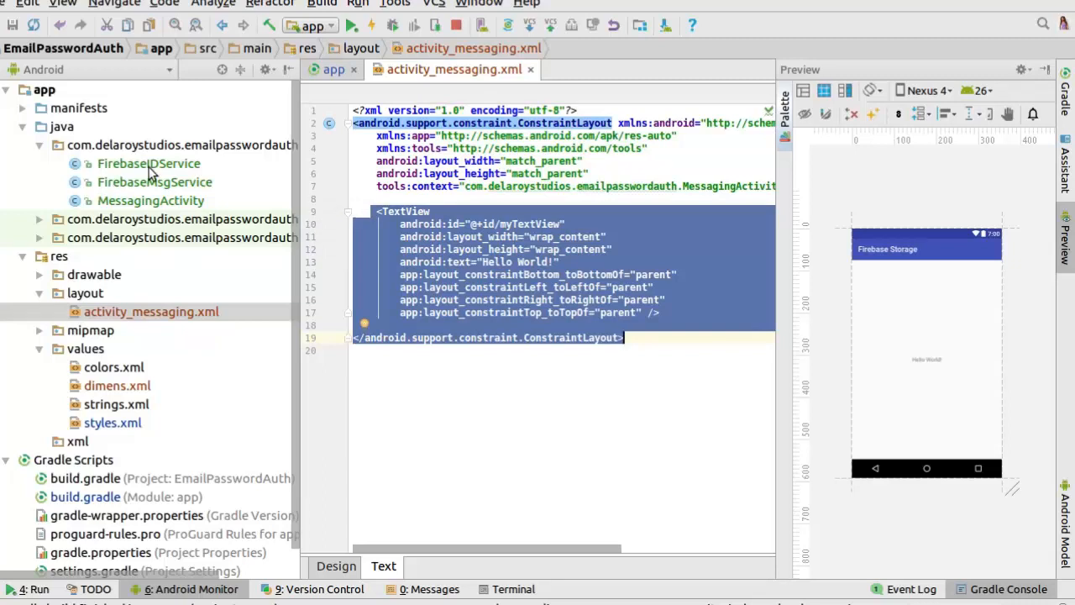
# Bring up FirebaseIDService and MessagingActivity, noting its AppCompatActivity superclass
pyautogui.doubleClick(148, 163)
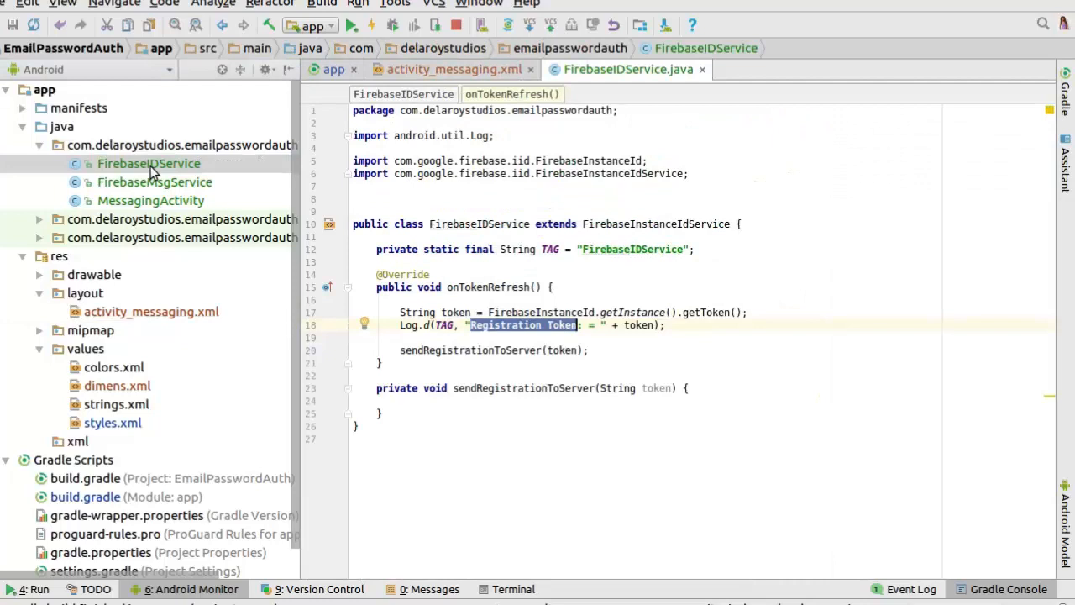
pyautogui.doubleClick(151, 200)
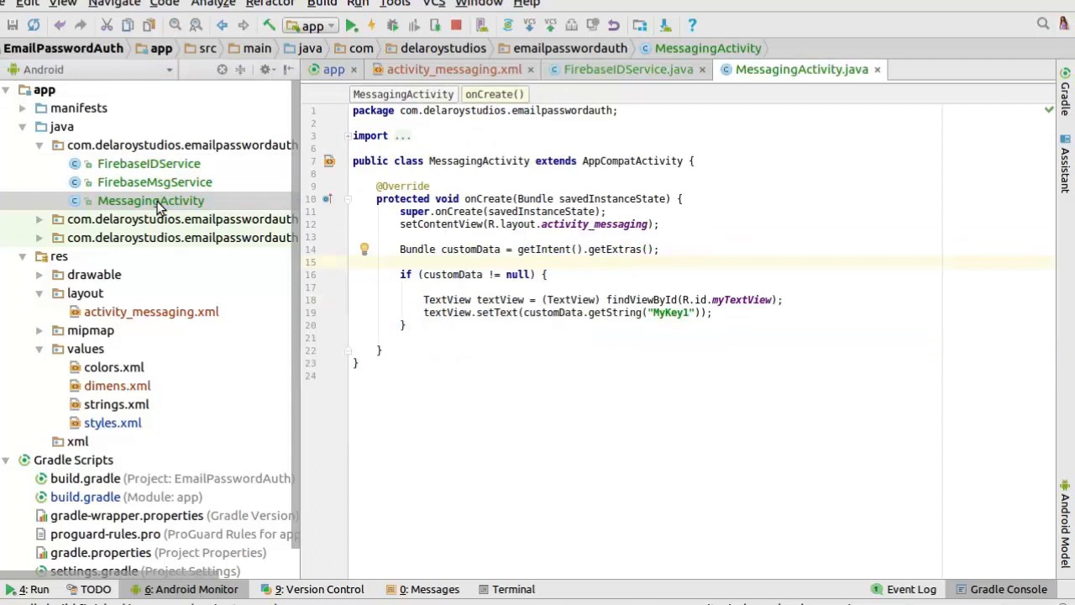
pyautogui.click(430, 262)
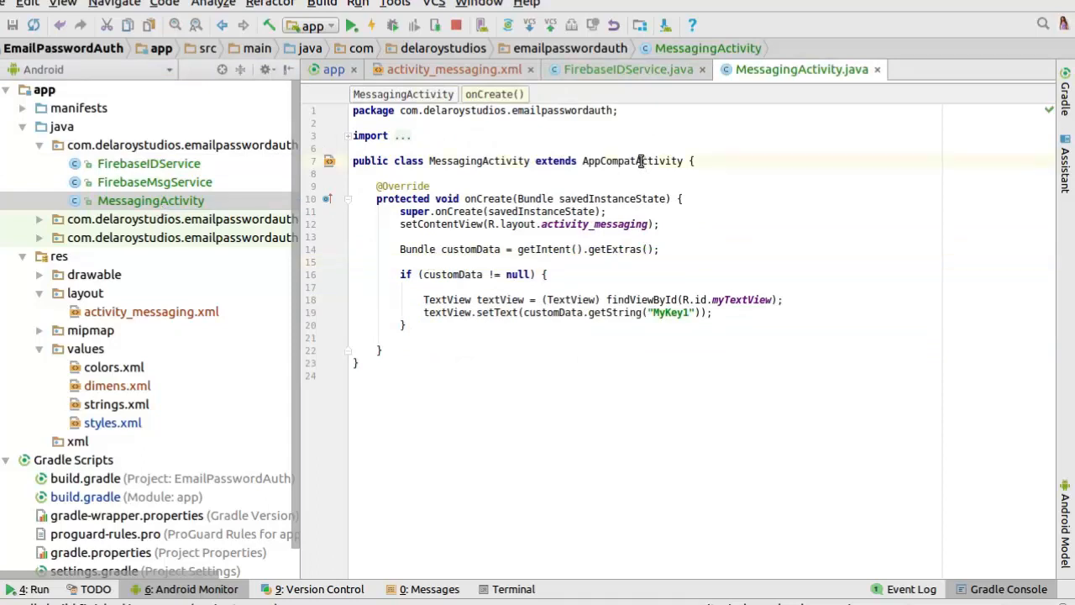
pyautogui.doubleClick(632, 161)
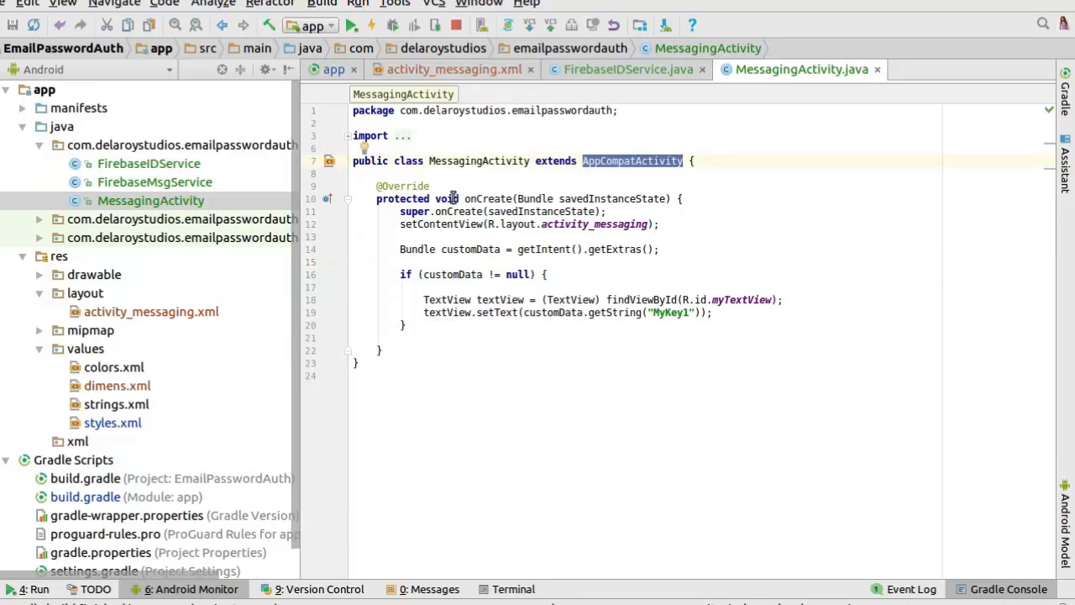
# Highlight getIntent, getExtras, the customData bundle and the text view lookup in onCreate
pyautogui.doubleClick(489, 198)
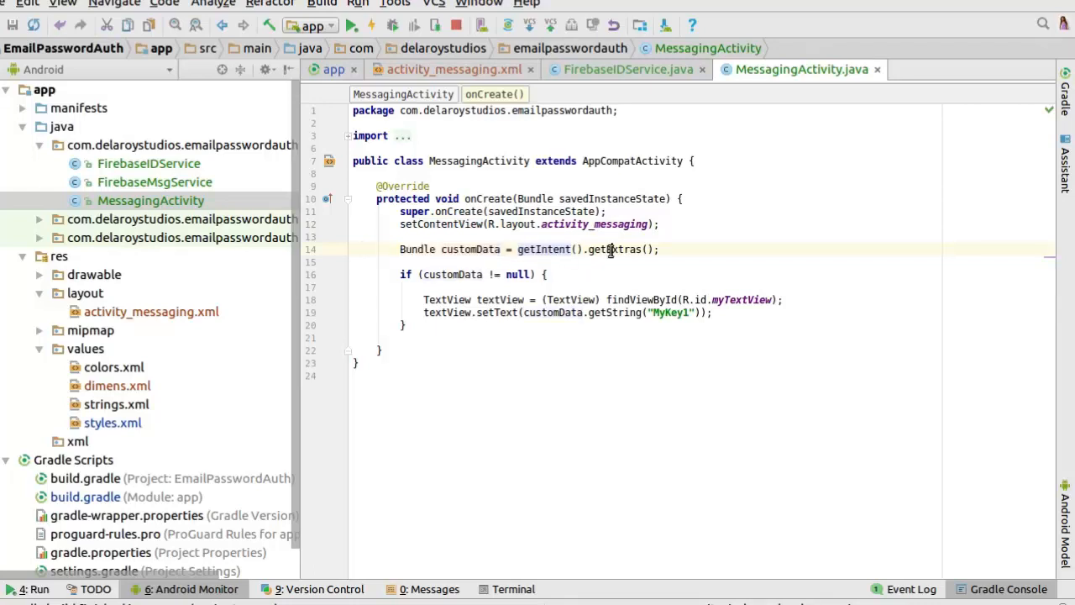
pyautogui.doubleClick(614, 249)
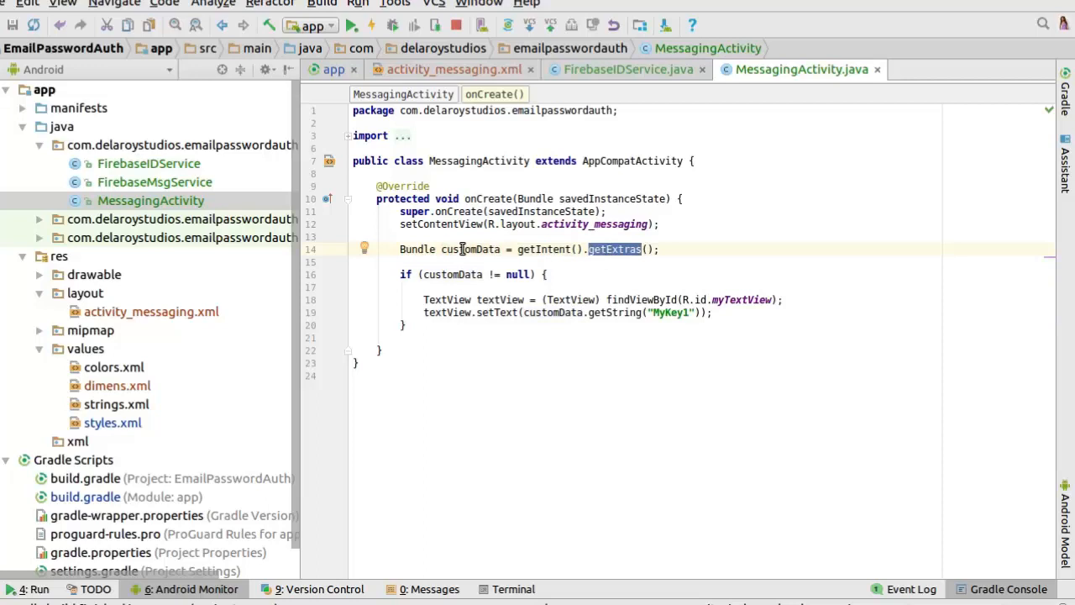
pyautogui.doubleClick(452, 276)
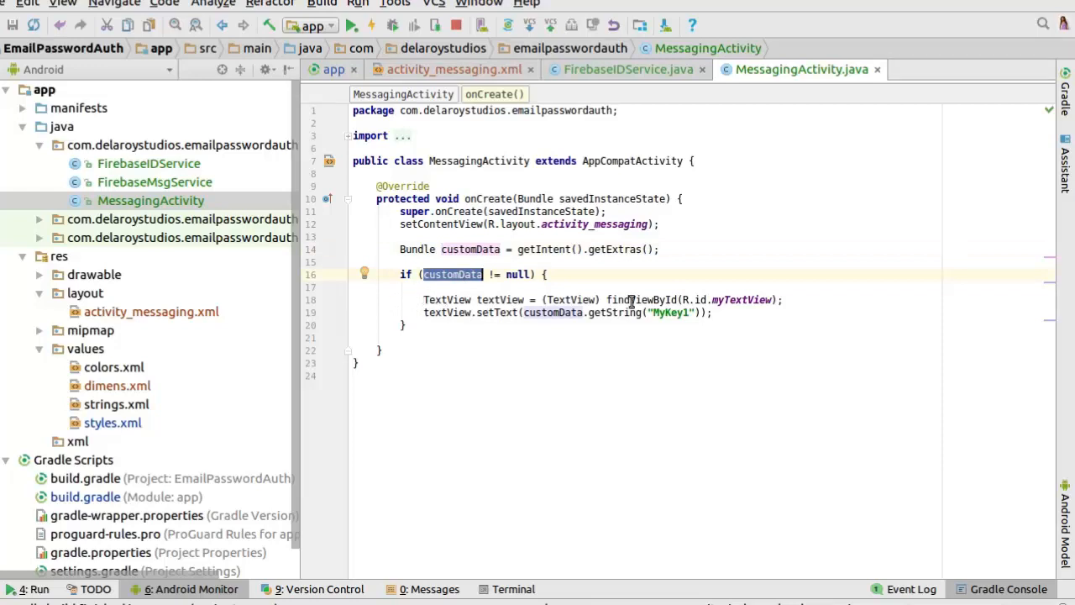
pyautogui.doubleClick(743, 299)
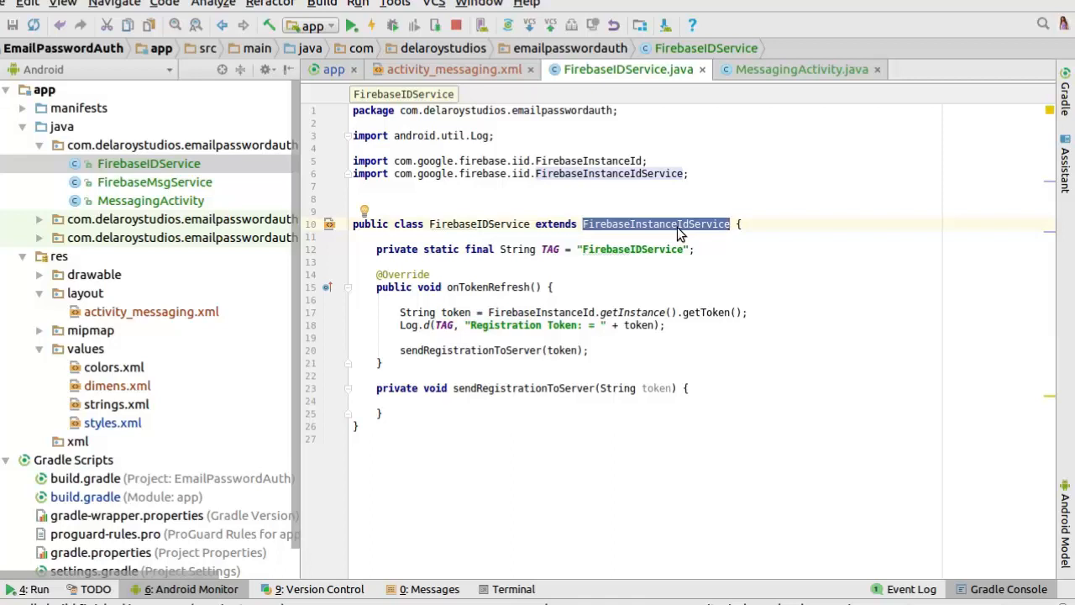
# Walk through onTokenRefresh: the token variable and the Registration Token log line
pyautogui.doubleClick(488, 285)
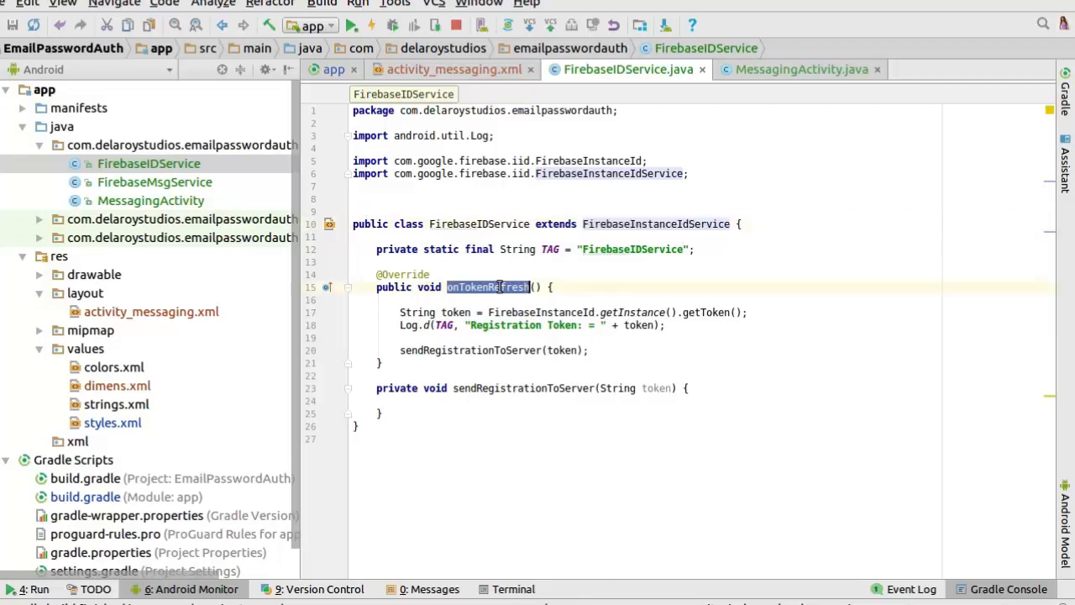
pyautogui.click(489, 287)
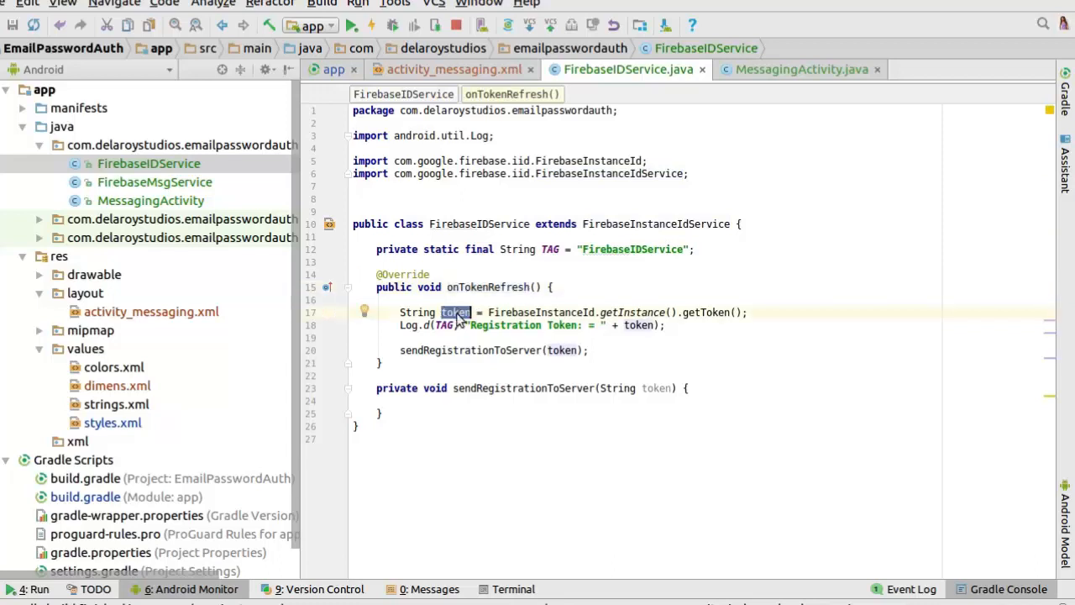
pyautogui.doubleClick(541, 311)
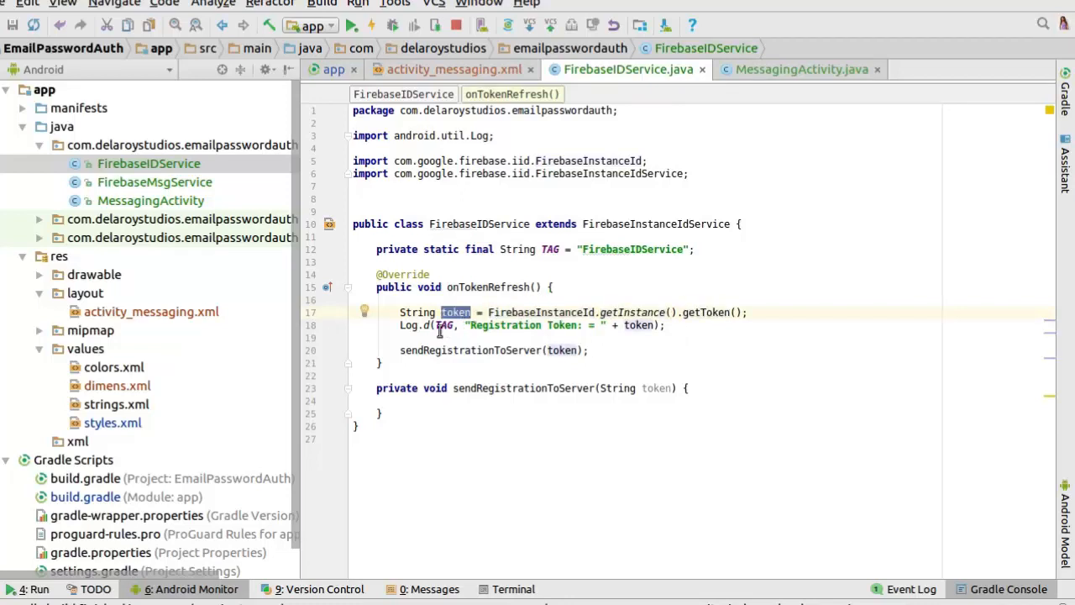
pyautogui.click(695, 335)
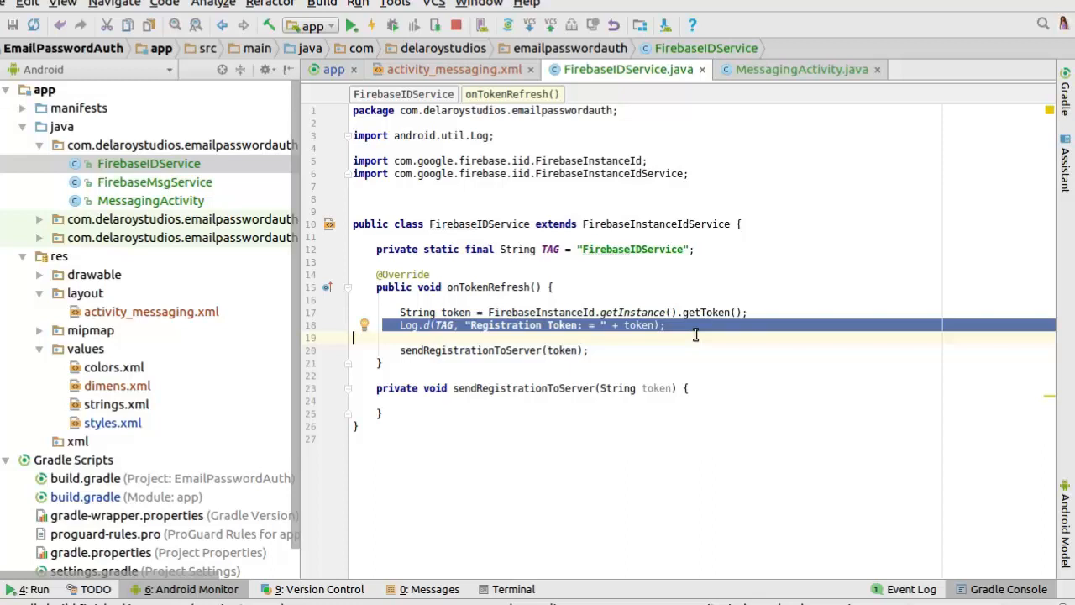
pyautogui.moveTo(576, 334)
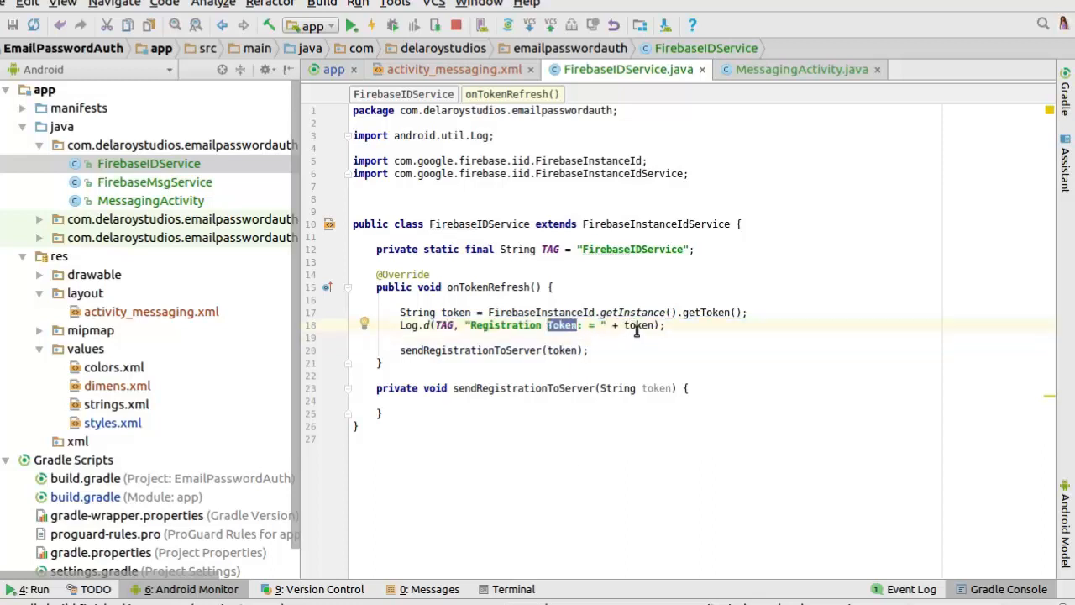
pyautogui.doubleClick(638, 326)
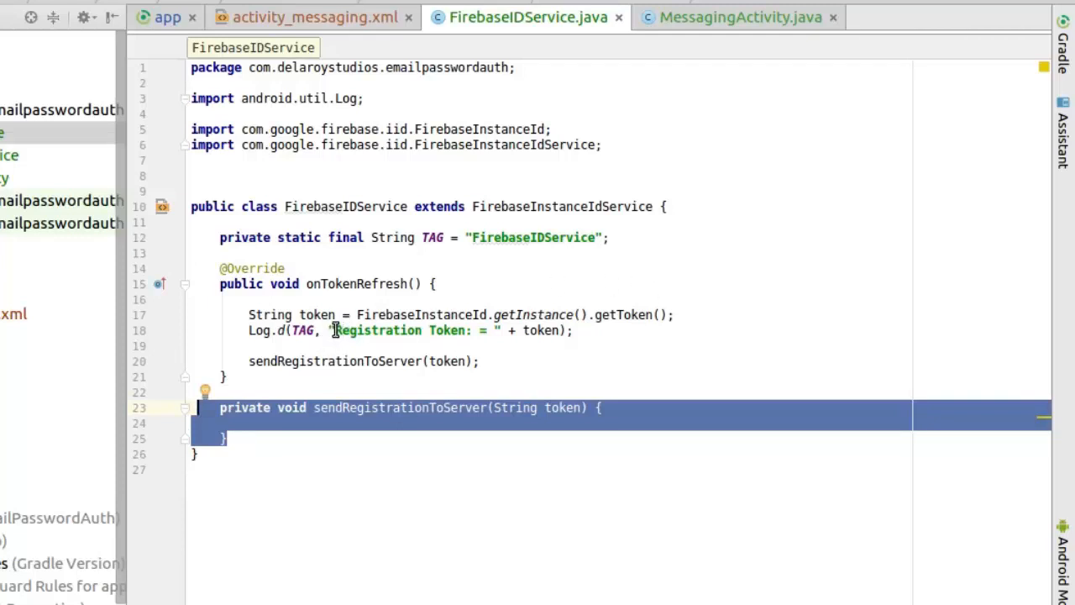
pyautogui.doubleClick(378, 330)
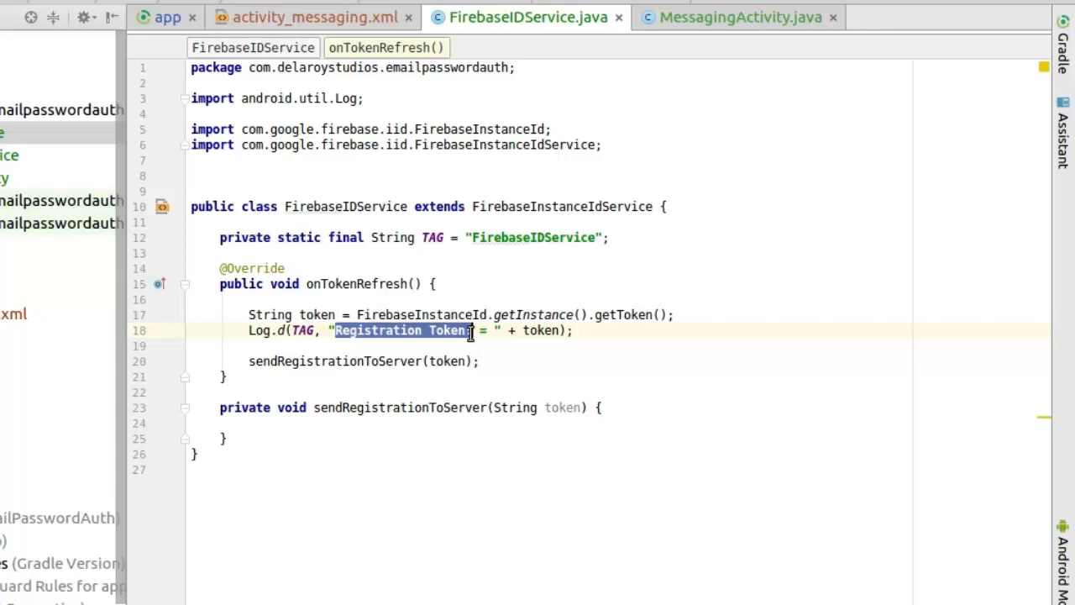
pyautogui.moveTo(451, 314)
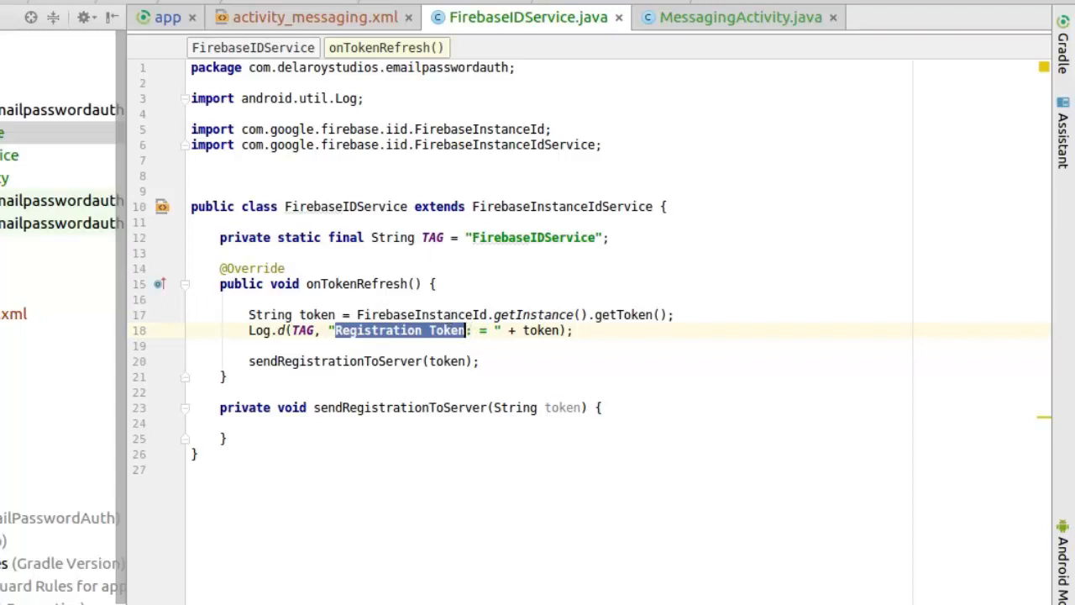
pyautogui.moveTo(645, 435)
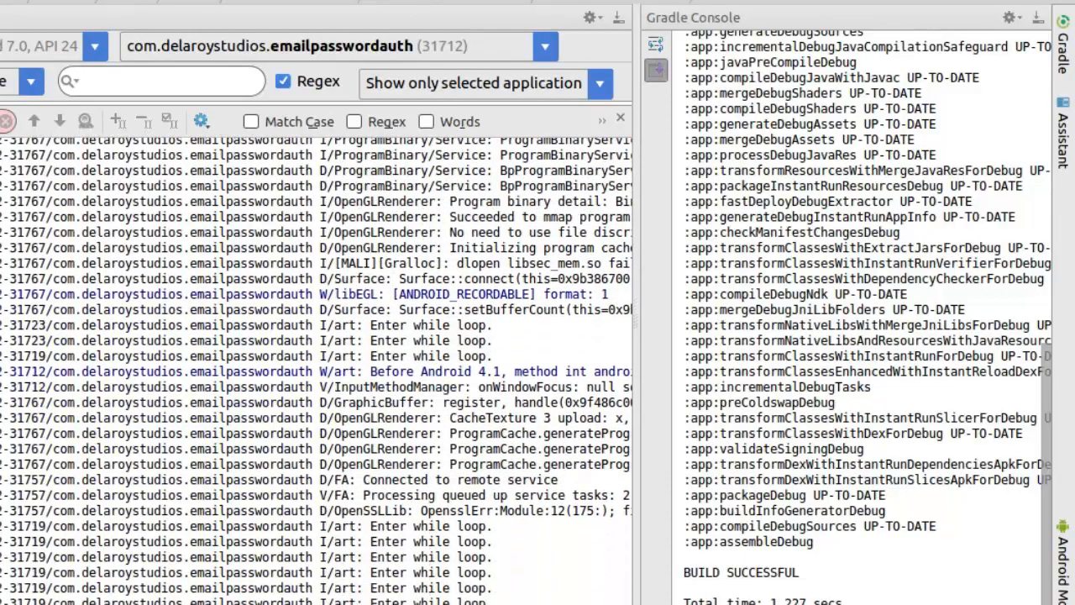
# Filter logcat by 'Registration Token' and select the full logged FCM token
pyautogui.scroll(-3)
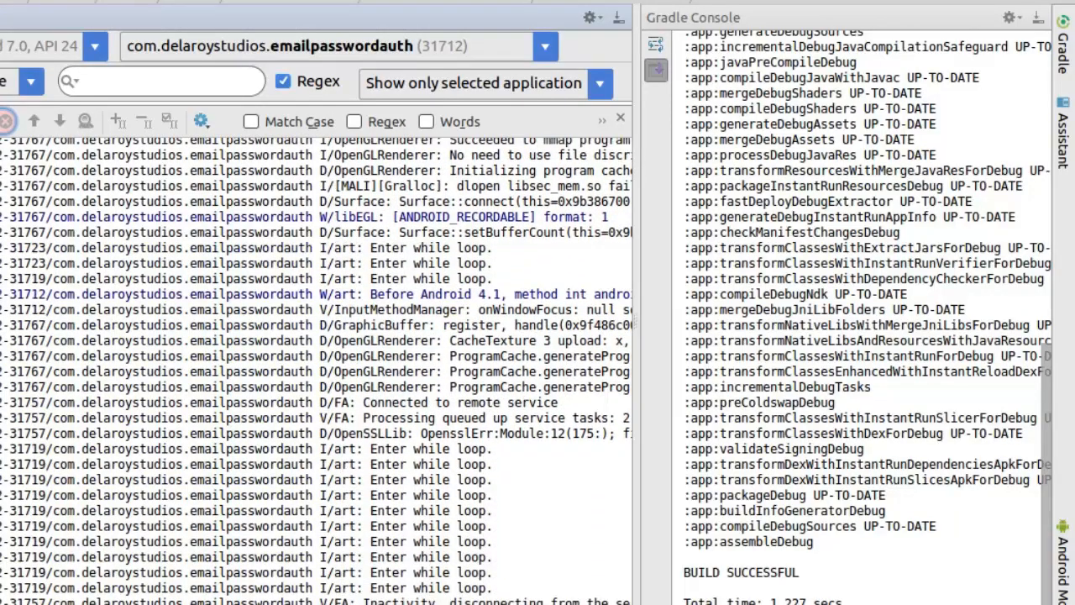
pyautogui.write('Registration Token')
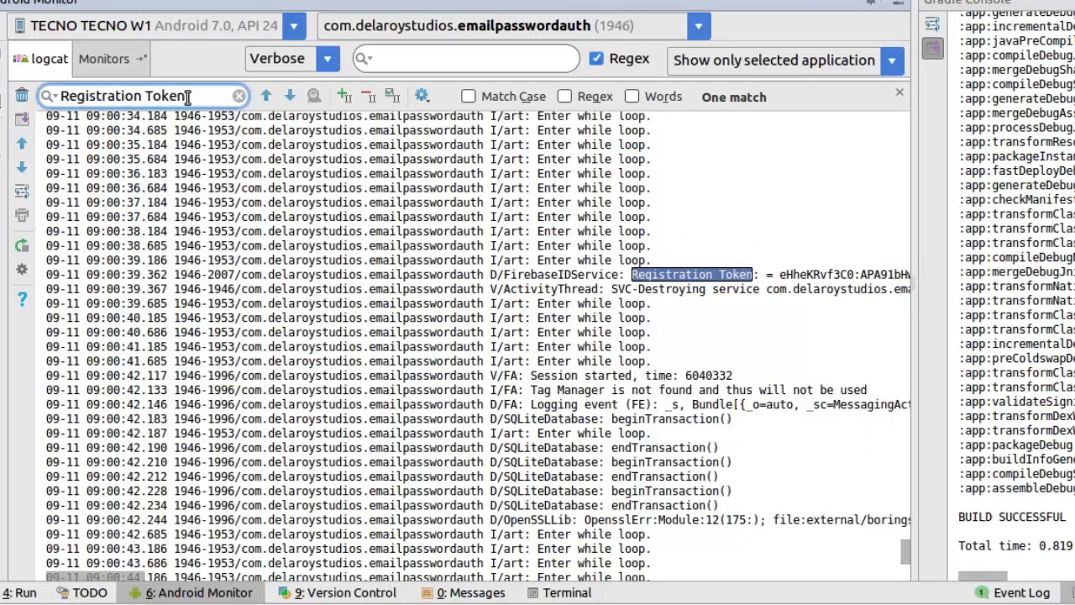
pyautogui.moveTo(731, 262)
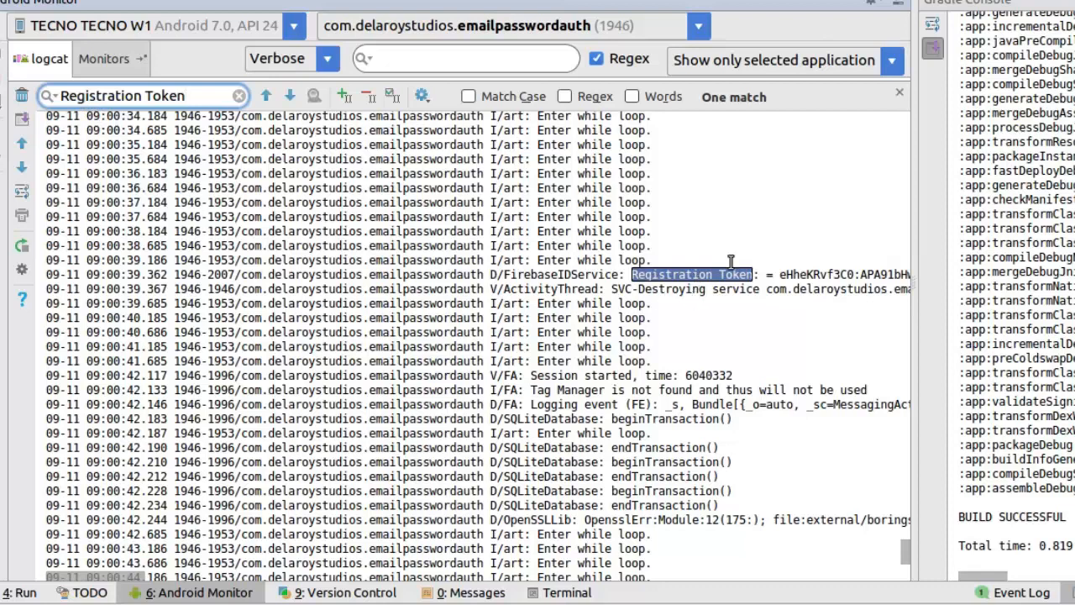
pyautogui.moveTo(101, 585)
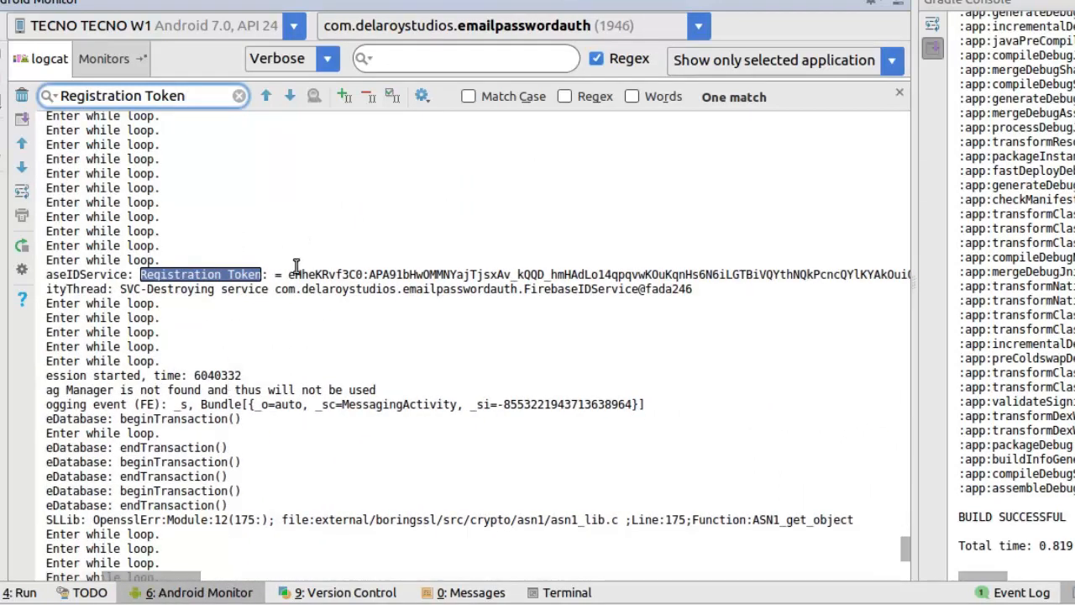
pyautogui.moveTo(277, 274); pyautogui.dragTo(697, 289)
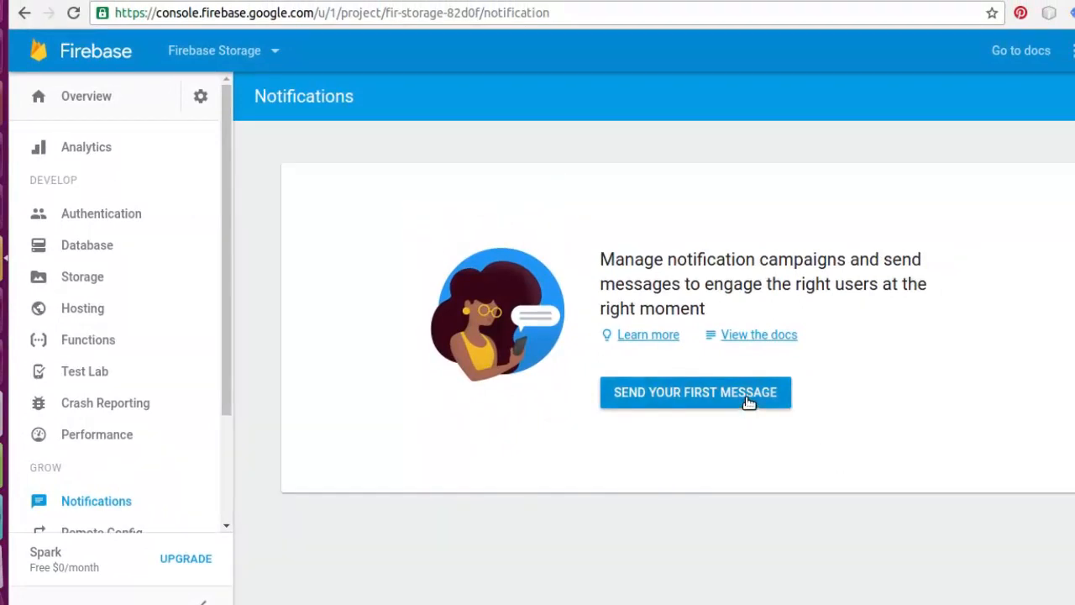
pyautogui.moveTo(229, 374)
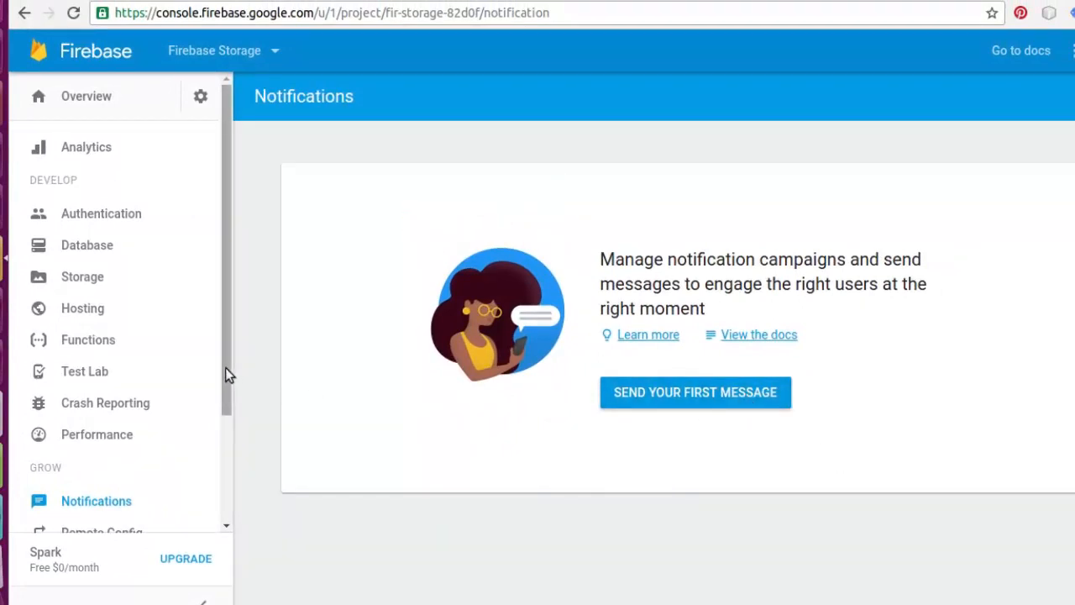
# Start composing the first notification message from the Notifications page
pyautogui.scroll(-3)
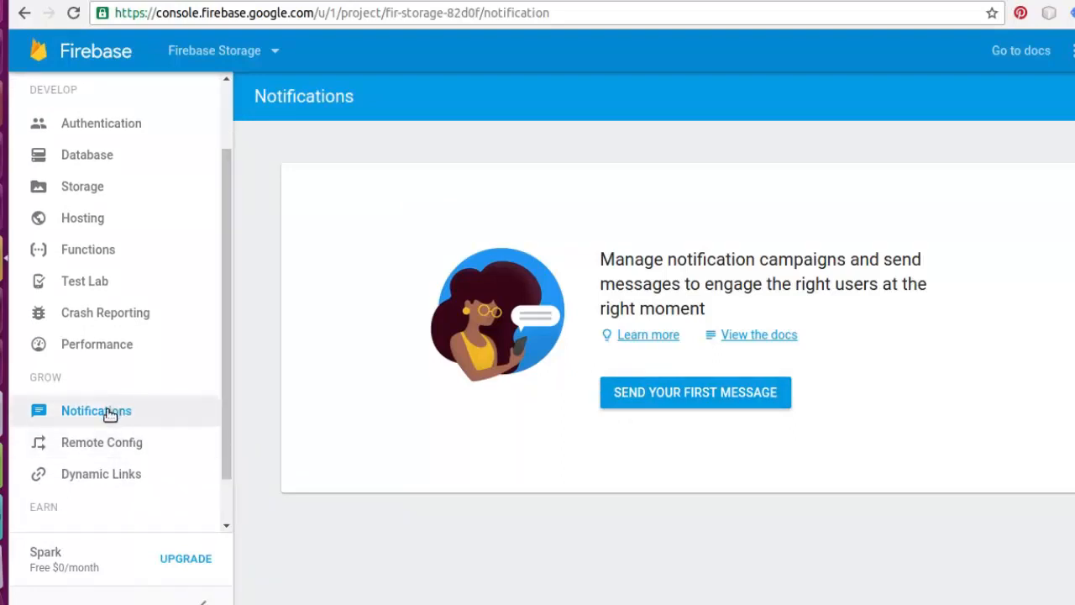
pyautogui.moveTo(68, 393)
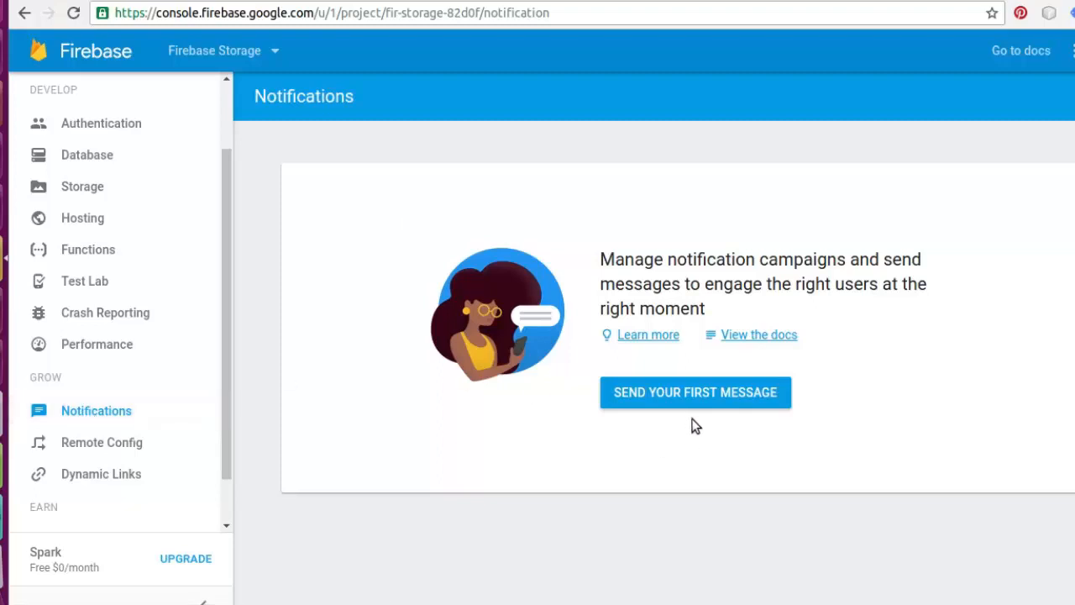
pyautogui.moveTo(692, 403)
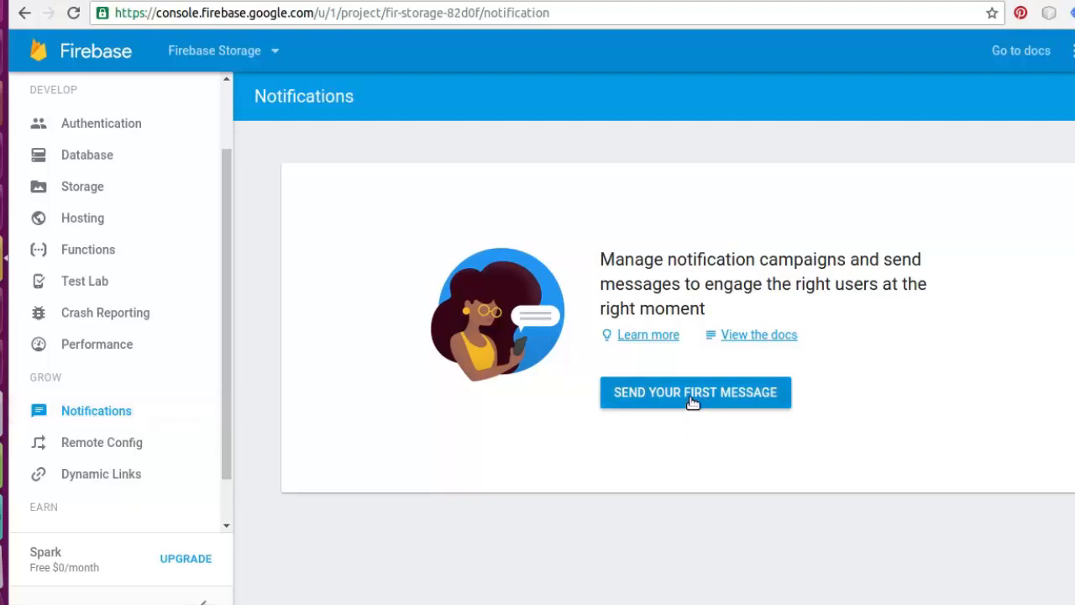
pyautogui.click(695, 393)
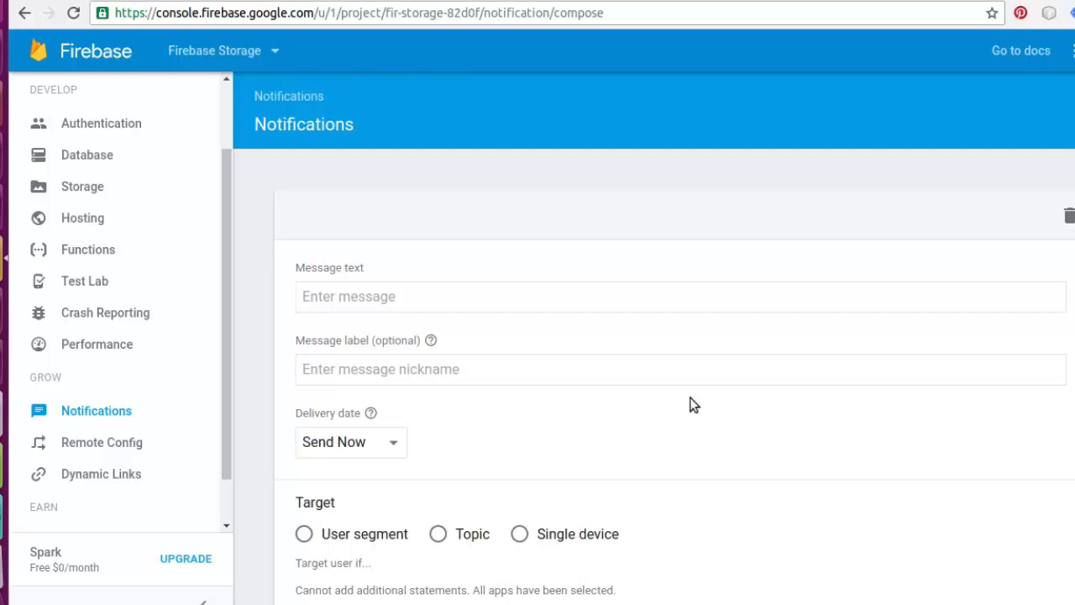
# Enter message text 'Testing out the first Firebase Cloud Messaging Notification' and target a single device
pyautogui.click(302, 535)
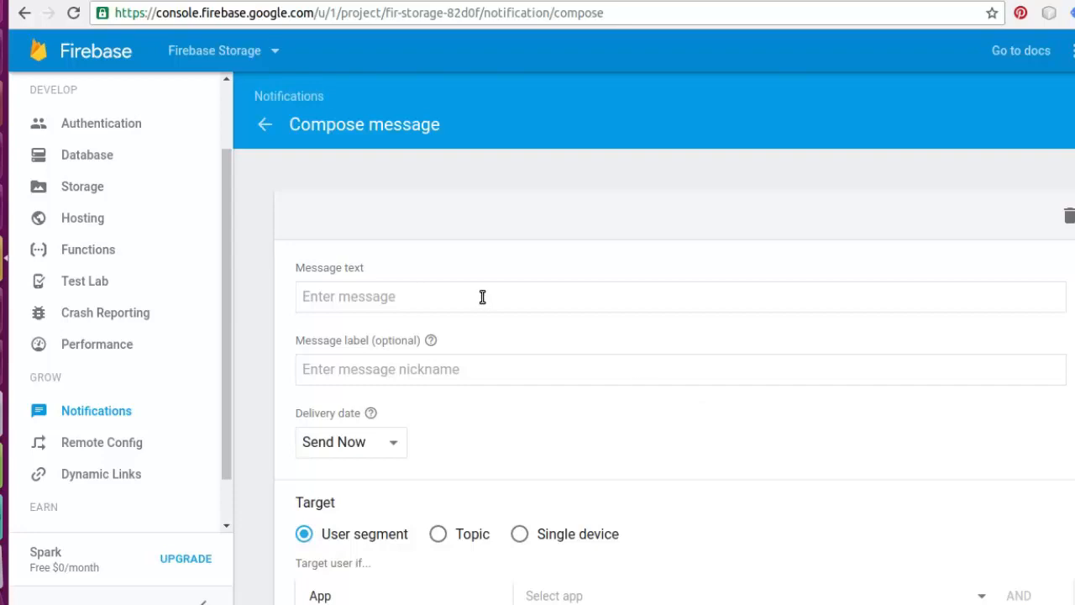
pyautogui.click(482, 296)
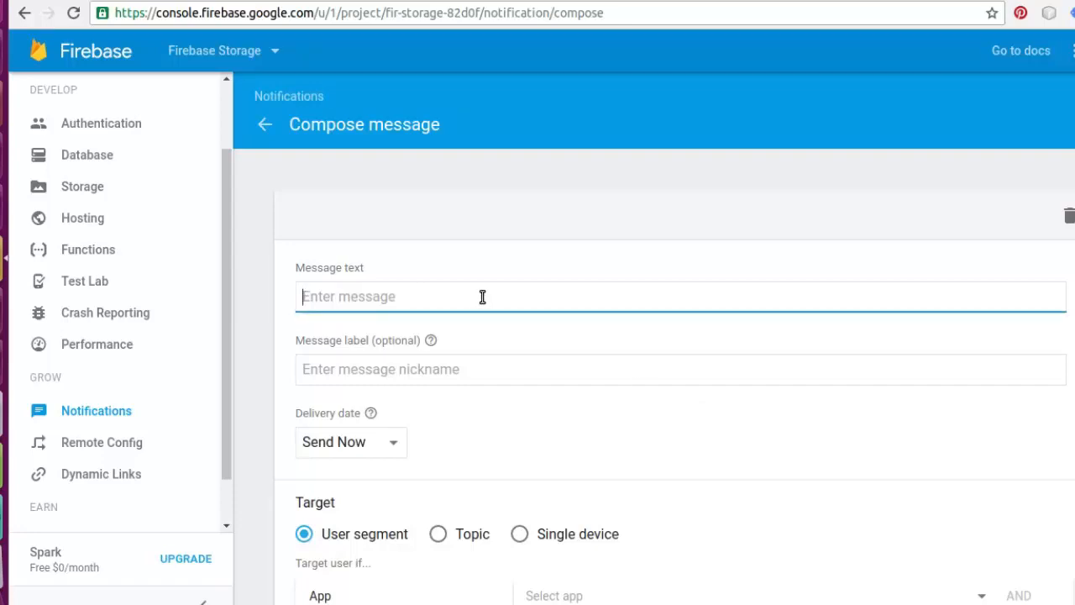
pyautogui.write('Testing o')
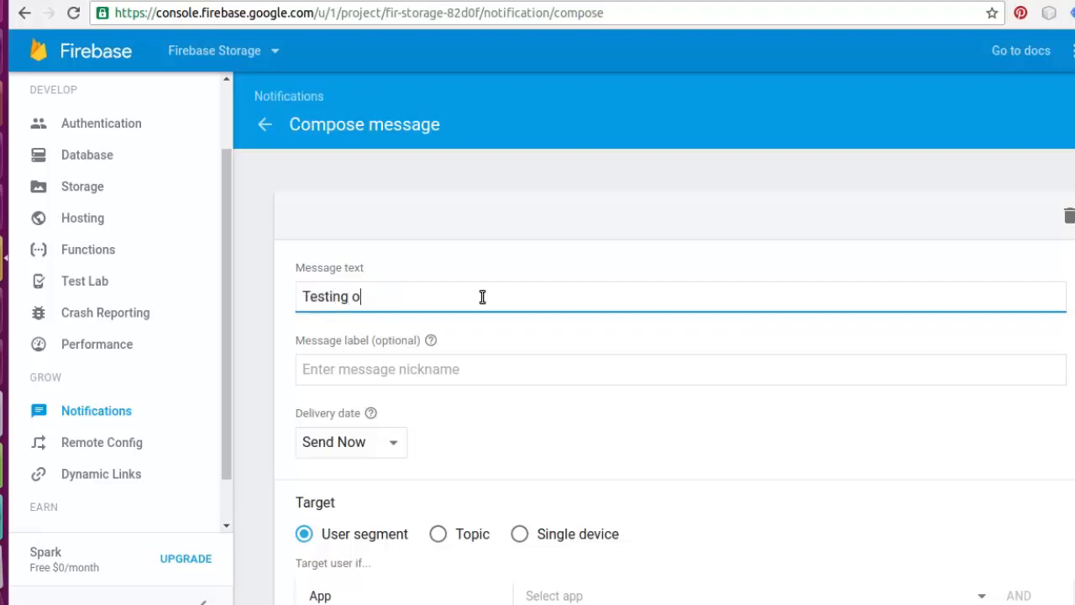
pyautogui.write('ut the')
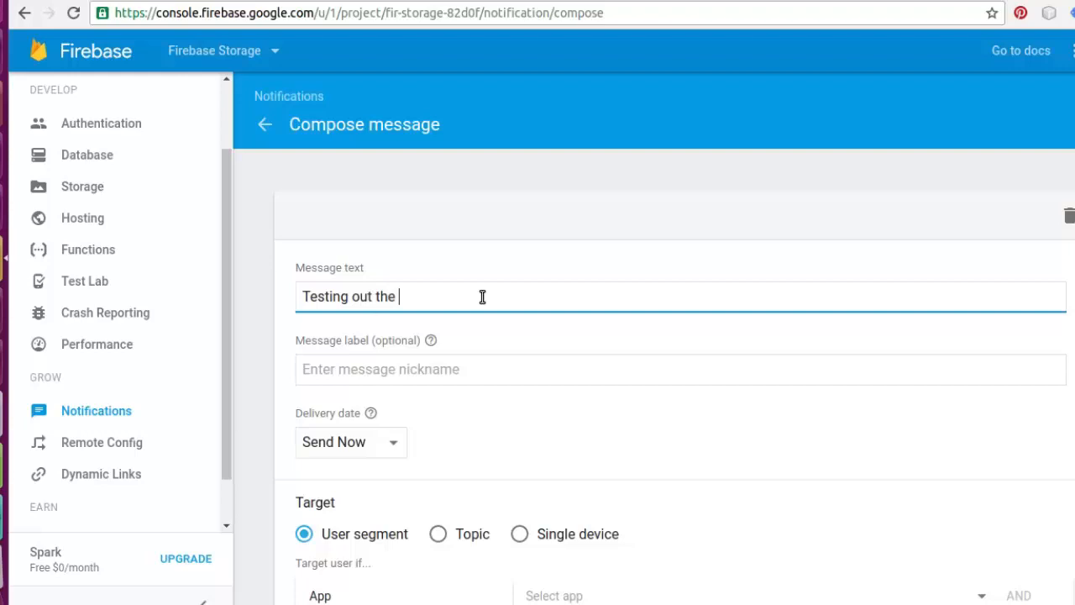
pyautogui.write('first')
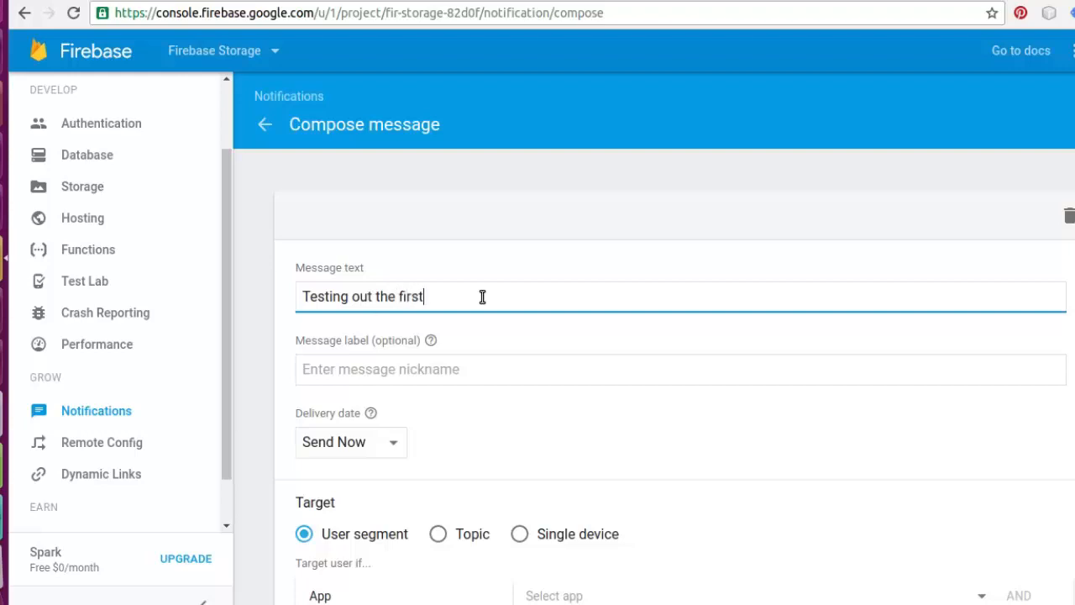
pyautogui.write('Firebase Cloud Messaging Not')
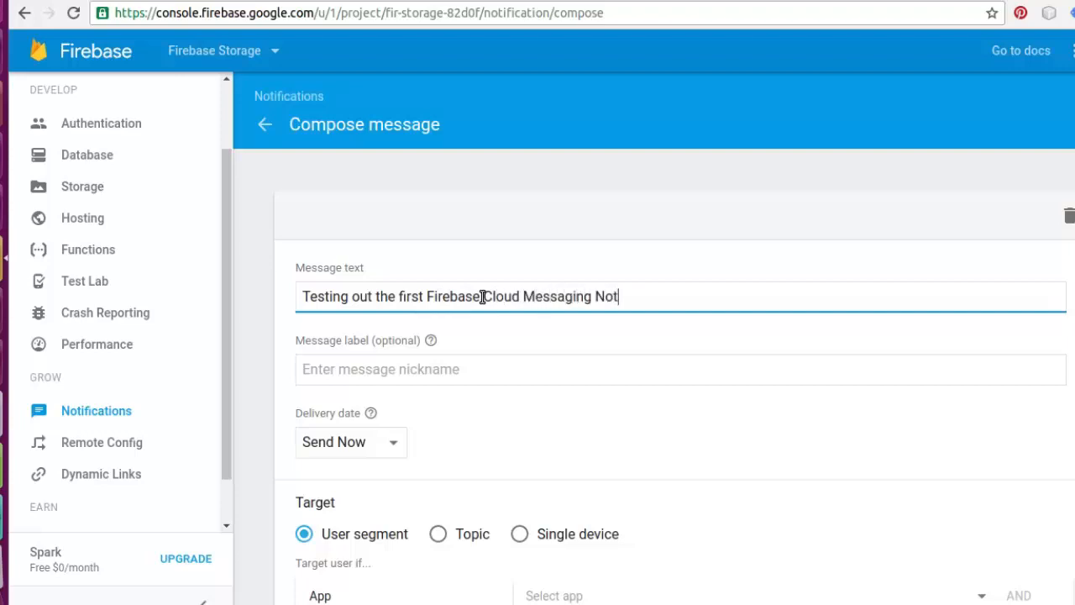
pyautogui.write('ification')
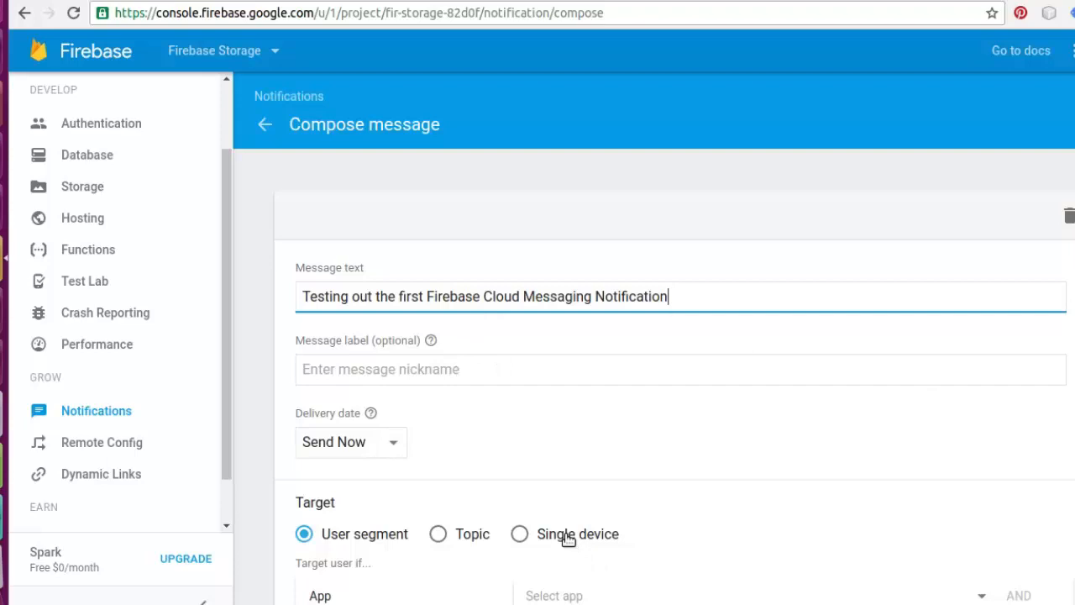
pyautogui.click(519, 535)
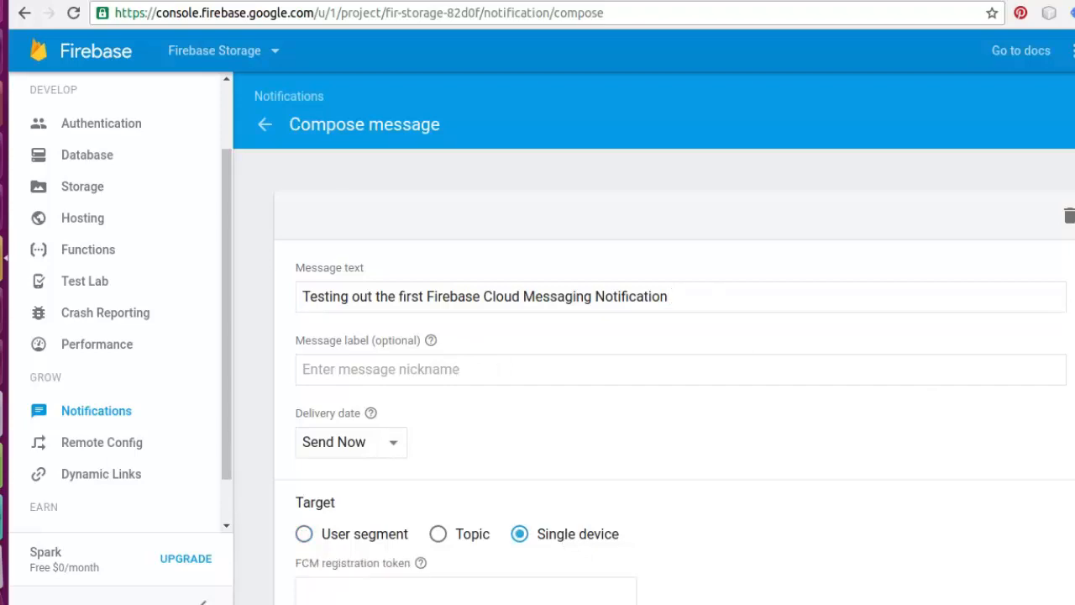
# Paste the device's registration token and send the notification, confirming in the review dialog
pyautogui.scroll(-3)
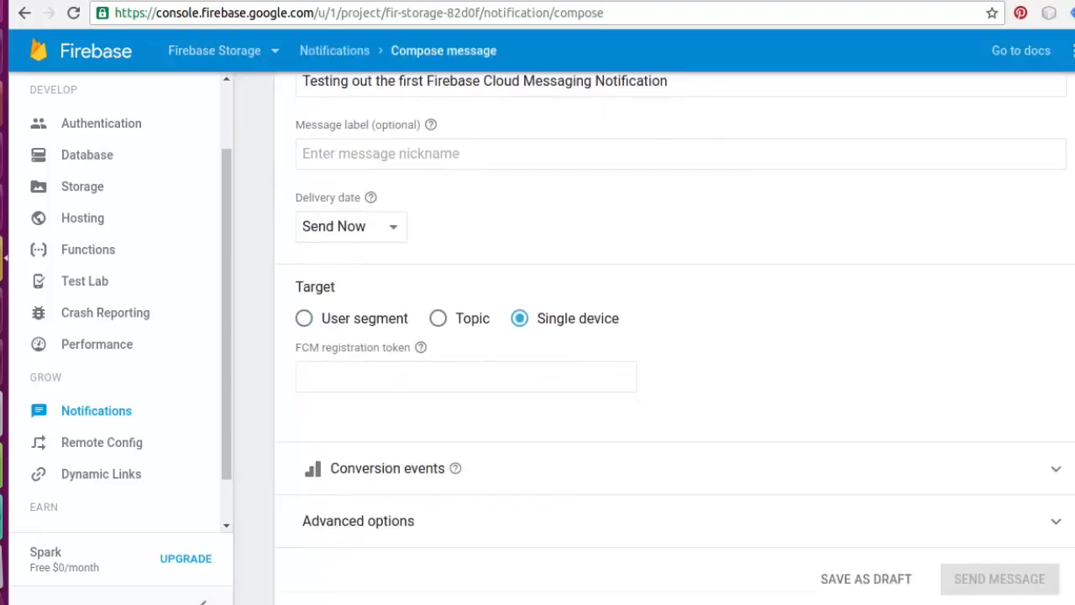
pyautogui.click(465, 376)
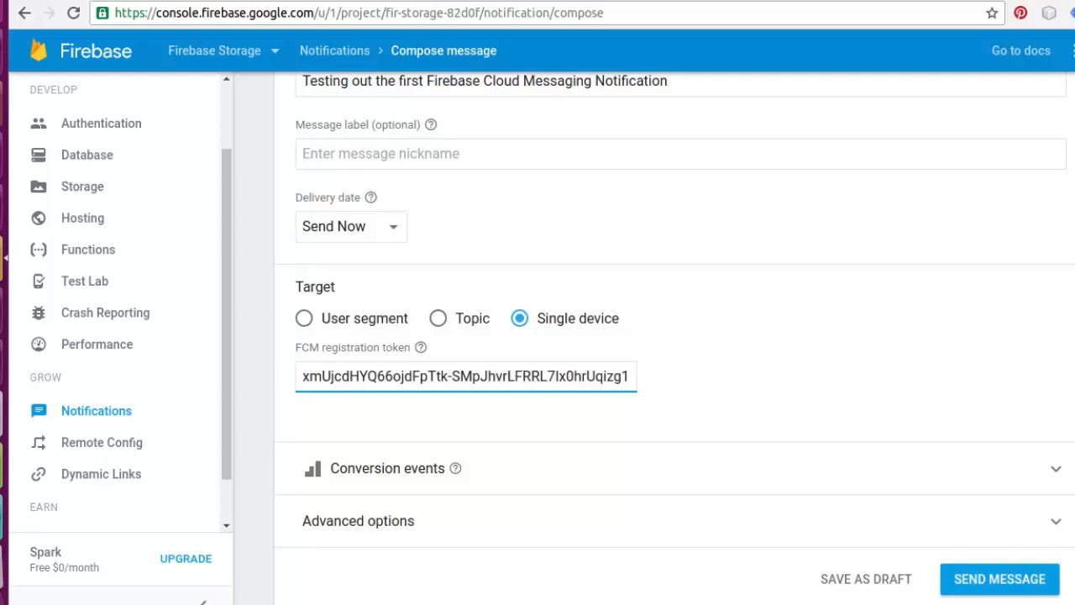
pyautogui.scroll(-3)
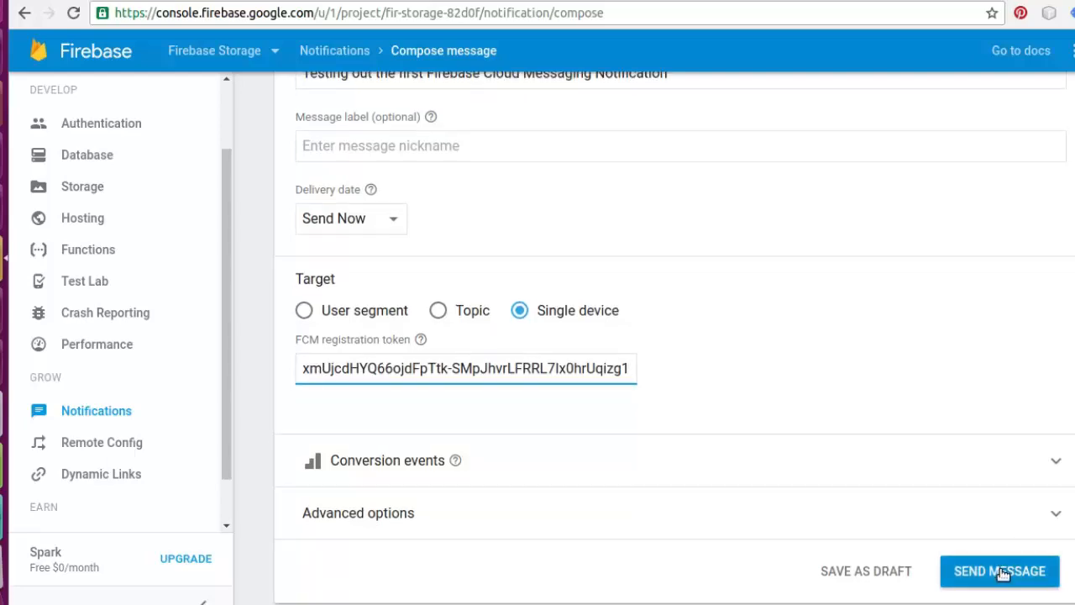
pyautogui.click(998, 571)
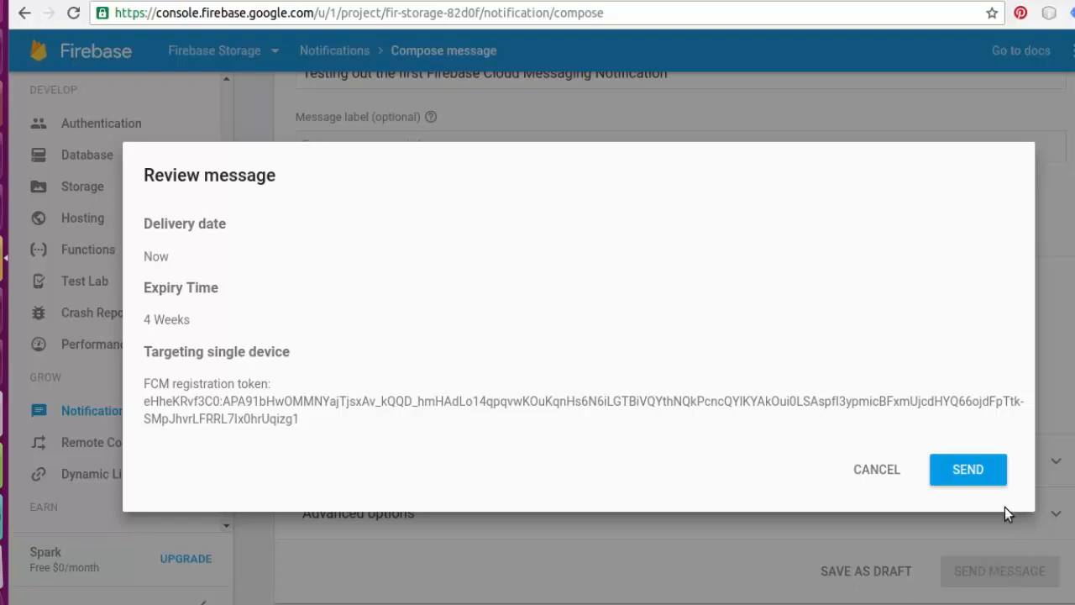
pyautogui.click(877, 469)
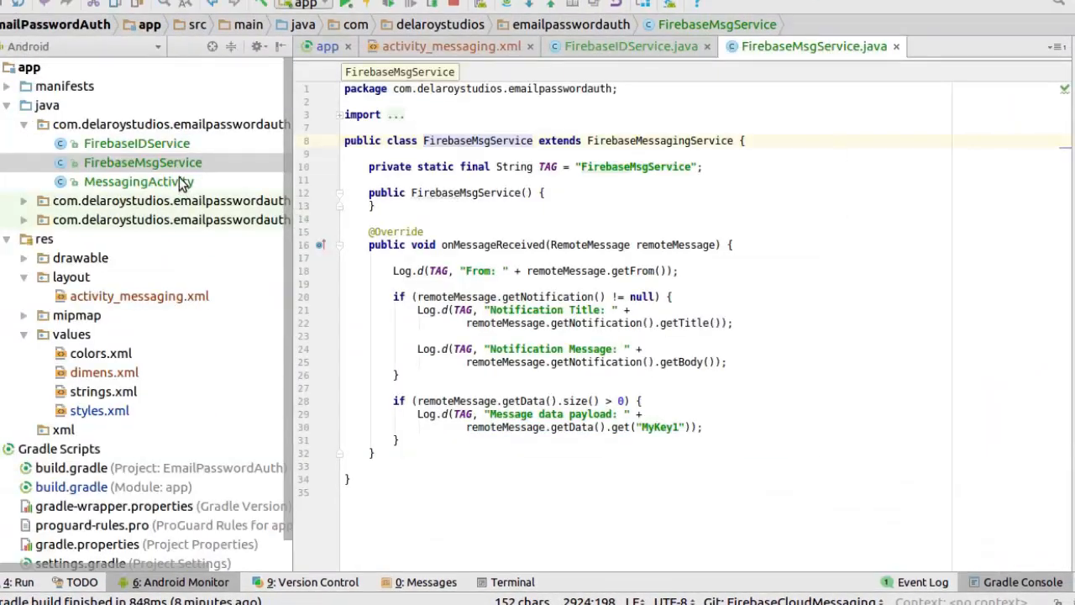
# Show FirebaseMsgService.java with onMessageReceived logging sender, title, body and MyKey1 data
pyautogui.click(138, 182)
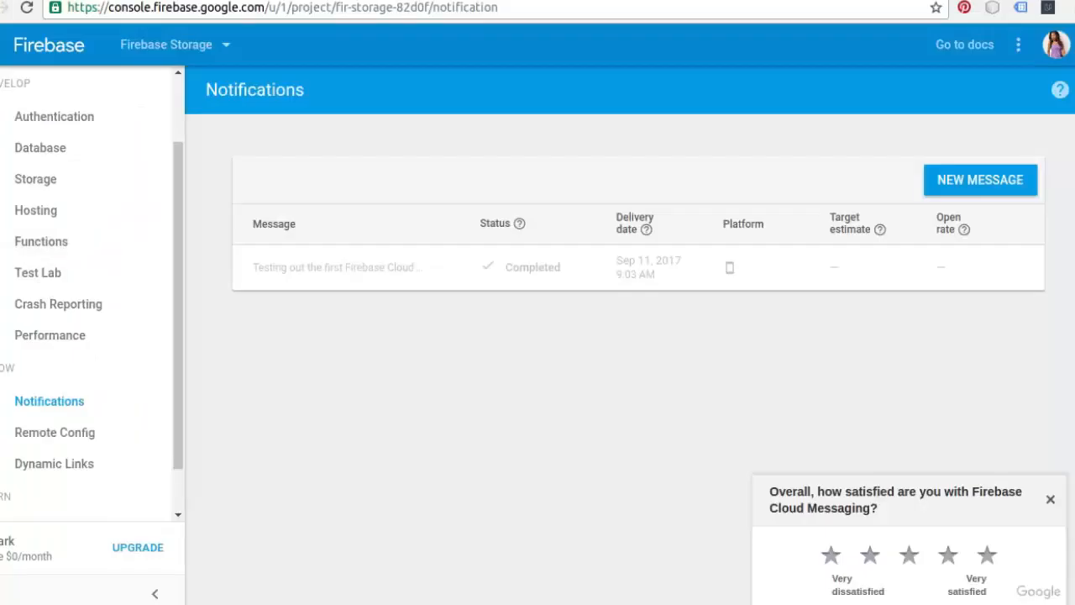
pyautogui.moveTo(821, 265)
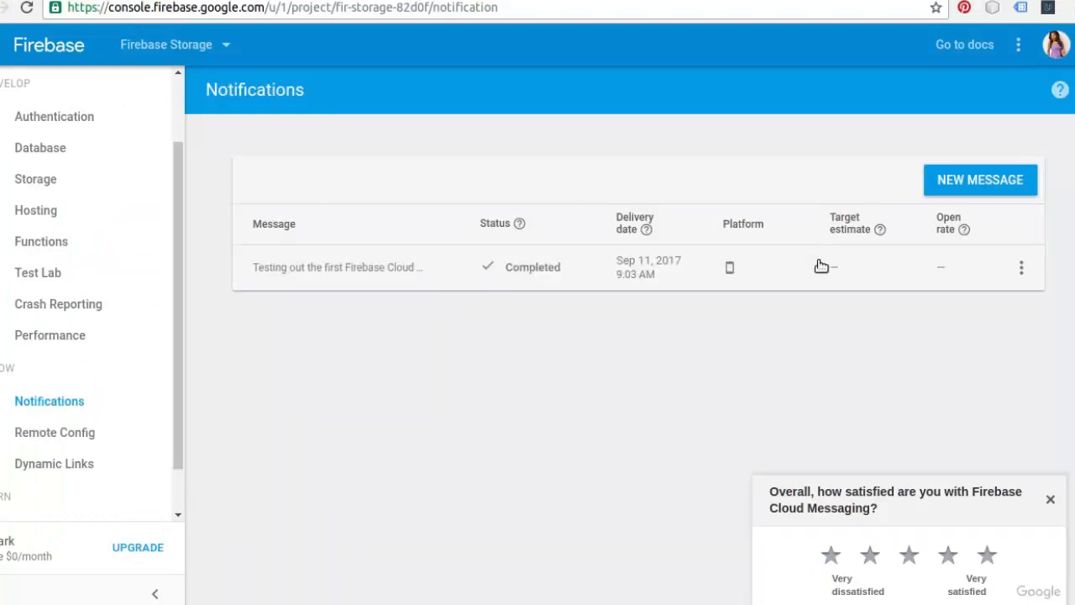
# Start a new notification with message text 'Testing out the Key and Value pairs'
pyautogui.click(982, 180)
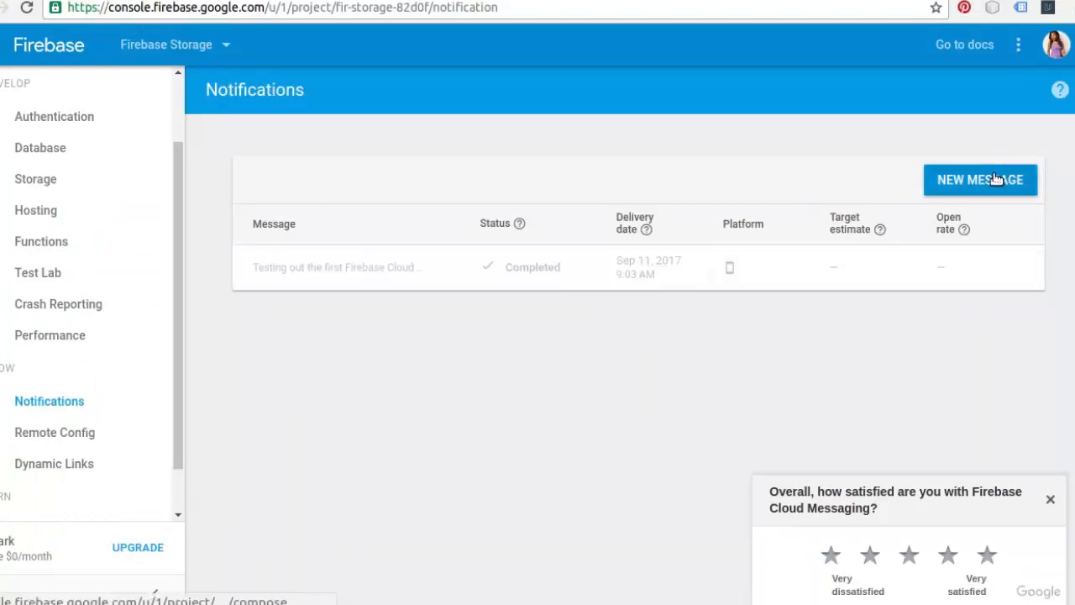
pyautogui.click(981, 179)
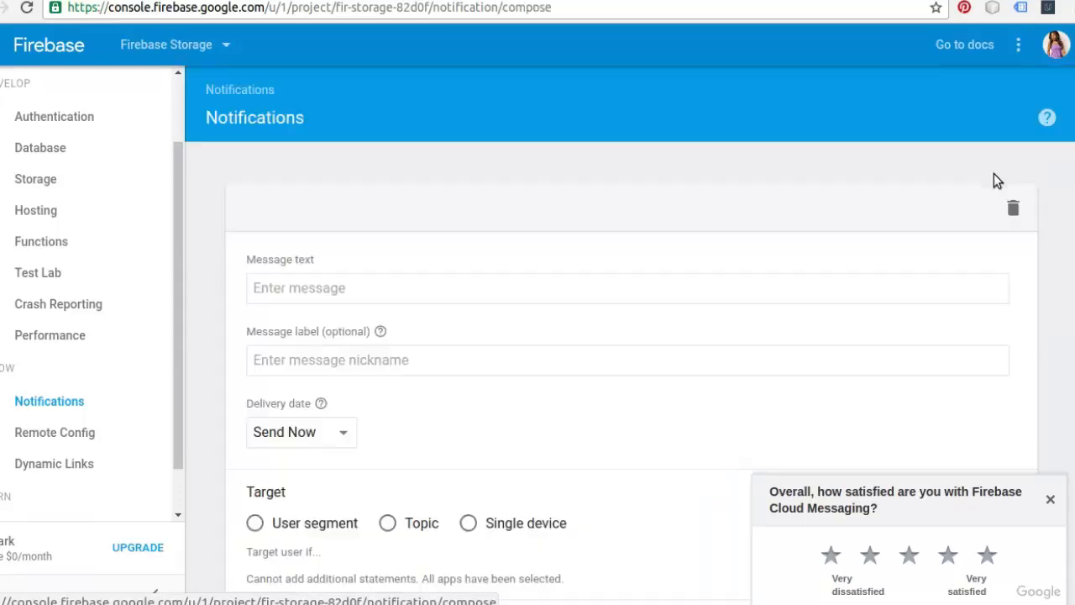
pyautogui.click(255, 523)
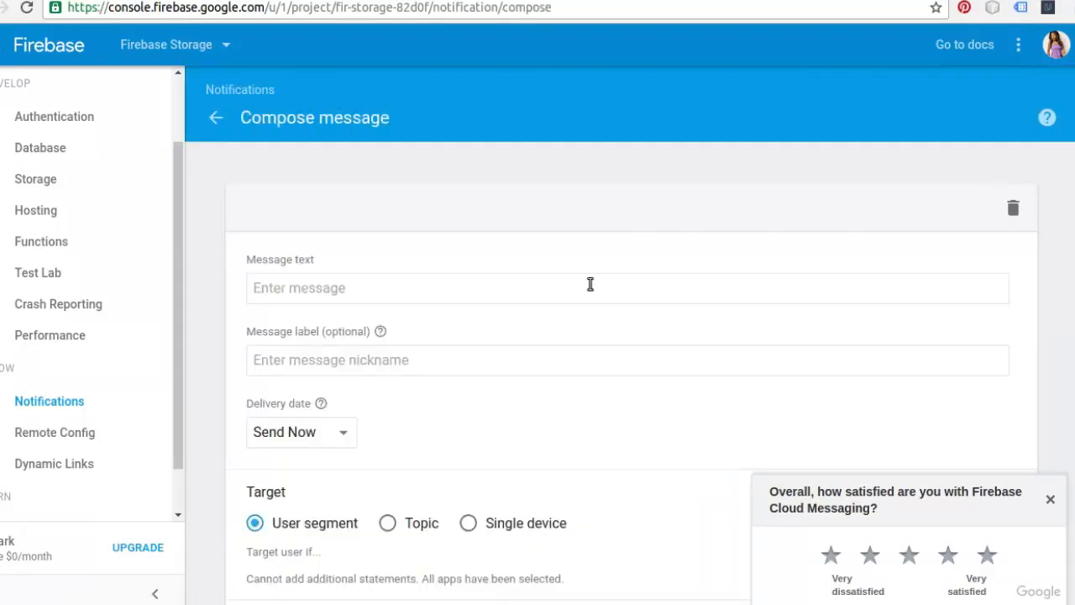
pyautogui.write('T')
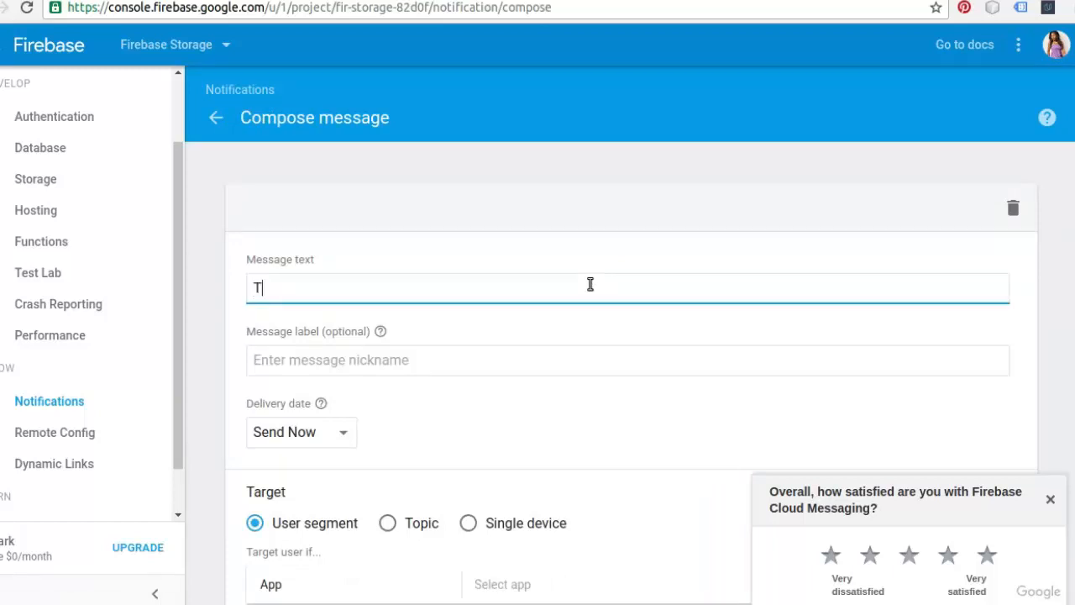
pyautogui.write('esting')
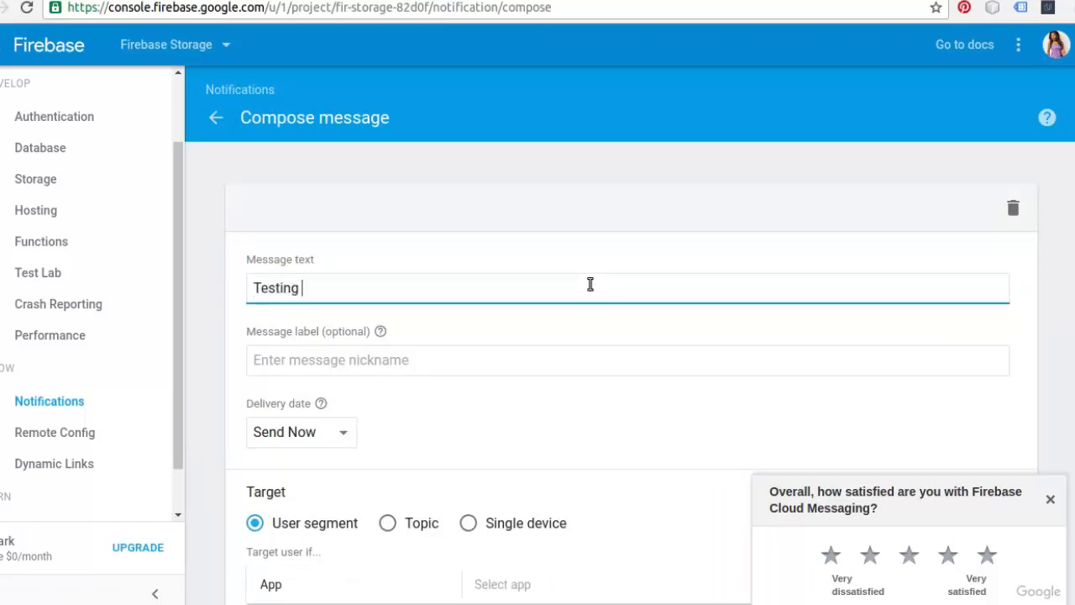
pyautogui.write('out the')
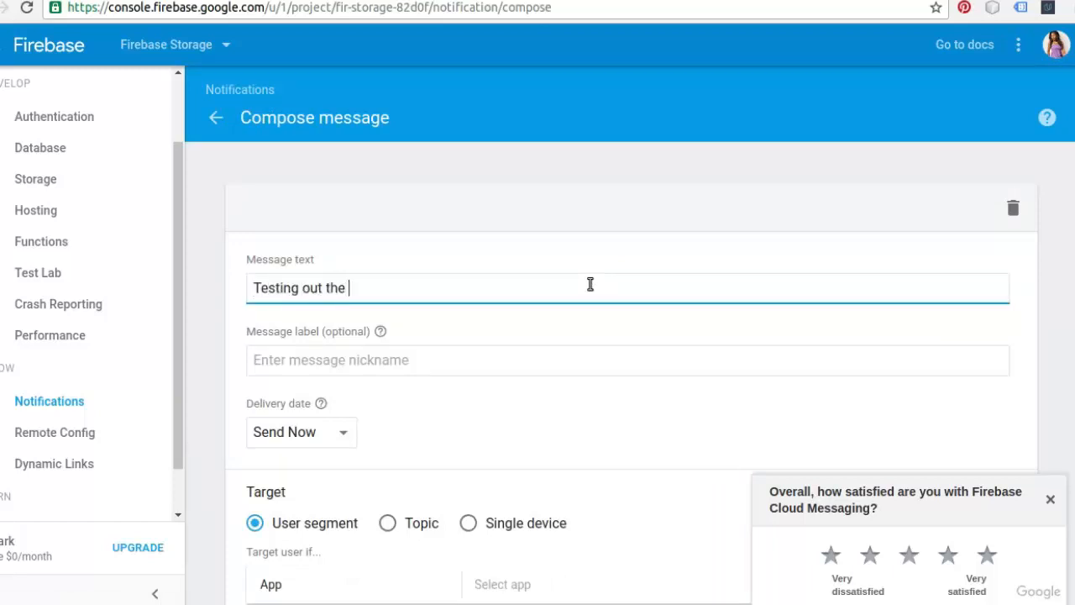
pyautogui.write('Key and Val')
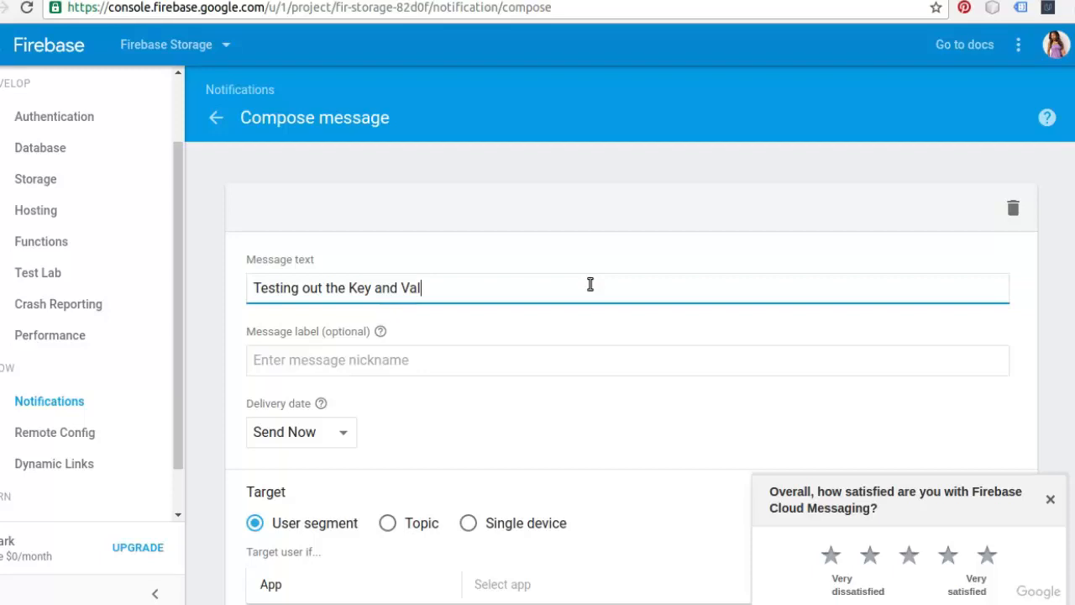
pyautogui.write('ue pai')
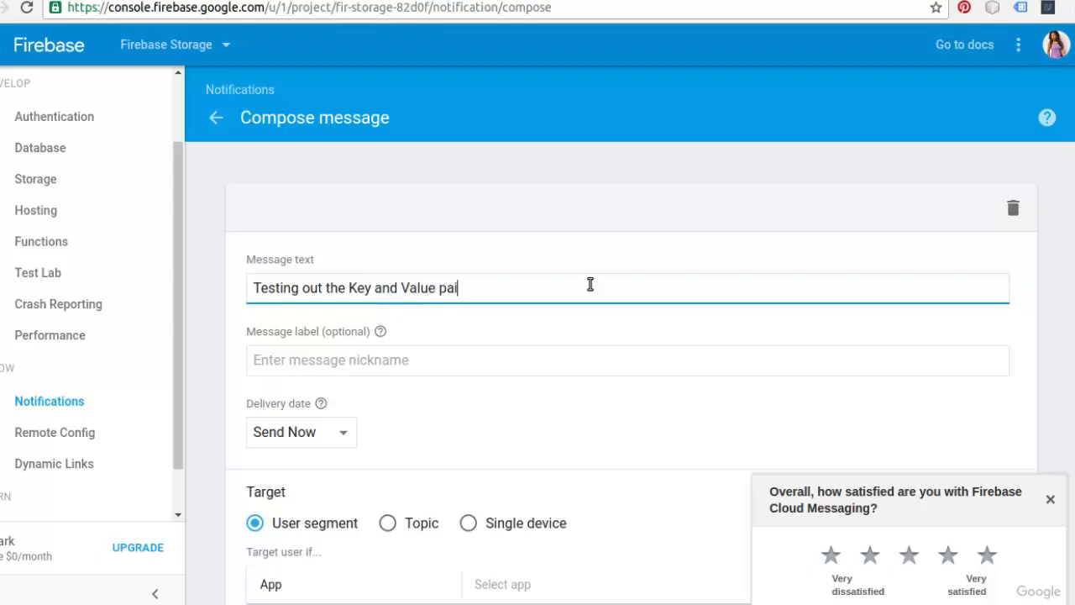
pyautogui.press('Backspace')
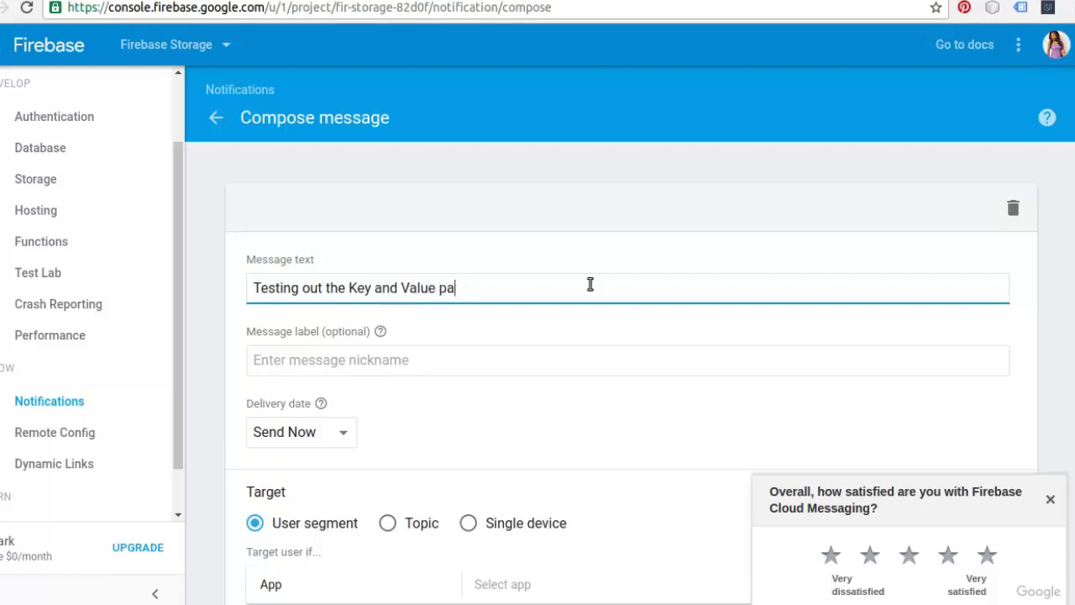
pyautogui.write('irs')
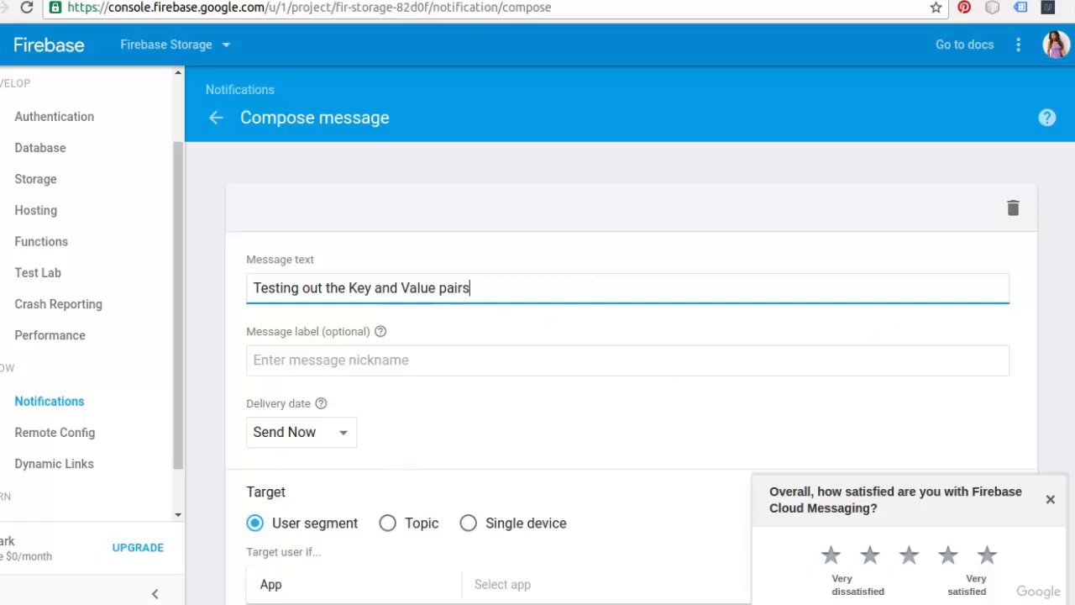
pyautogui.scroll(-3)
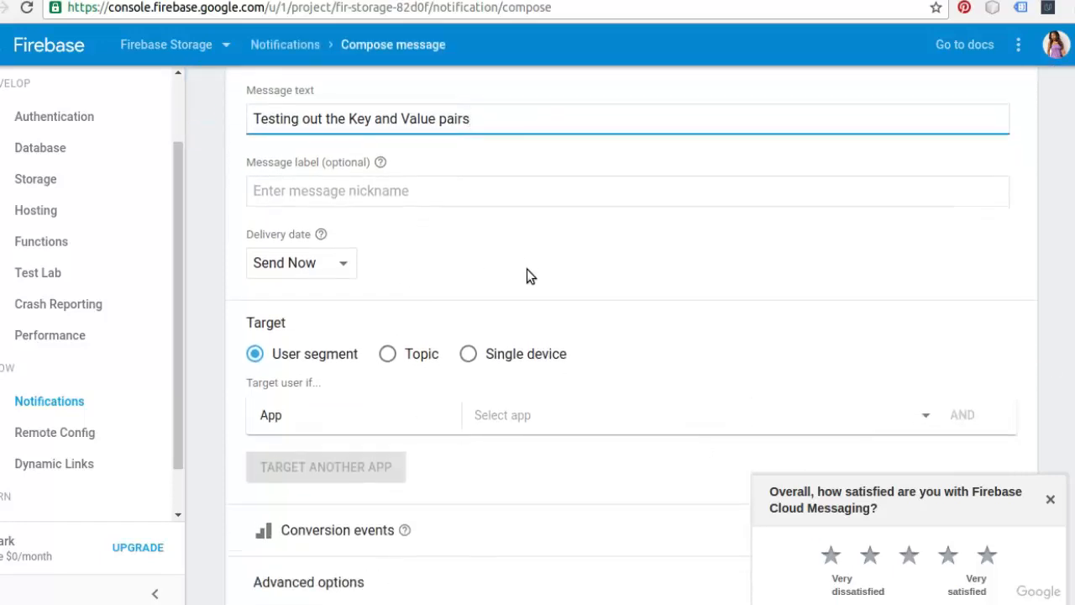
# Target a single device with the FCM registration token and expand Advanced options
pyautogui.click(468, 353)
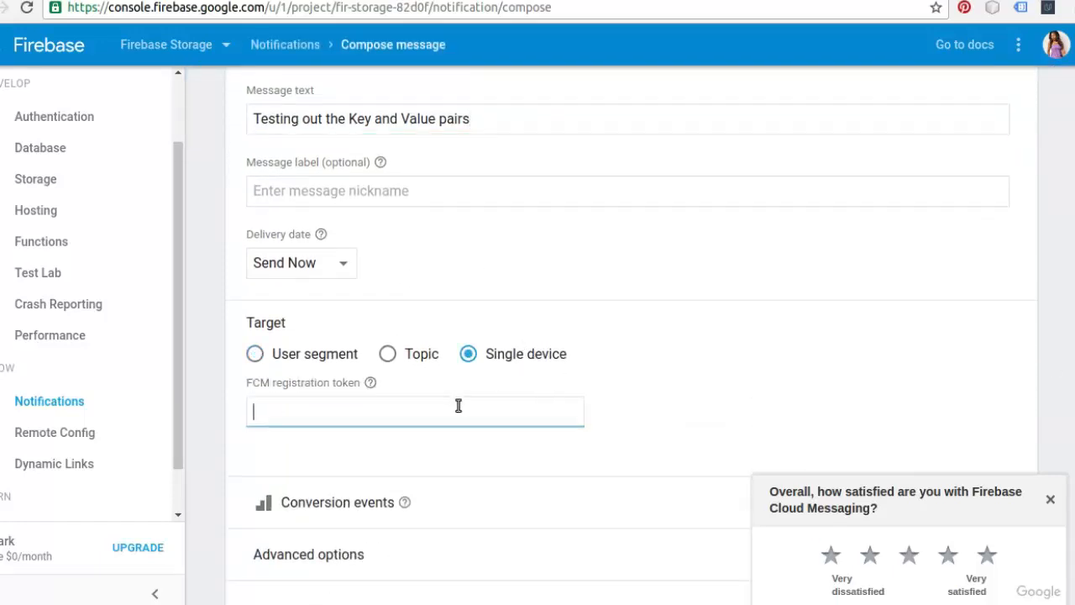
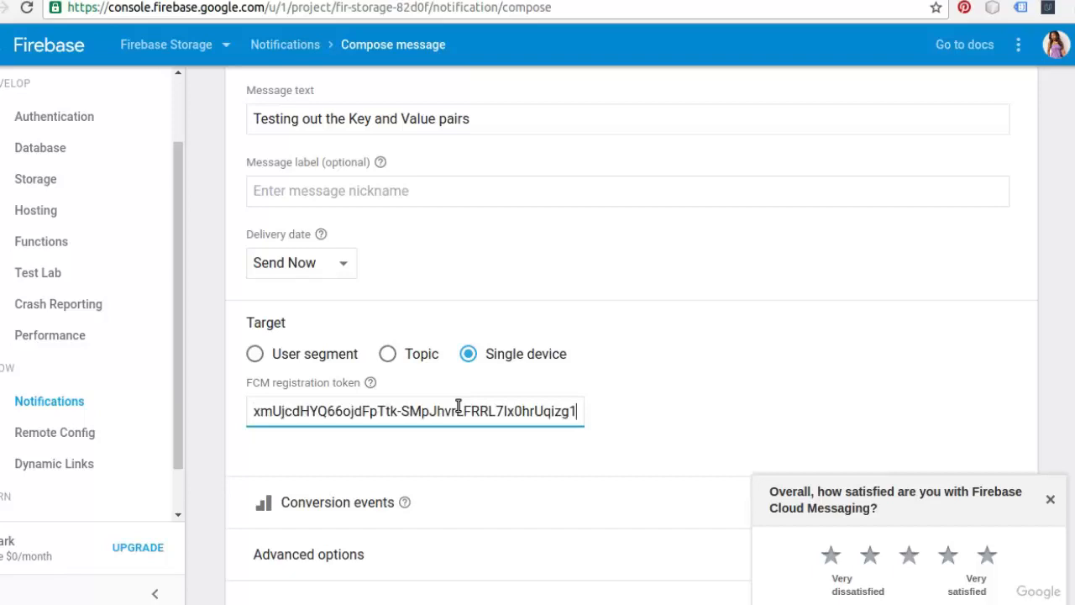
pyautogui.scroll(-3)
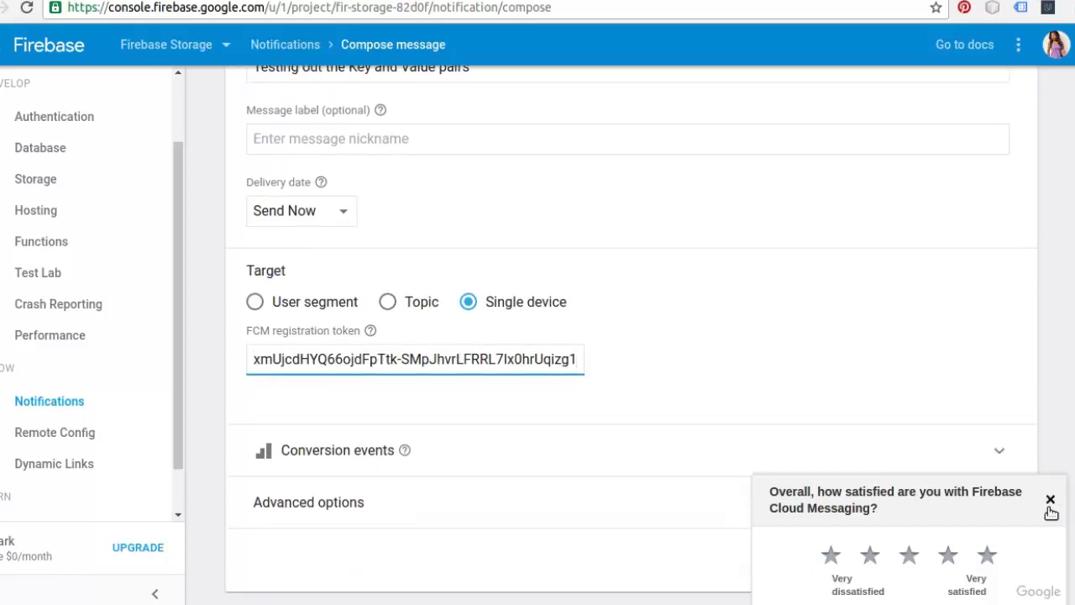
pyautogui.click(1050, 501)
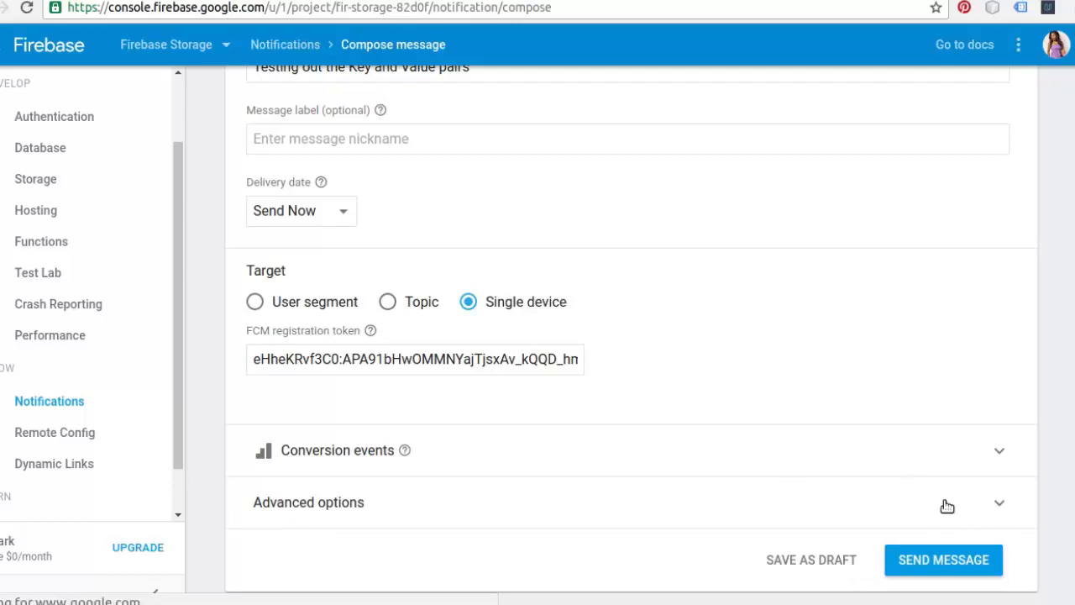
pyautogui.click(309, 501)
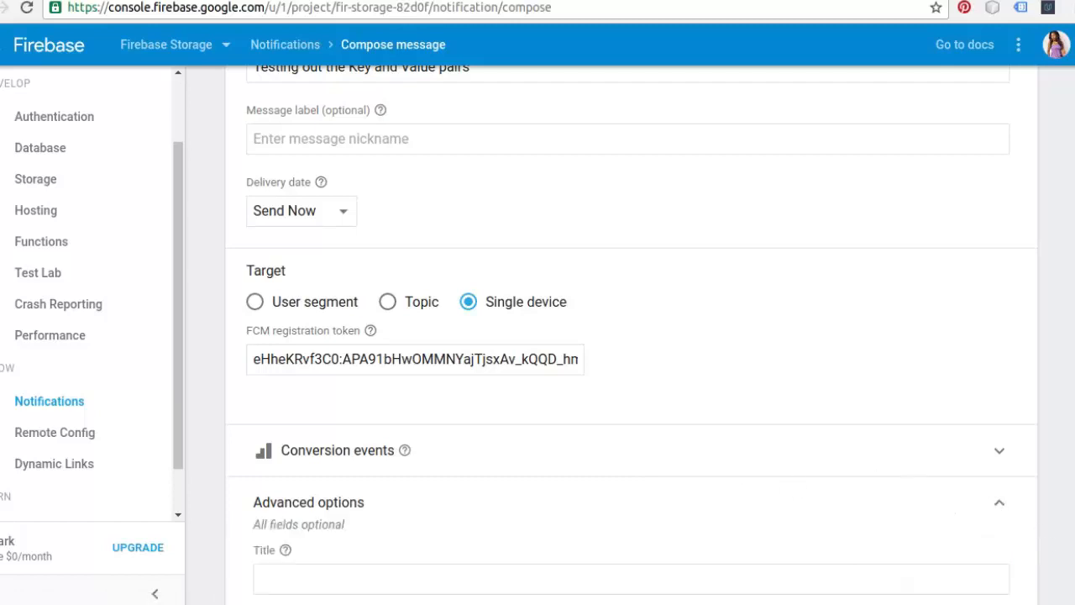
# Add custom data key MyKey1 with value 'We are rocking firebase notification'
pyautogui.scroll(-3)
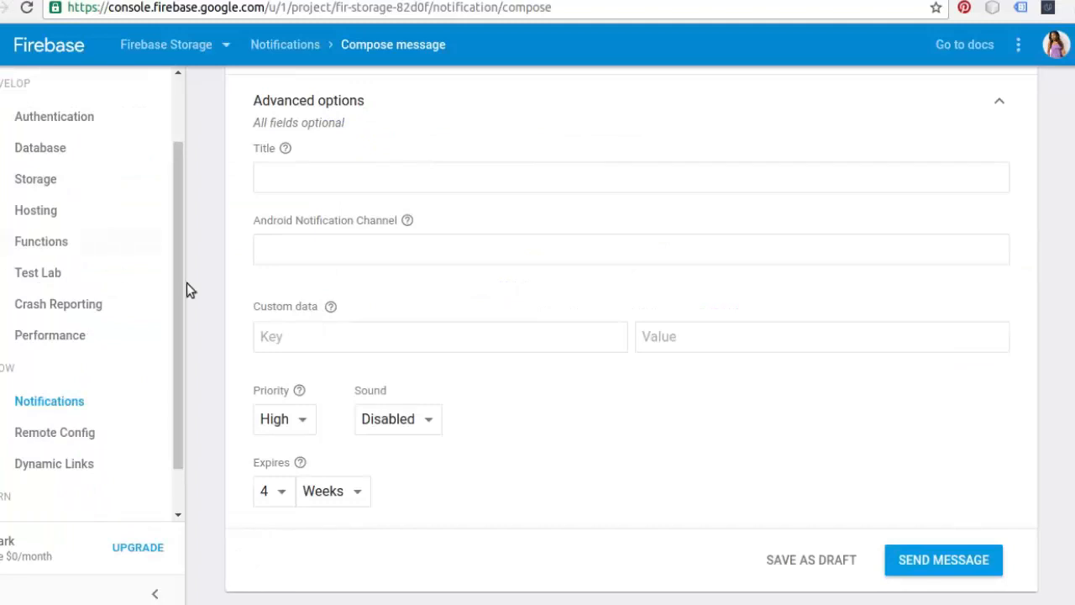
pyautogui.click(440, 336)
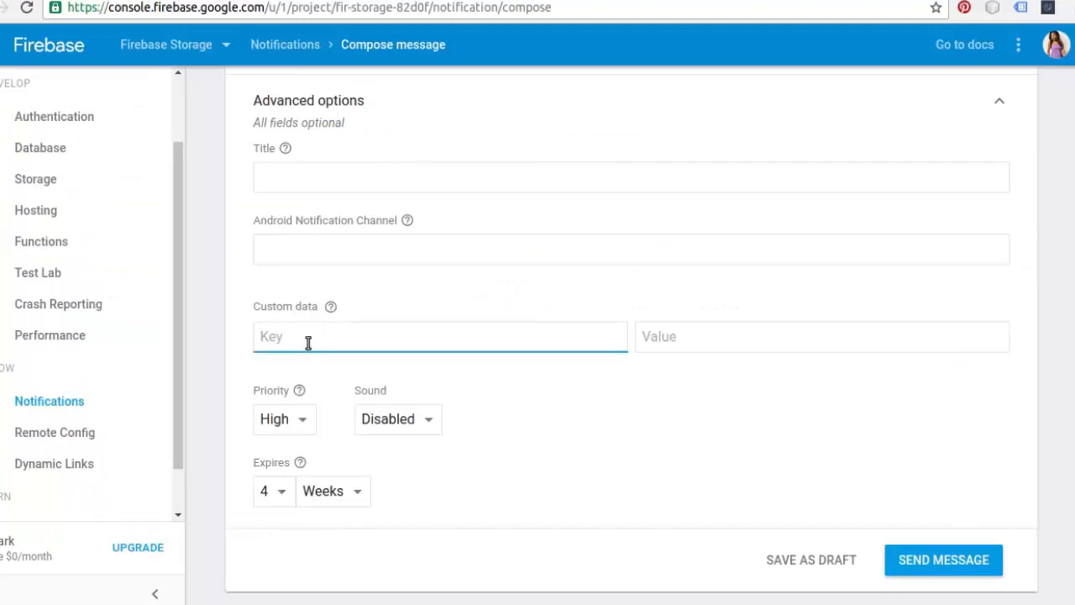
pyautogui.write('MyKey1')
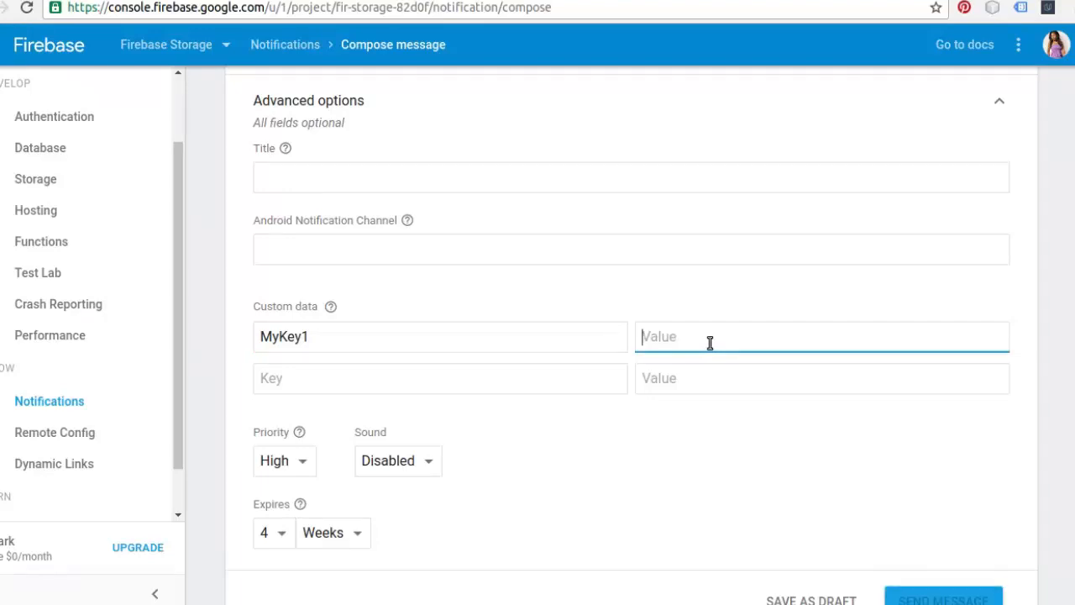
pyautogui.write('We are')
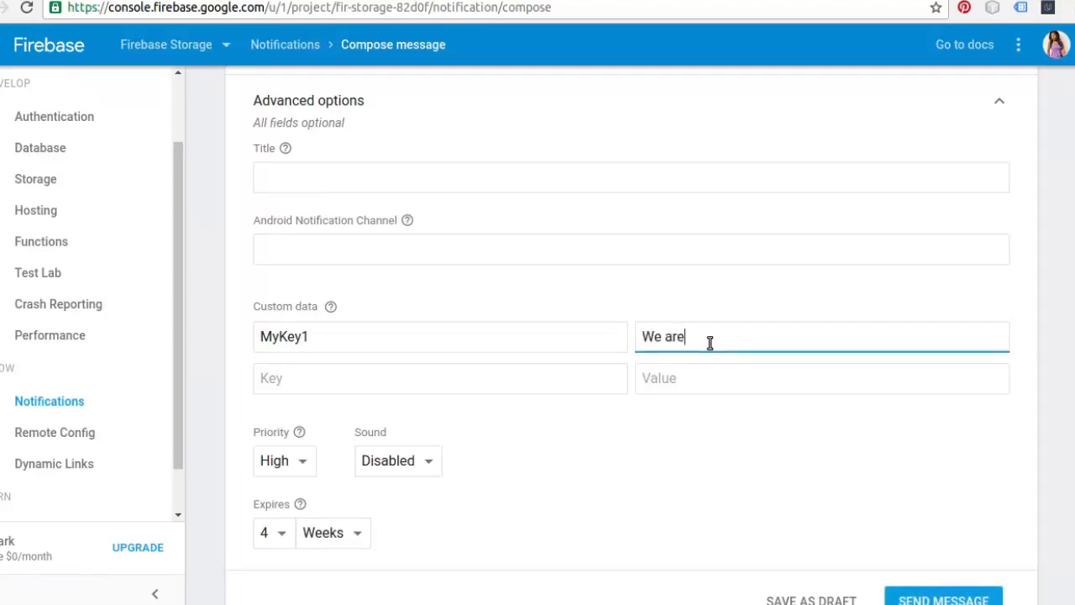
pyautogui.write('rockin')
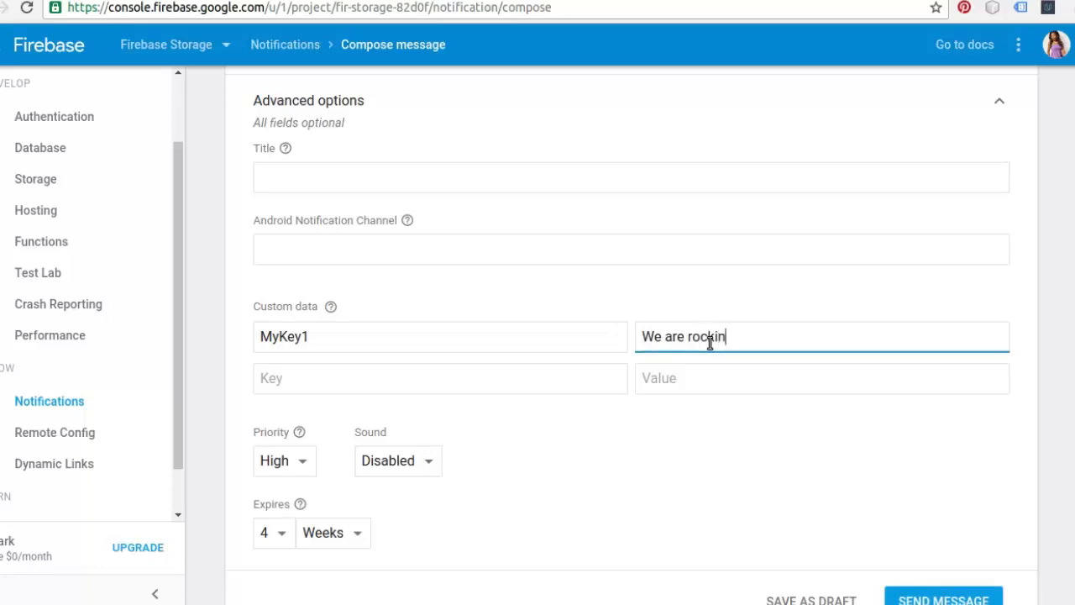
pyautogui.write('g firebase notifica')
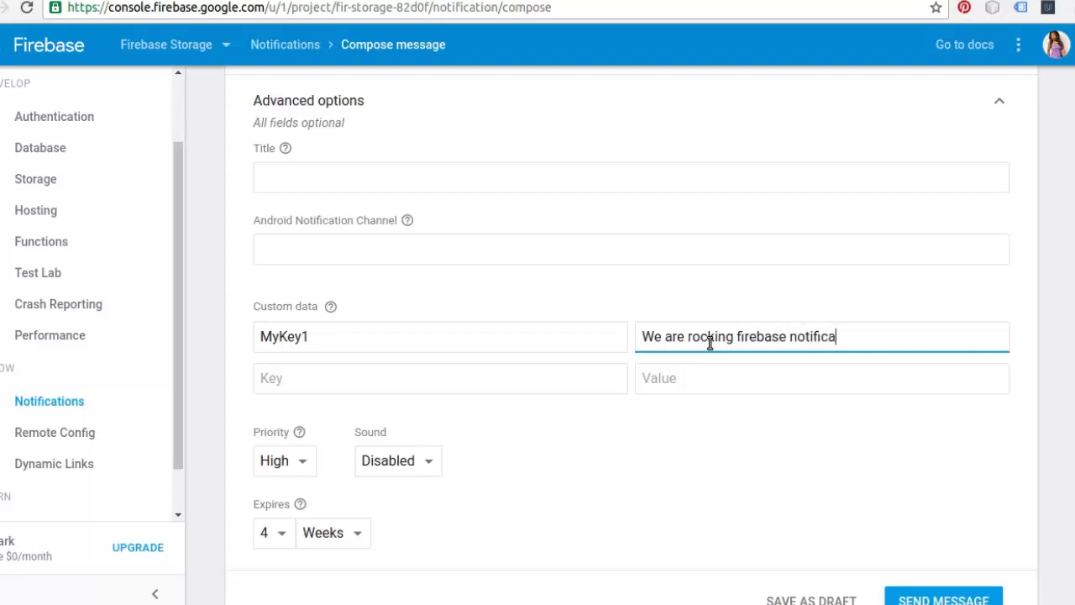
pyautogui.write('tion')
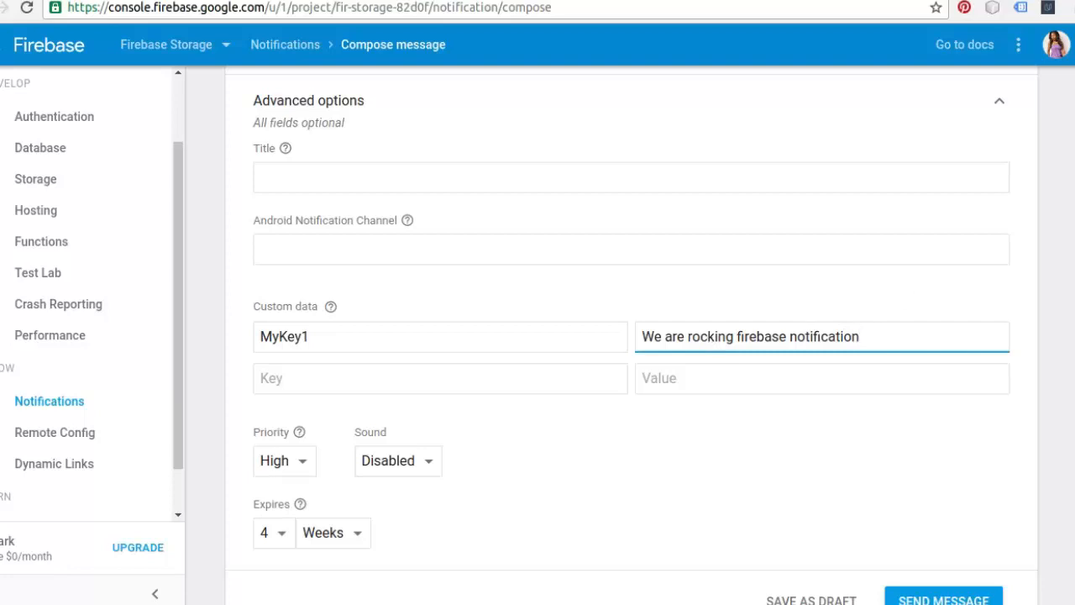
pyautogui.scroll(-3)
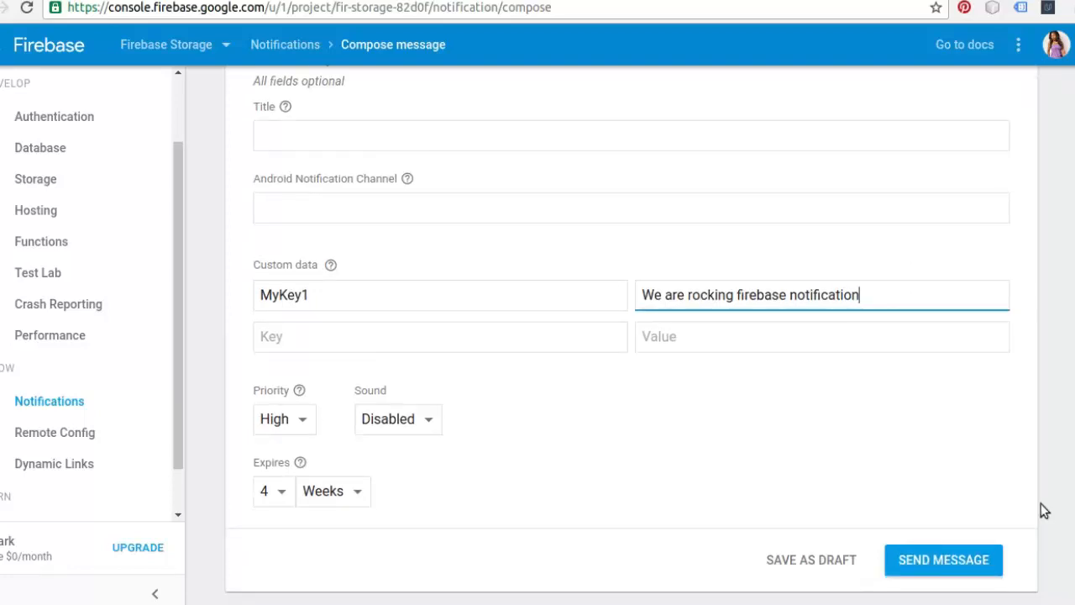
# Bring up the Review message dialog showing delivery now, 4-week expiry and single-device targeting
pyautogui.click(944, 559)
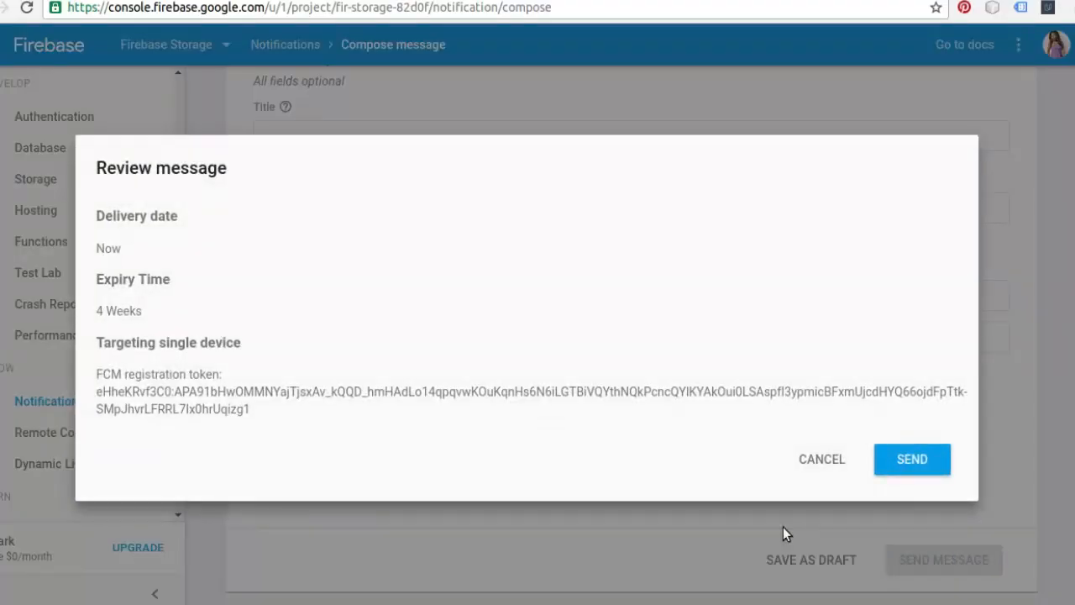
pyautogui.moveTo(905, 437)
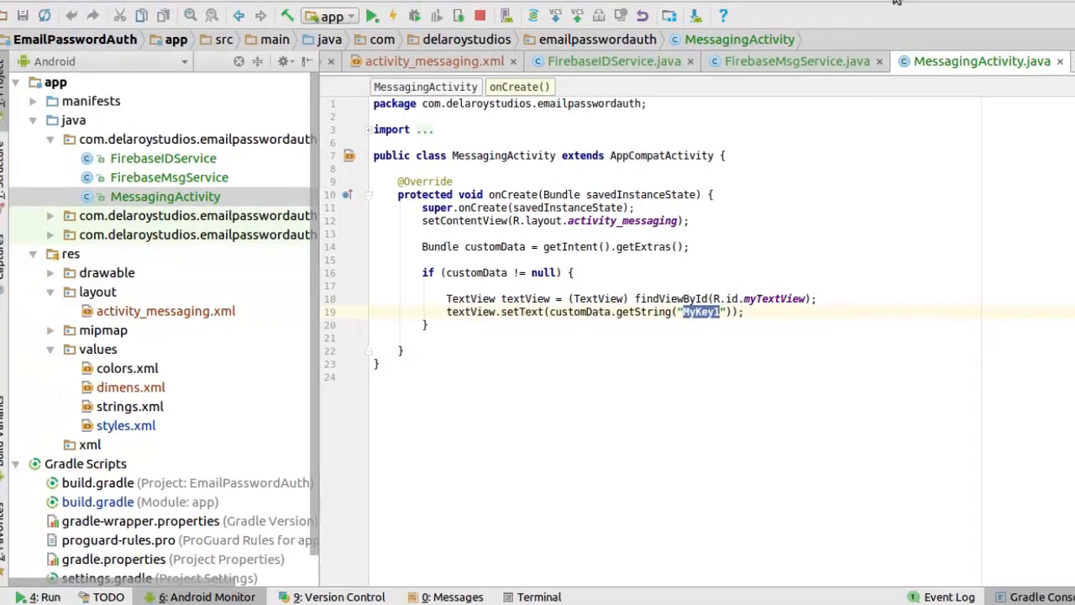
pyautogui.click(168, 178)
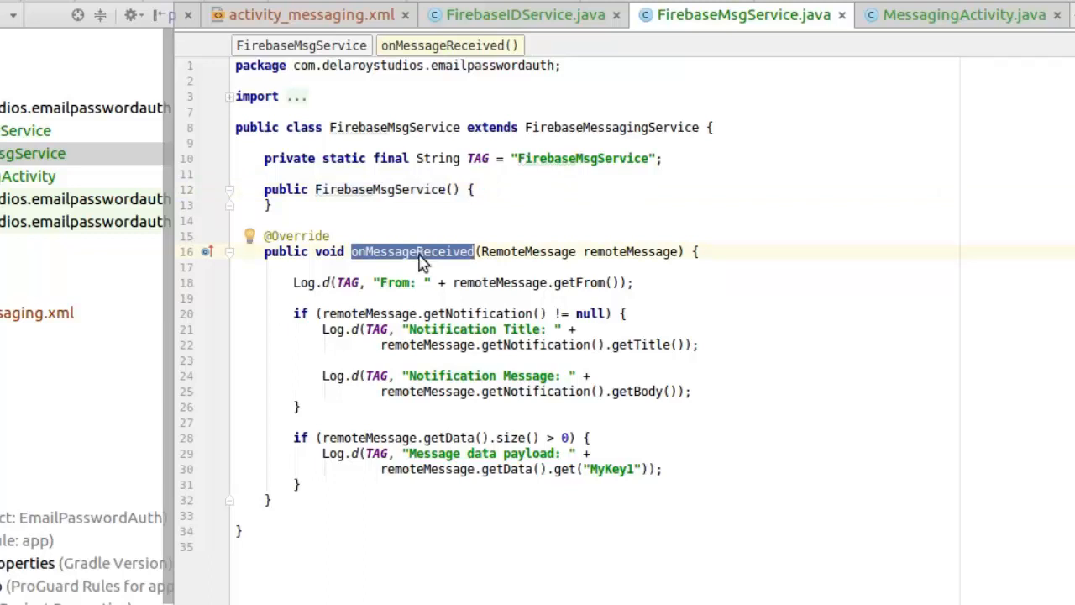
pyautogui.doubleClick(630, 252)
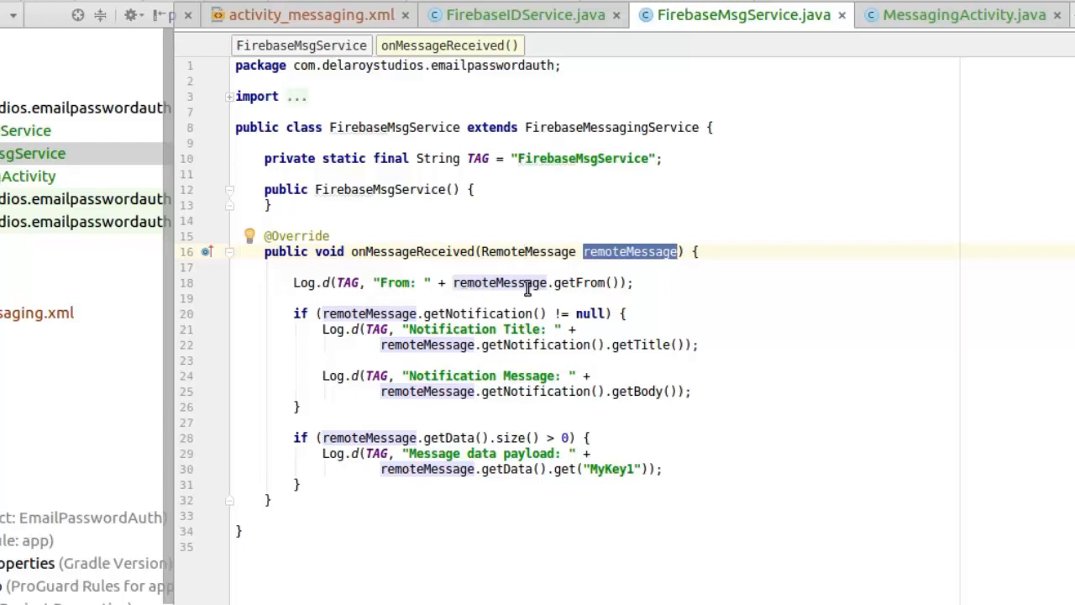
pyautogui.moveTo(490, 305)
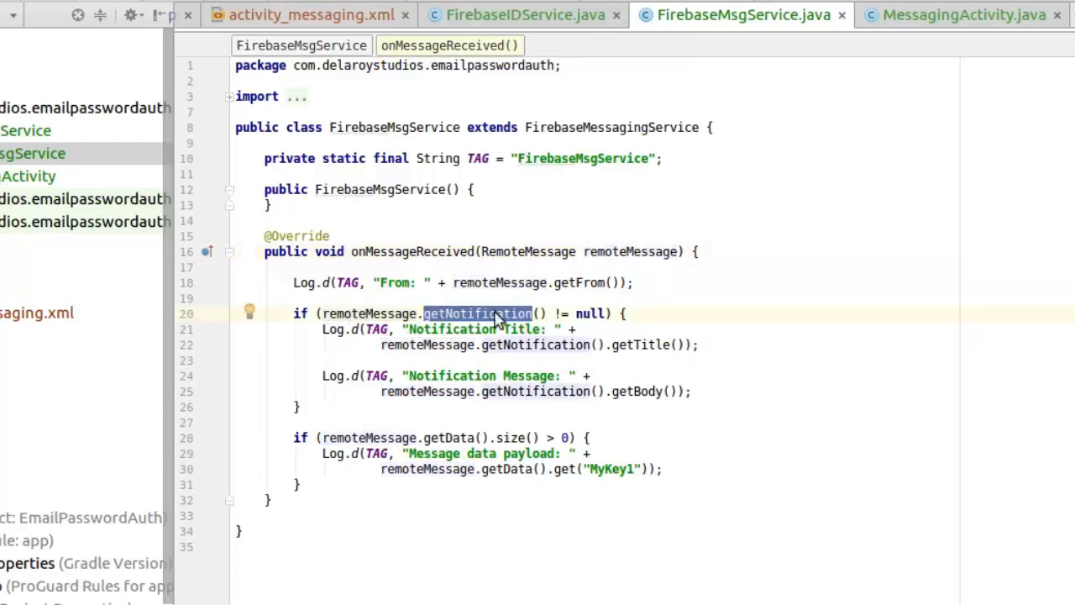
pyautogui.moveTo(479, 328)
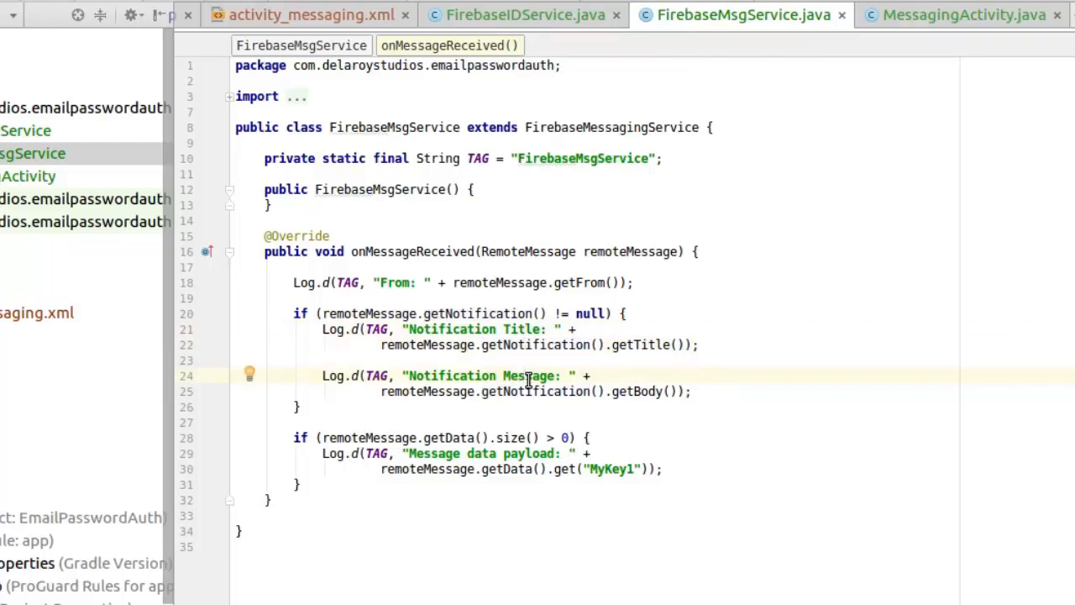
pyautogui.doubleClick(448, 437)
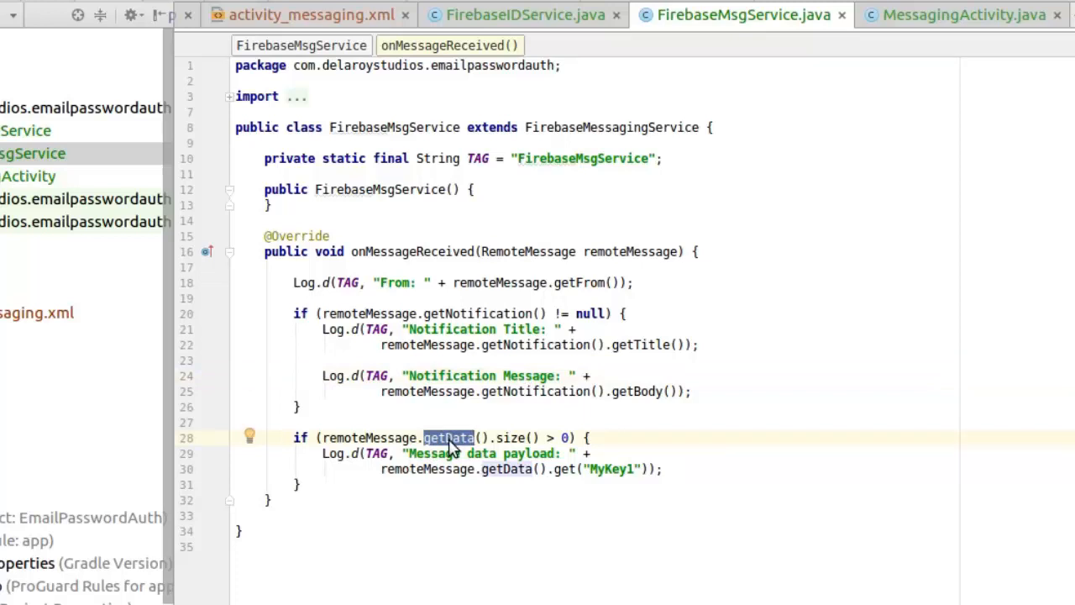
pyautogui.moveTo(646, 497)
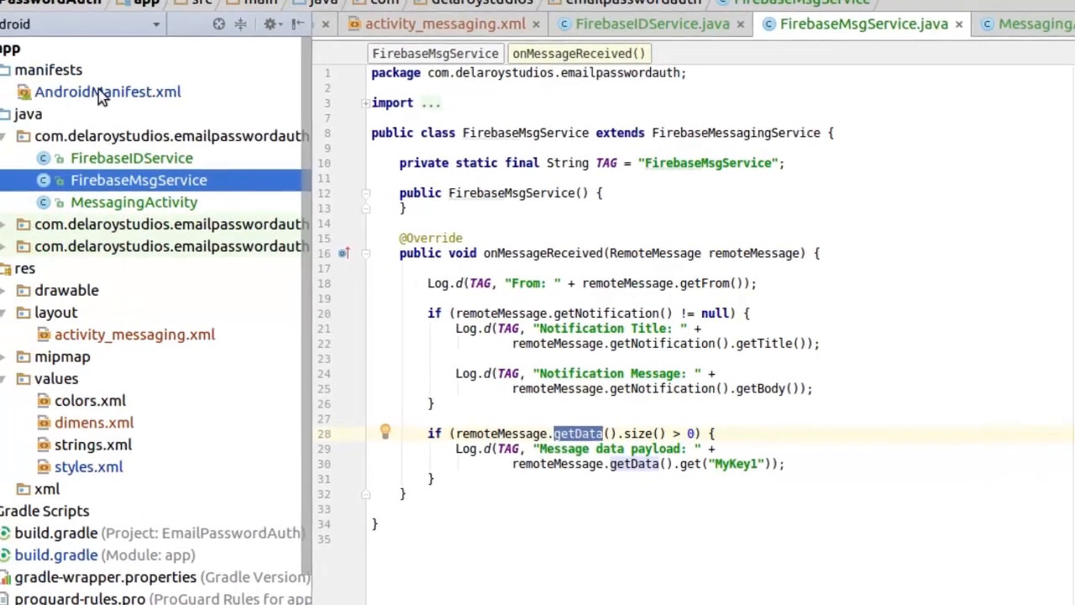
# Show AndroidManifest.xml and highlight the FirebaseMsgService <service> entry
pyautogui.click(107, 90)
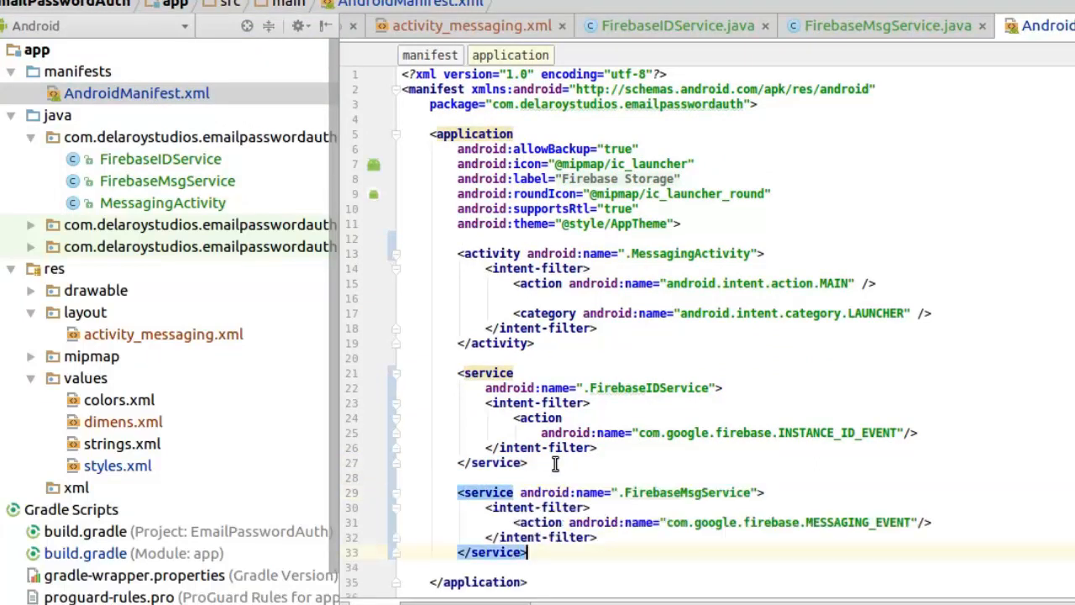
pyautogui.doubleClick(687, 492)
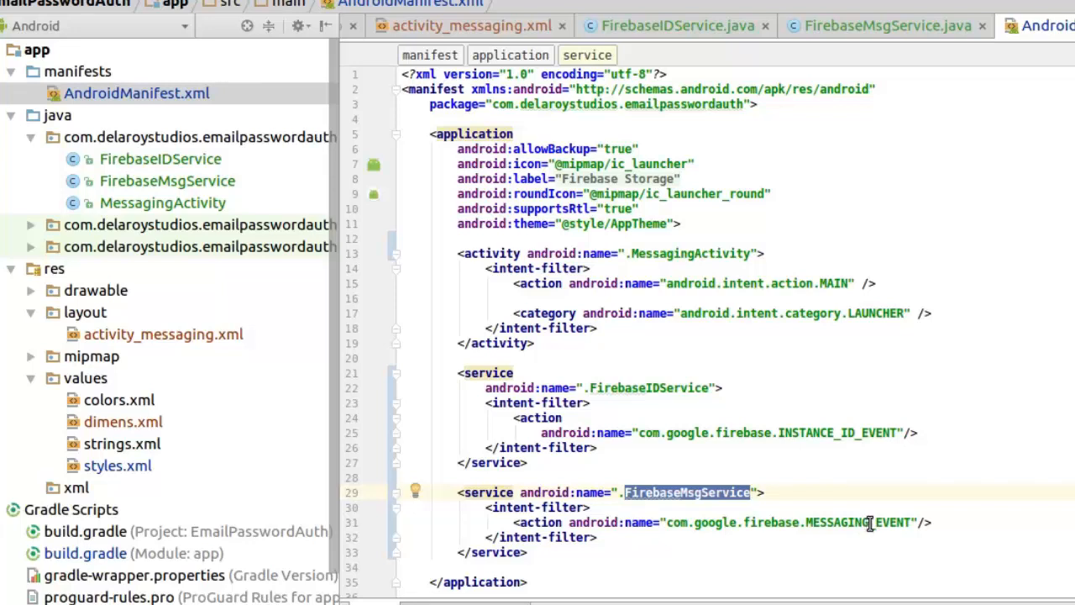
pyautogui.doubleClick(857, 521)
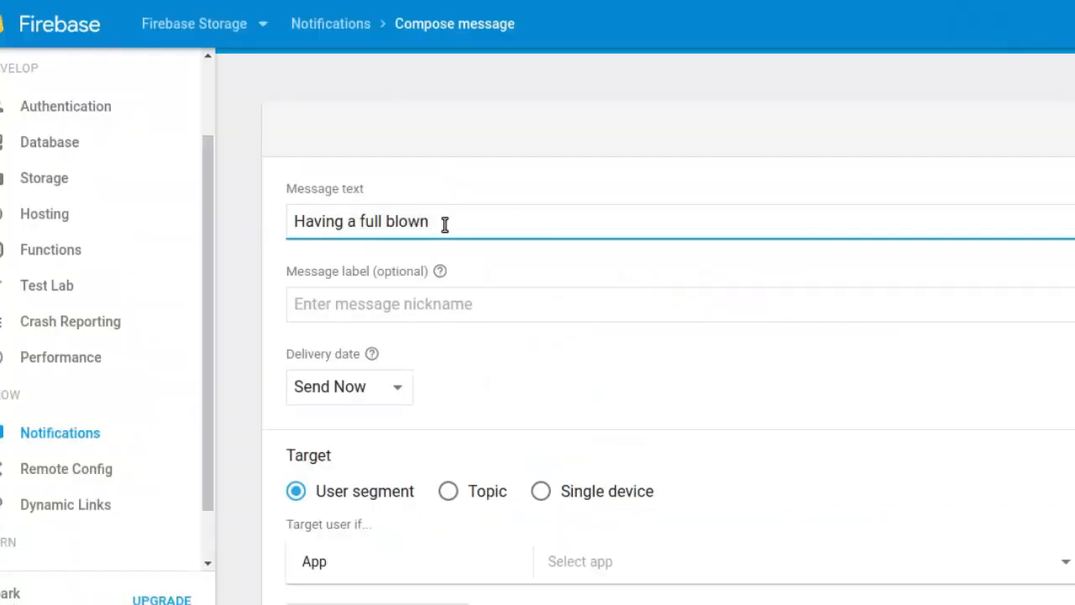
# Complete the message text to 'Having a full blown firebase cloud messaging'
pyautogui.write('fir')
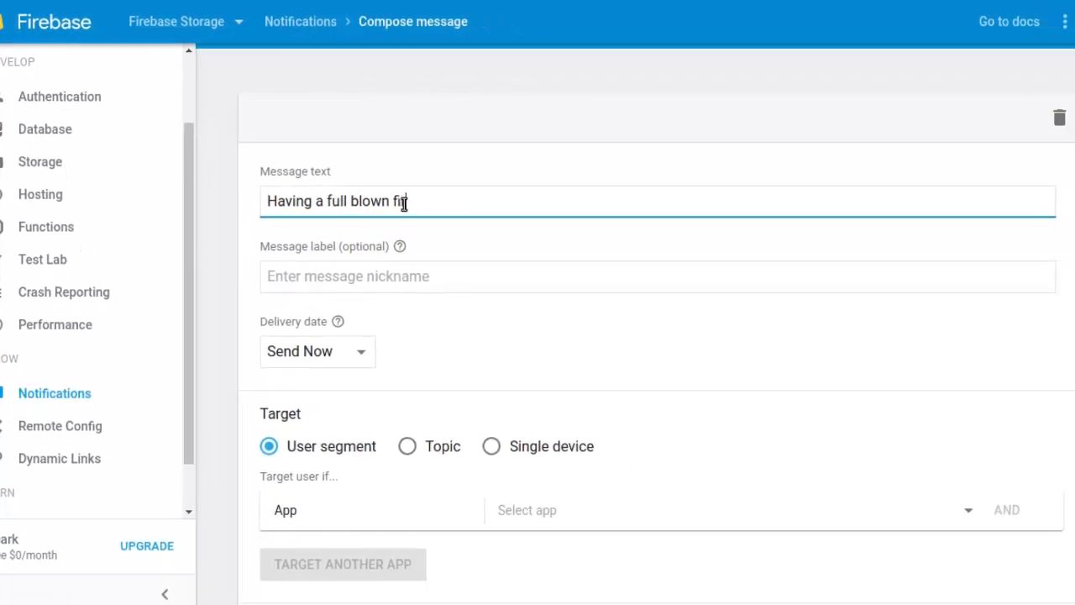
pyautogui.write('ebase')
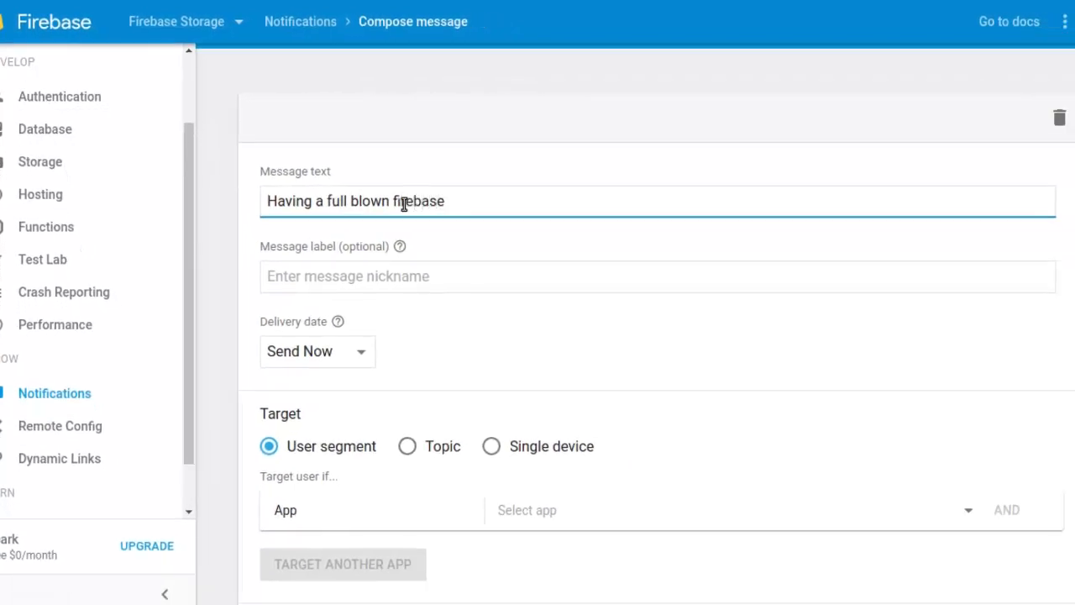
pyautogui.write('cloud me')
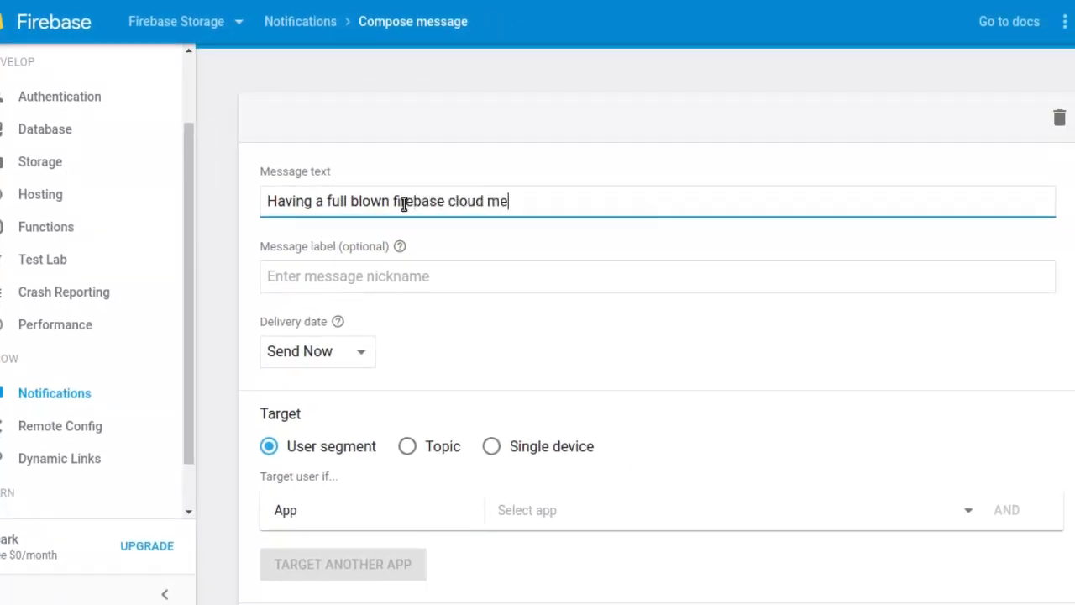
pyautogui.write('ssaging')
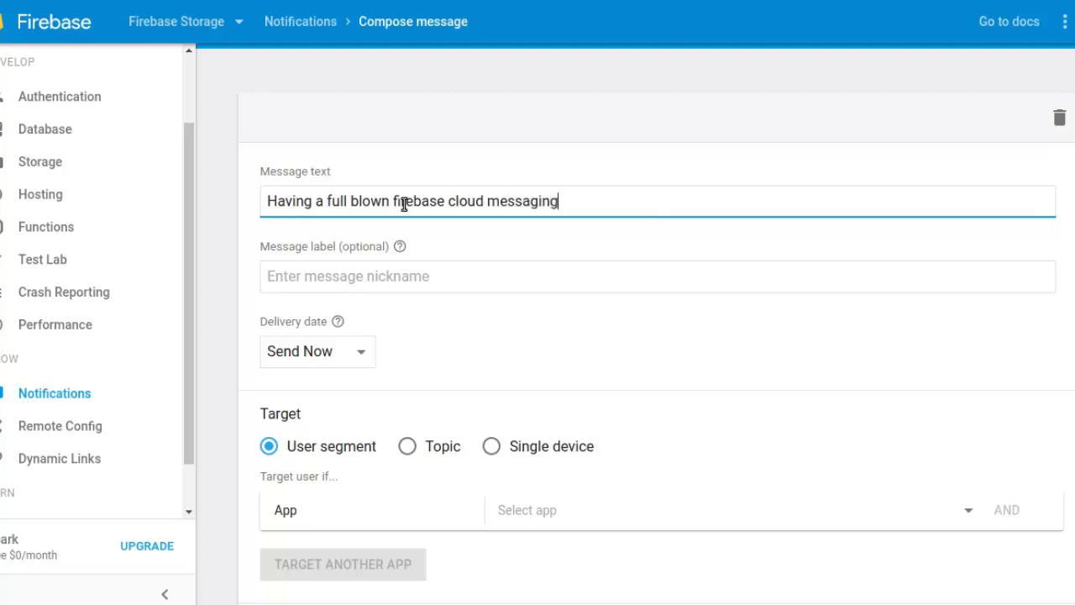
# Keep delivery as Send Now and target a single device with its FCM registration token
pyautogui.click(316, 351)
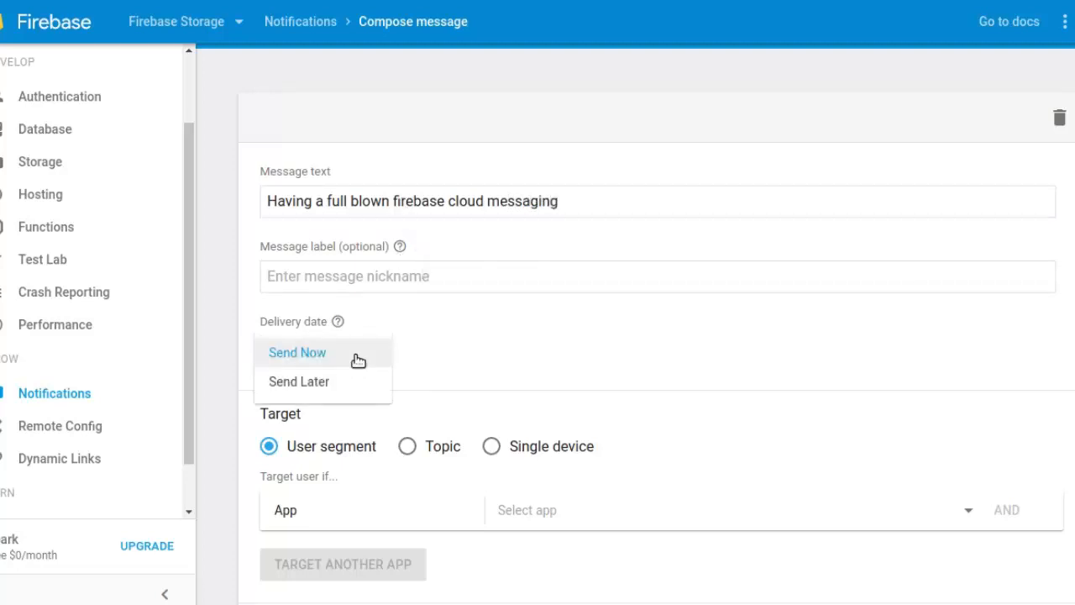
pyautogui.click(297, 353)
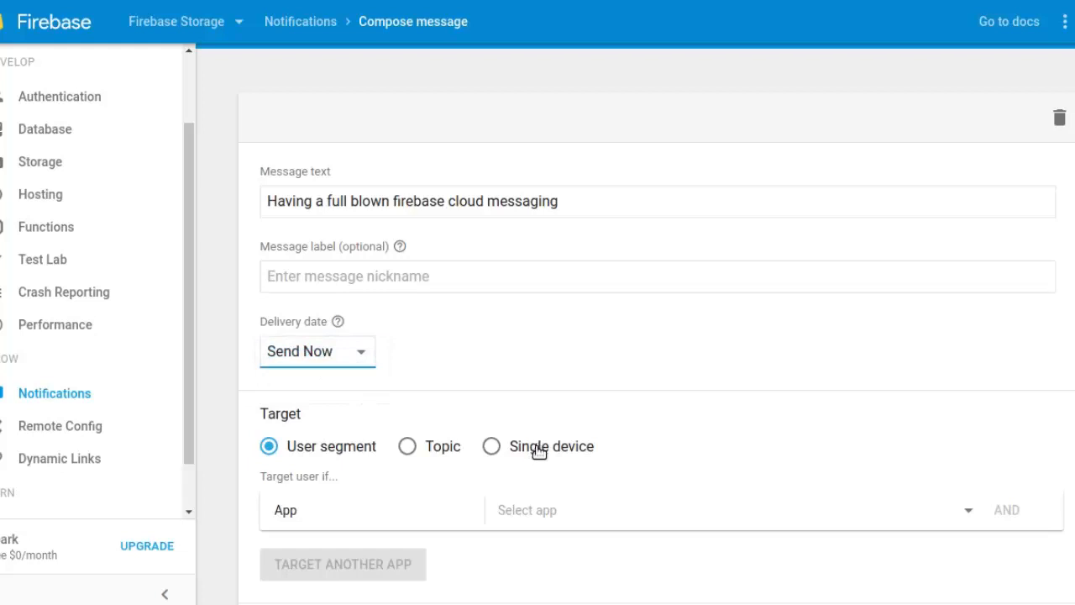
pyautogui.click(490, 447)
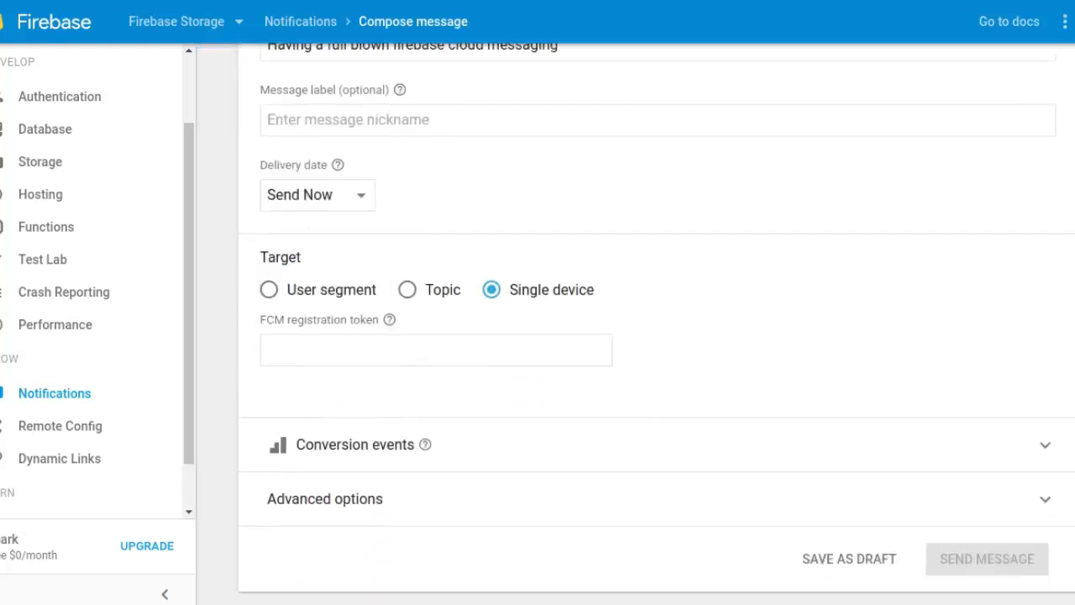
pyautogui.click(437, 351)
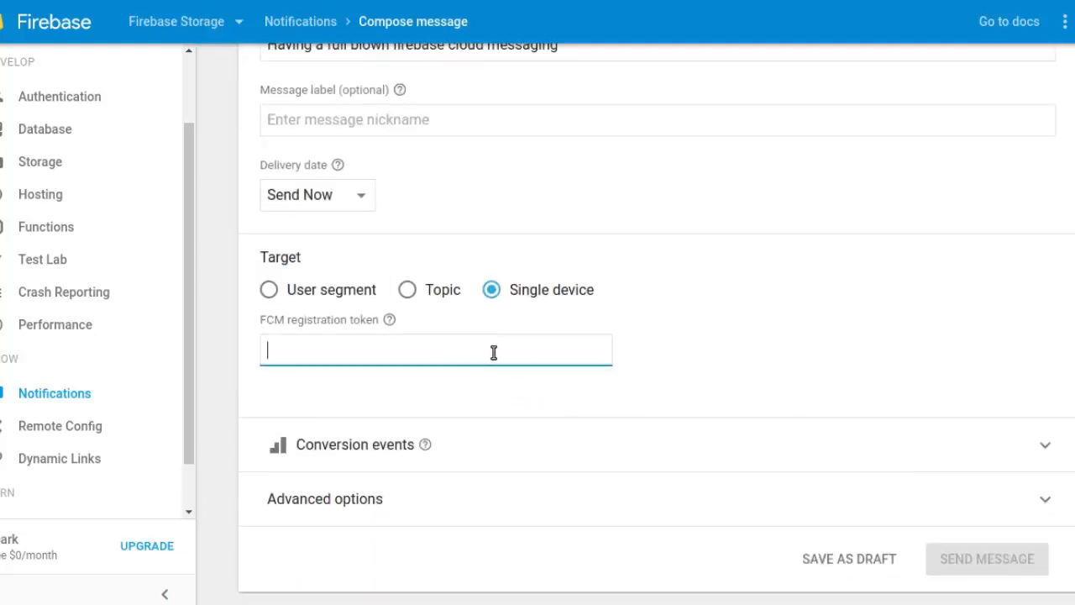
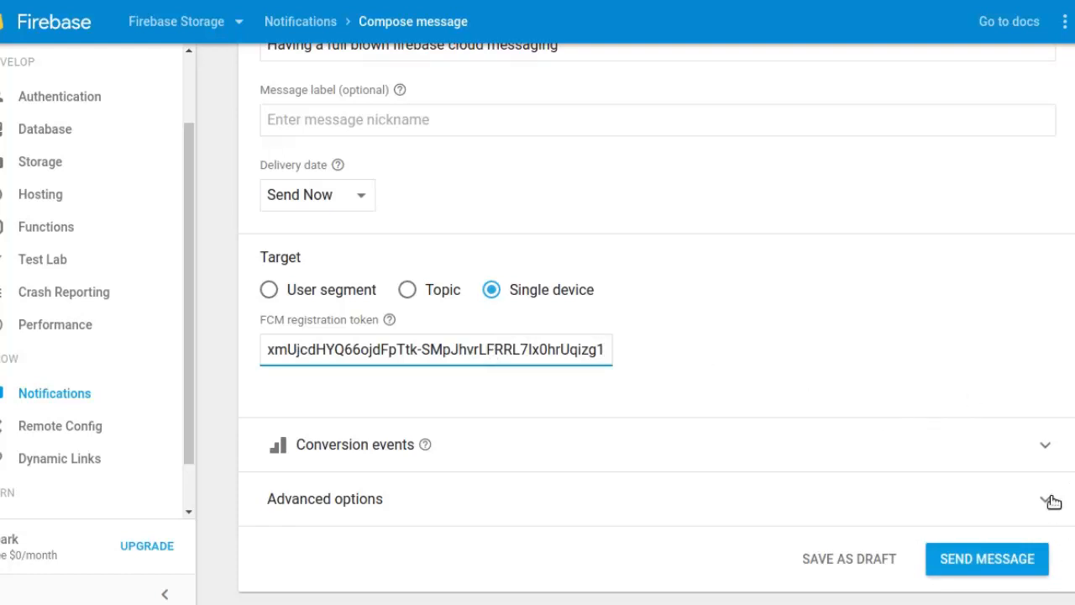
# Add custom data key MyKey1 (copied from the code) with value 'Testing out'
pyautogui.click(1045, 498)
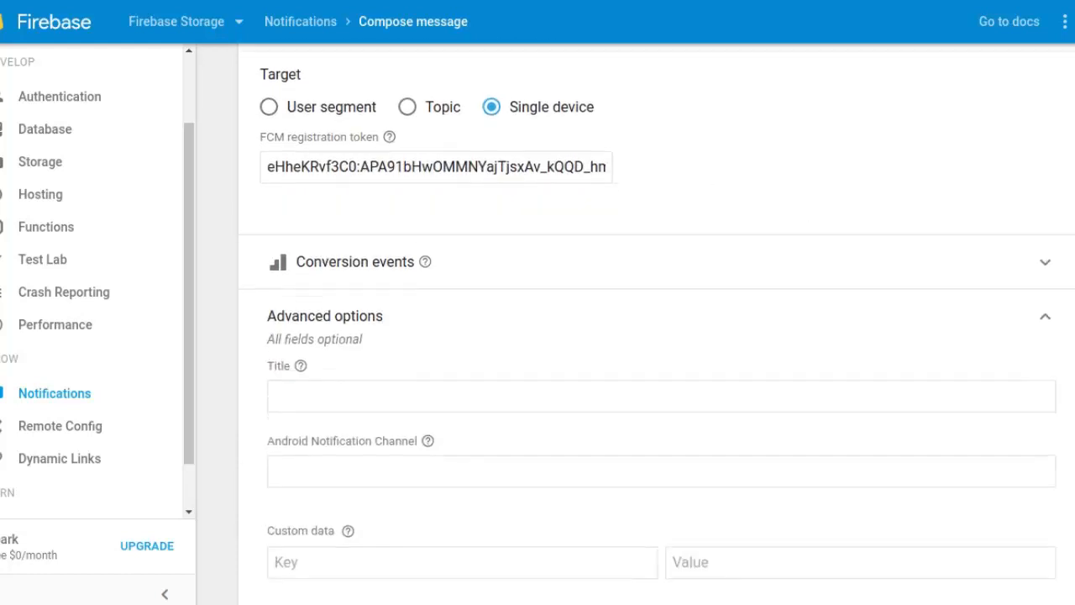
pyautogui.scroll(-3)
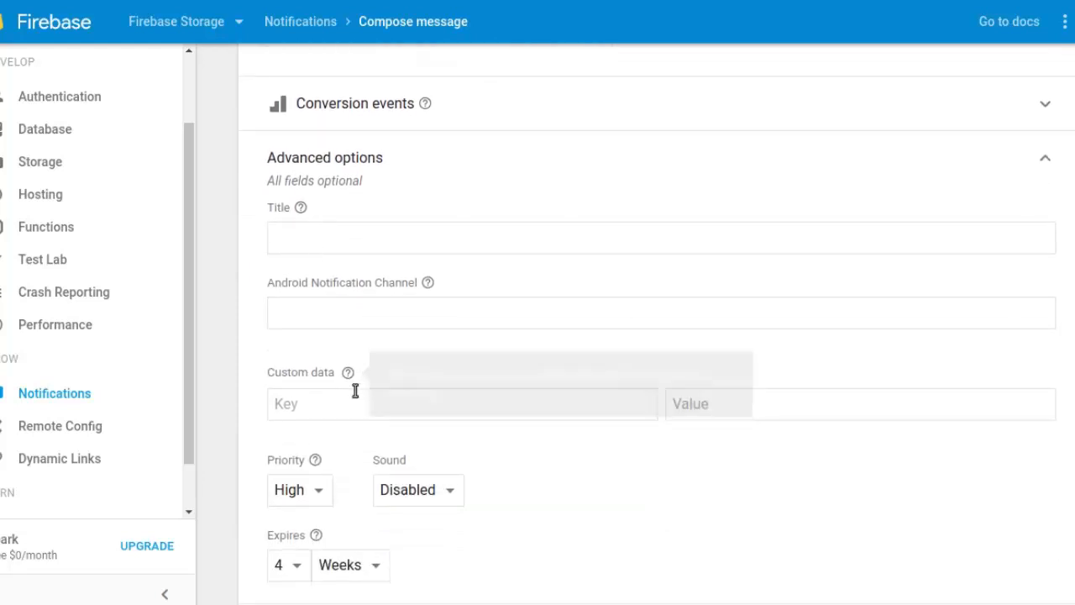
pyautogui.click(462, 403)
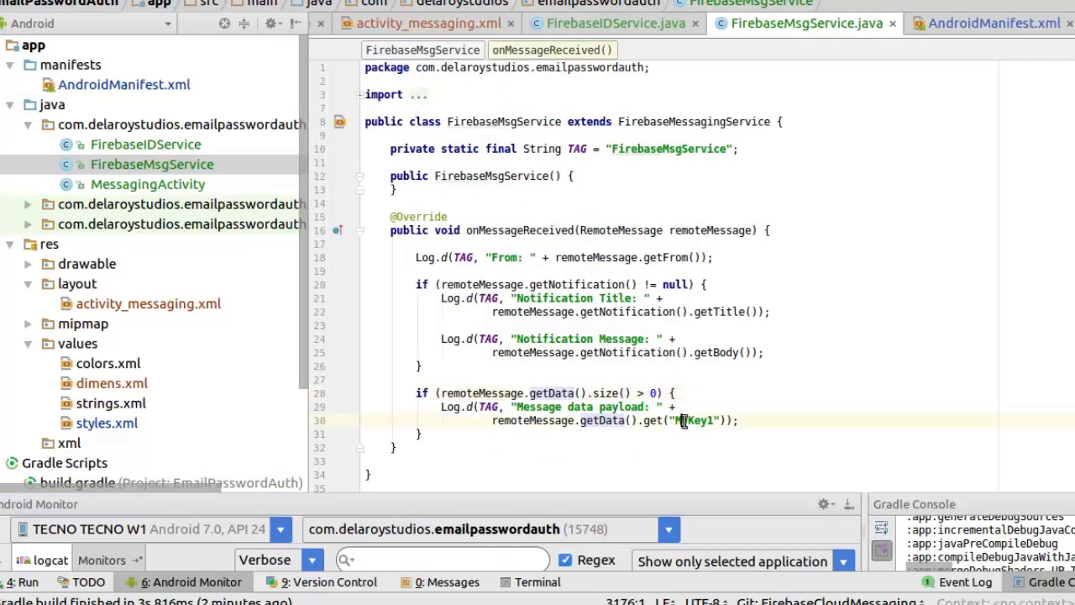
pyautogui.doubleClick(692, 420)
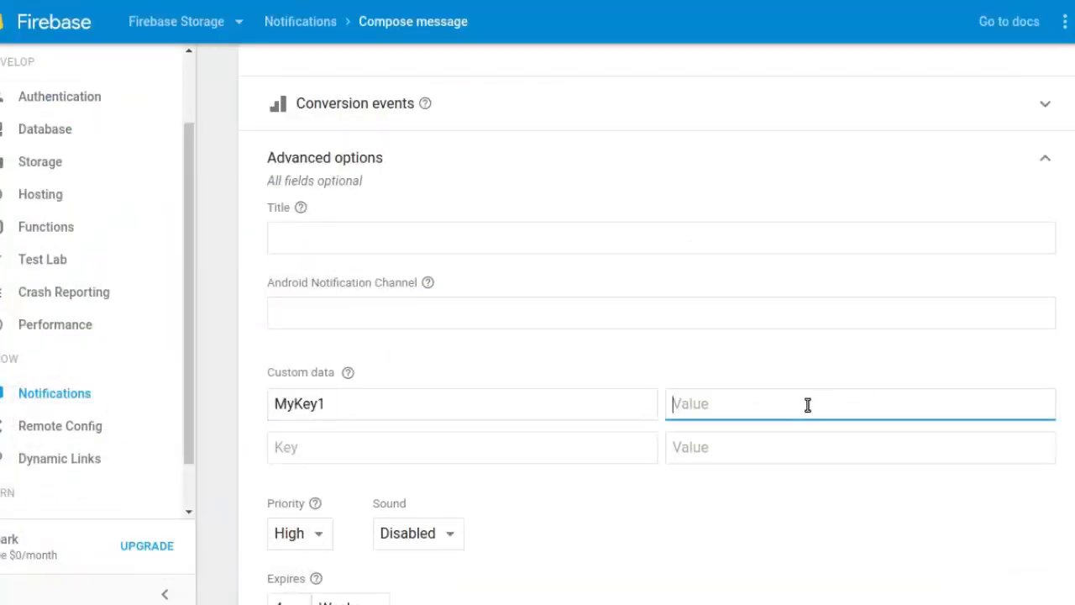
pyautogui.write('Test')
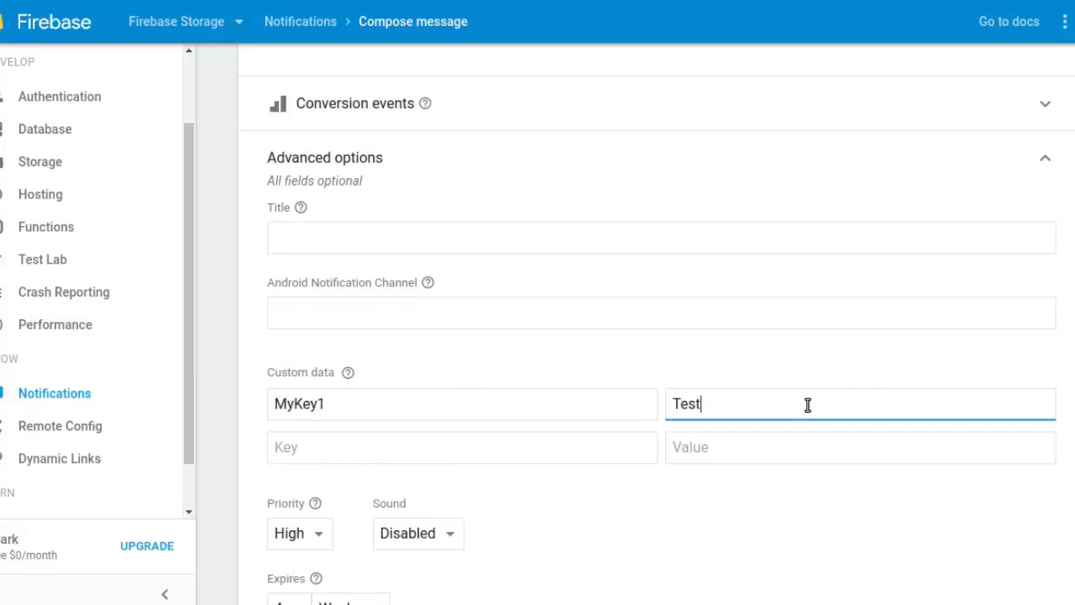
pyautogui.write('ing out')
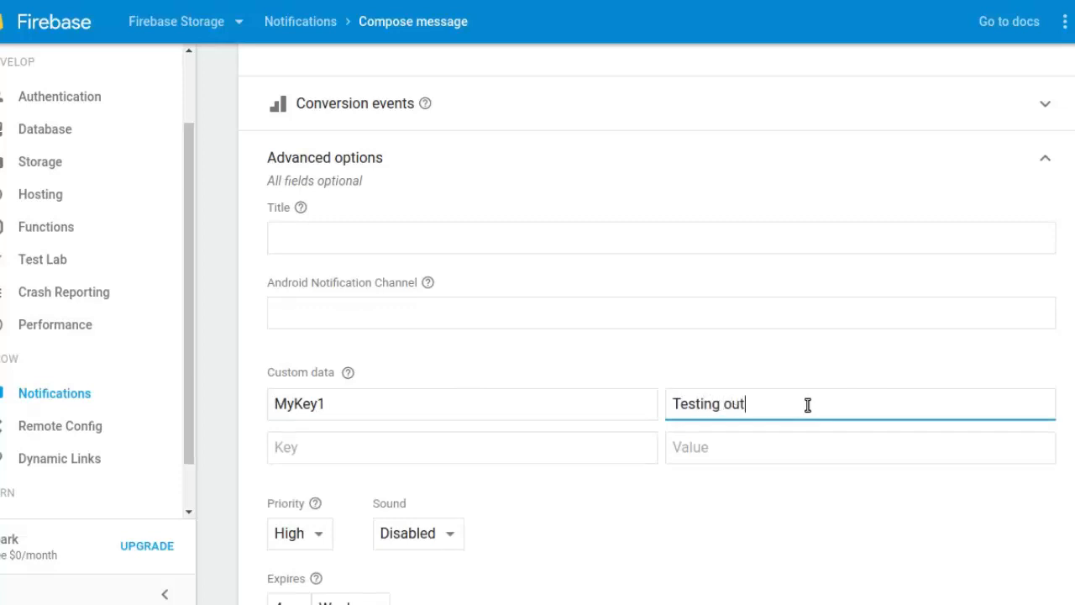
pyautogui.scroll(-3)
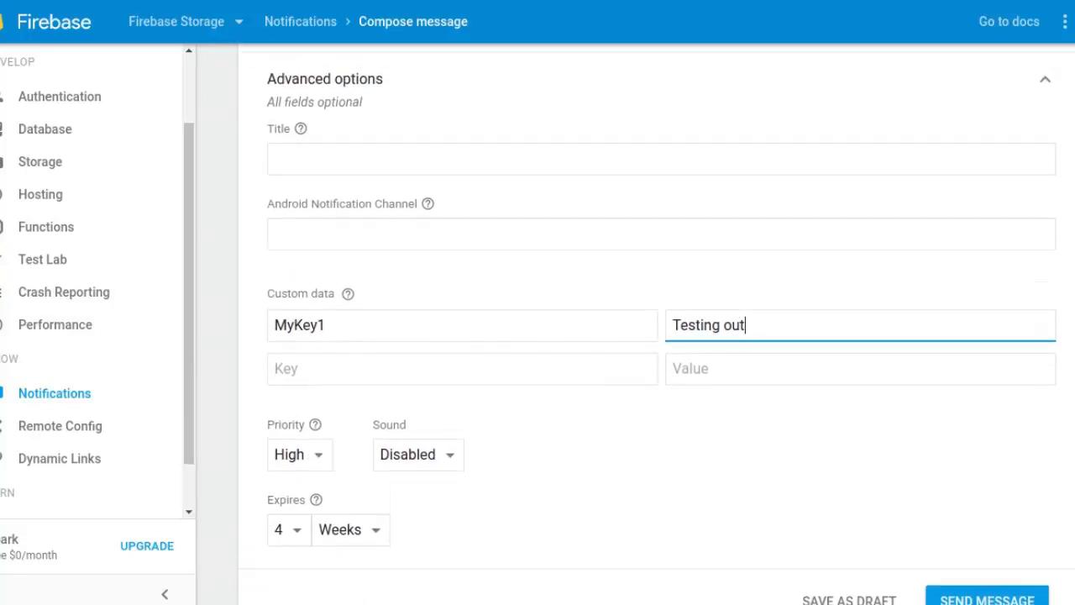
pyautogui.scroll(-3)
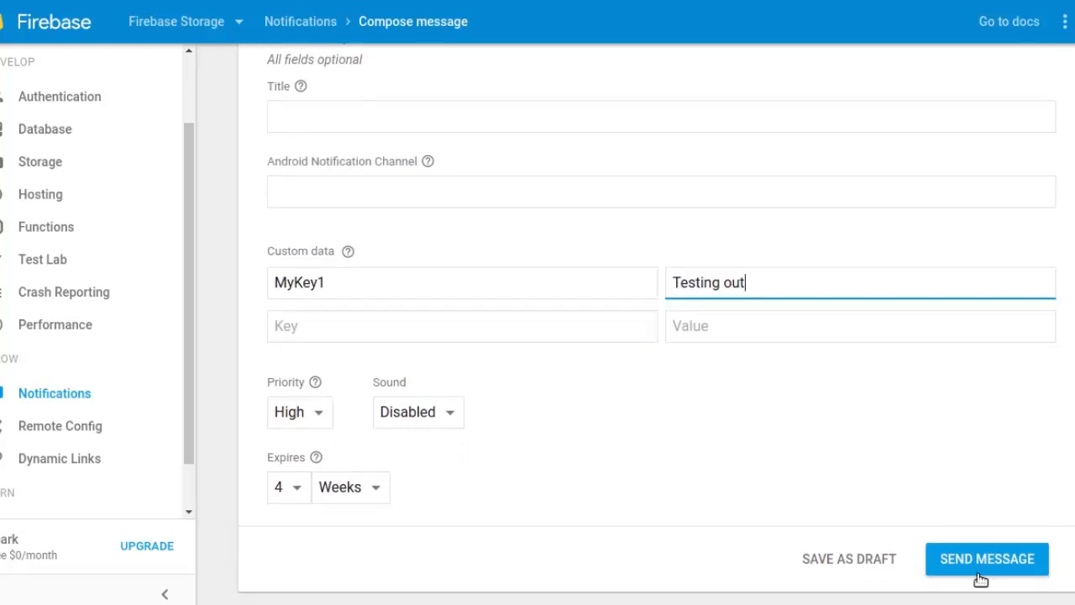
# Send the notification and view it as Completed in the Notifications list
pyautogui.click(988, 558)
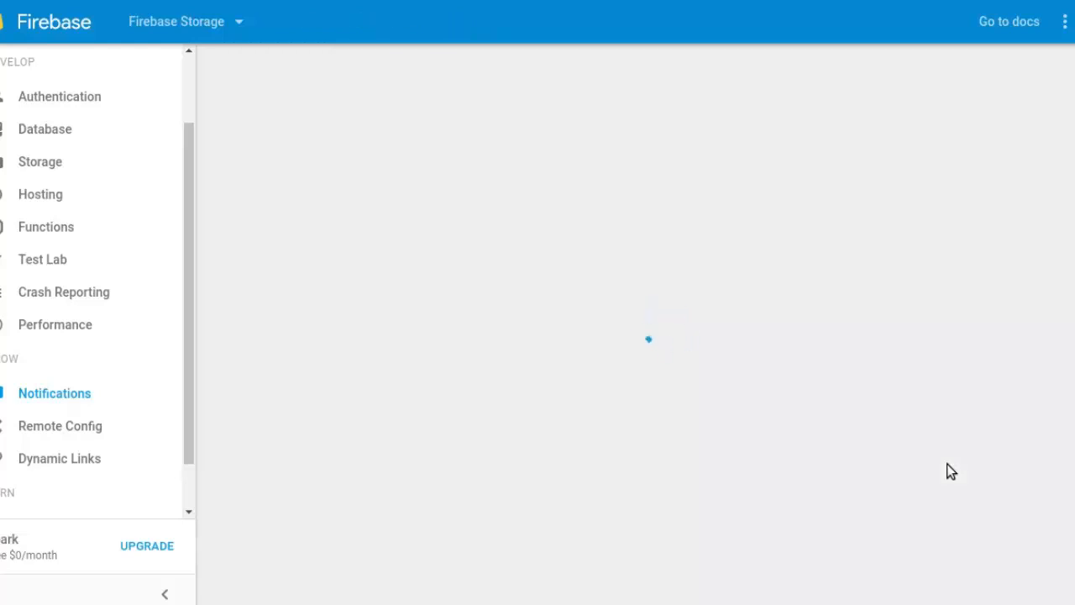
pyautogui.click(54, 393)
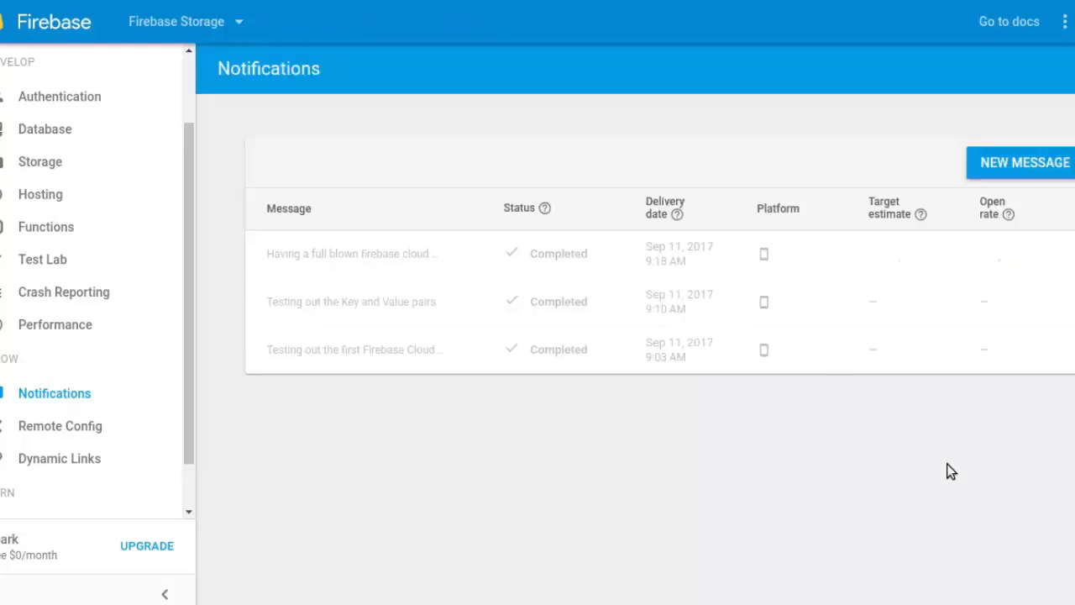